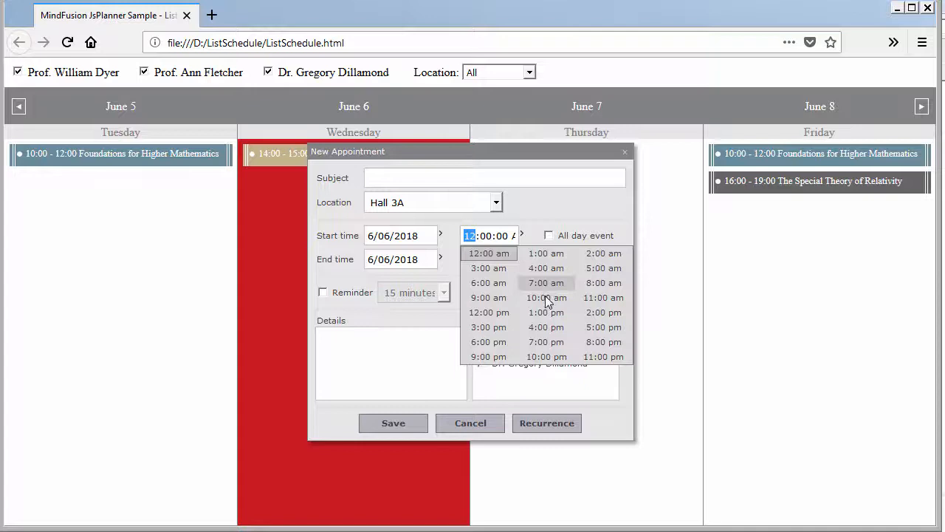
# Step: Try a 10:00 am appointment and its recurrence settings, then close the dialogs without saving
pyautogui.click(546, 296)
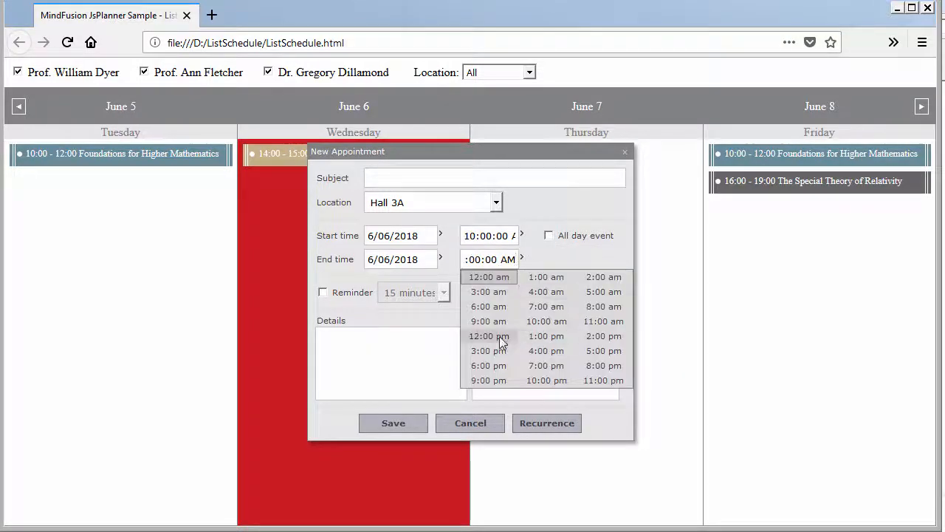
pyautogui.click(546, 422)
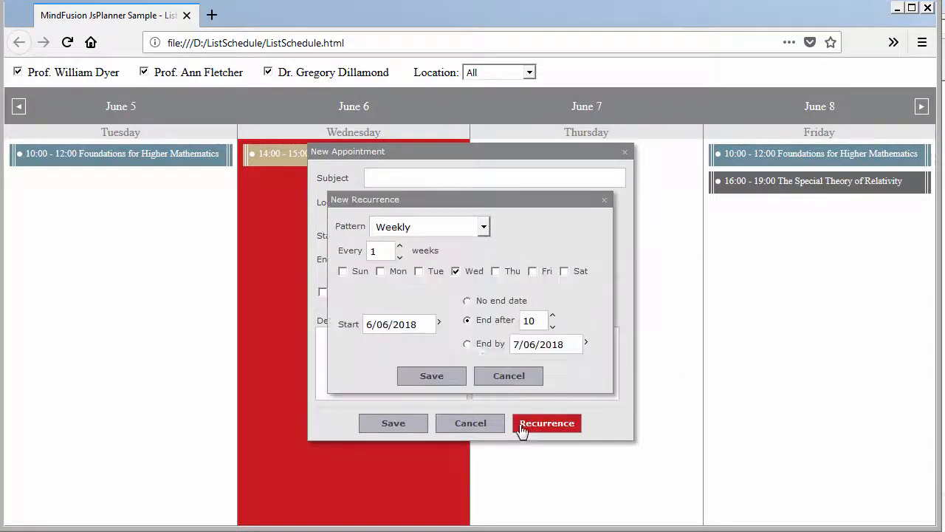
pyautogui.click(432, 375)
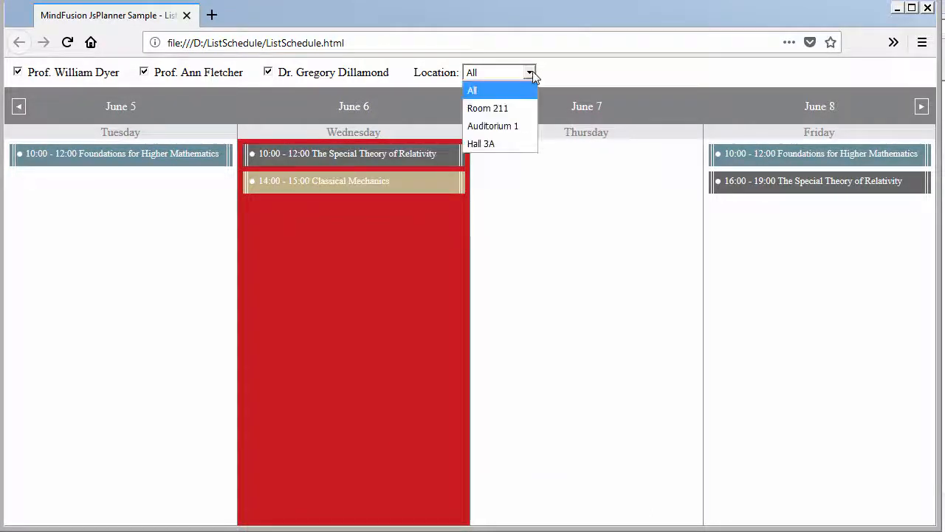
pyautogui.click(488, 108)
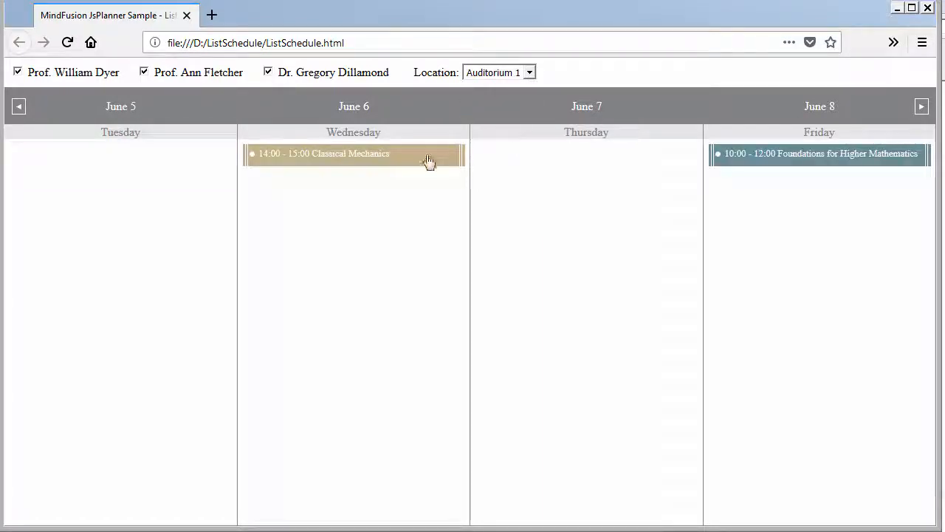
pyautogui.moveTo(421, 67)
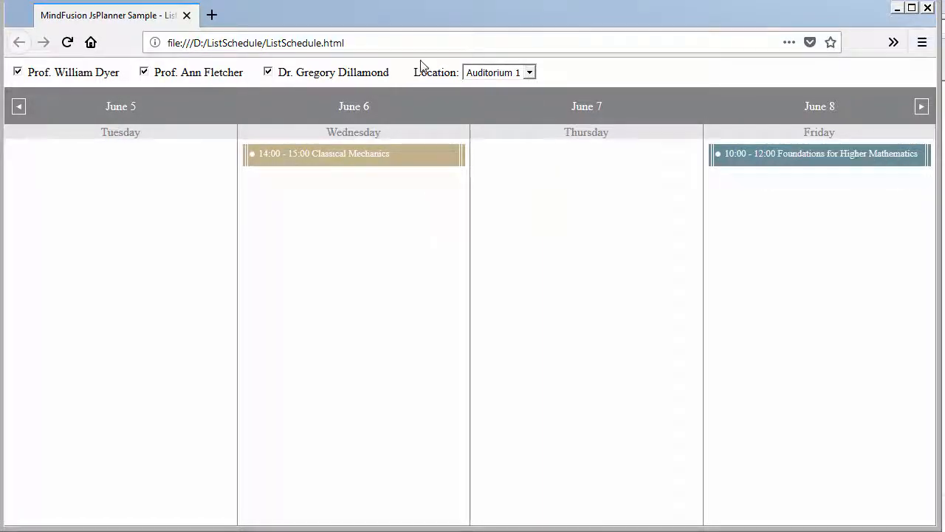
pyautogui.click(499, 71)
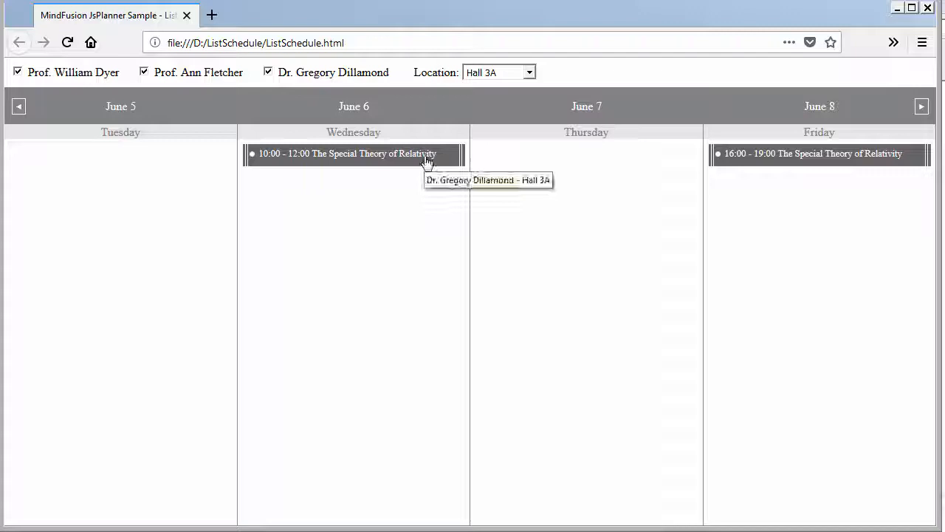
pyautogui.moveTo(812, 154)
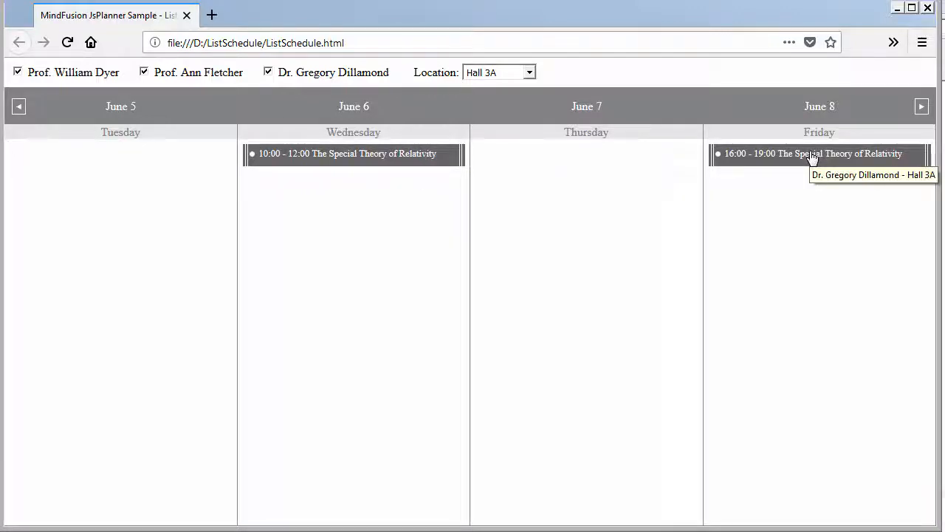
pyautogui.click(145, 71)
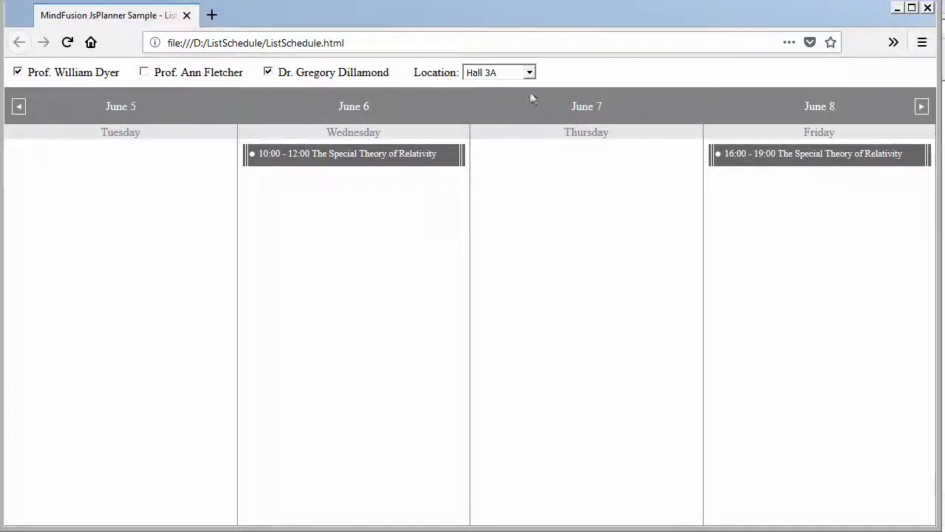
pyautogui.click(499, 70)
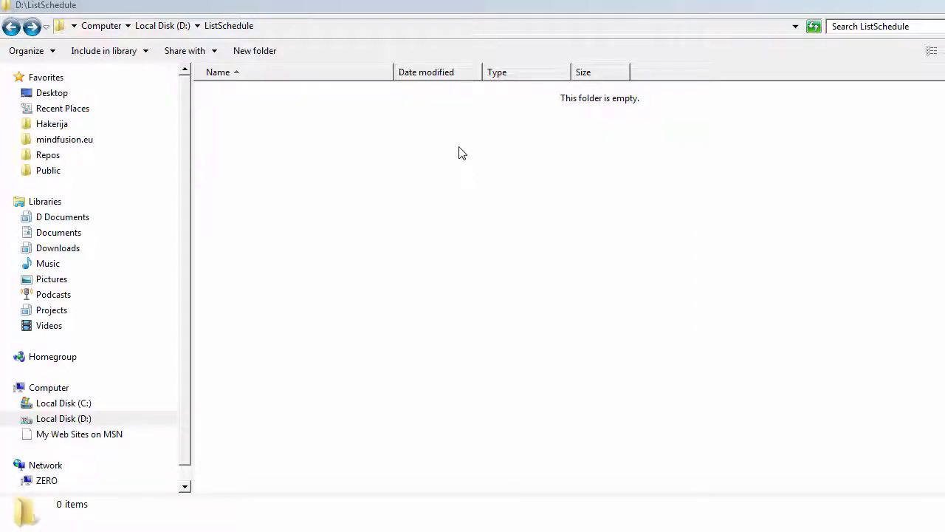
pyautogui.moveTo(557, 177)
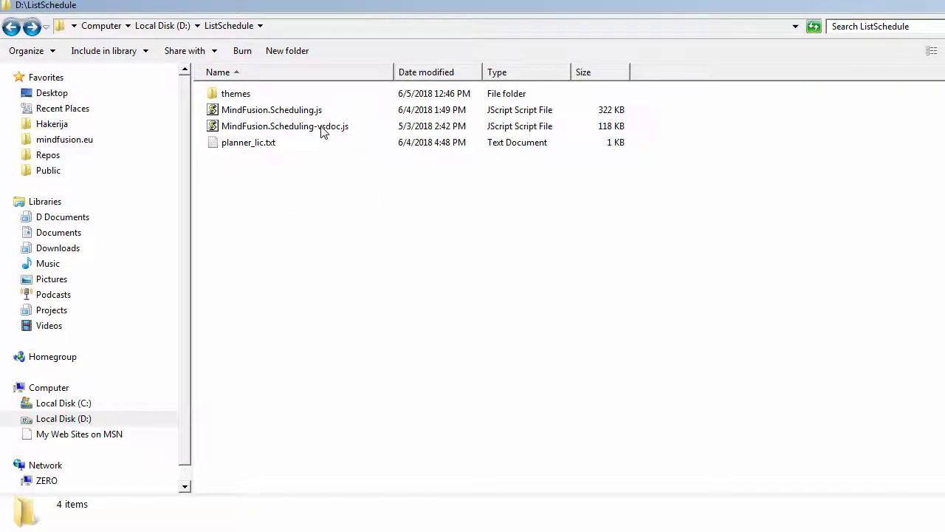
# Step: Review the copied scheduling scripts and browse the themes folder, returning to ListSchedule
pyautogui.click(284, 126)
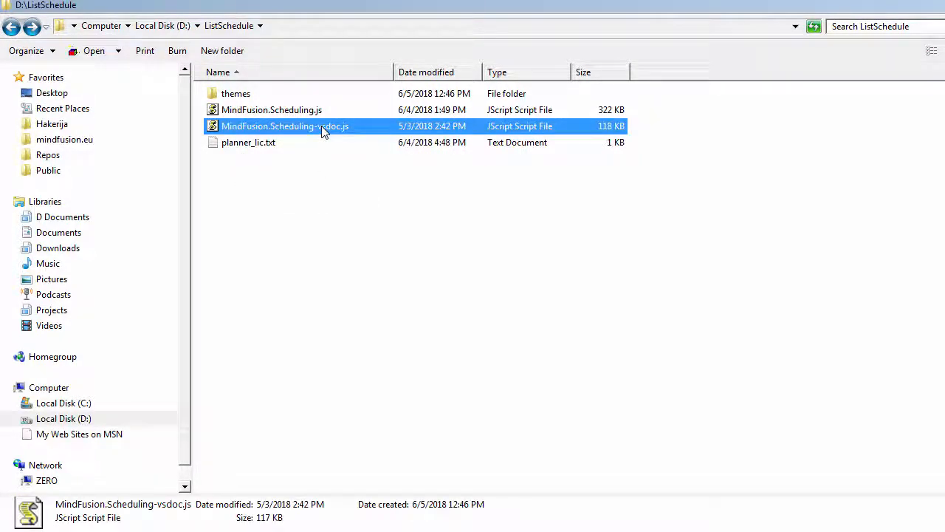
pyautogui.click(271, 109)
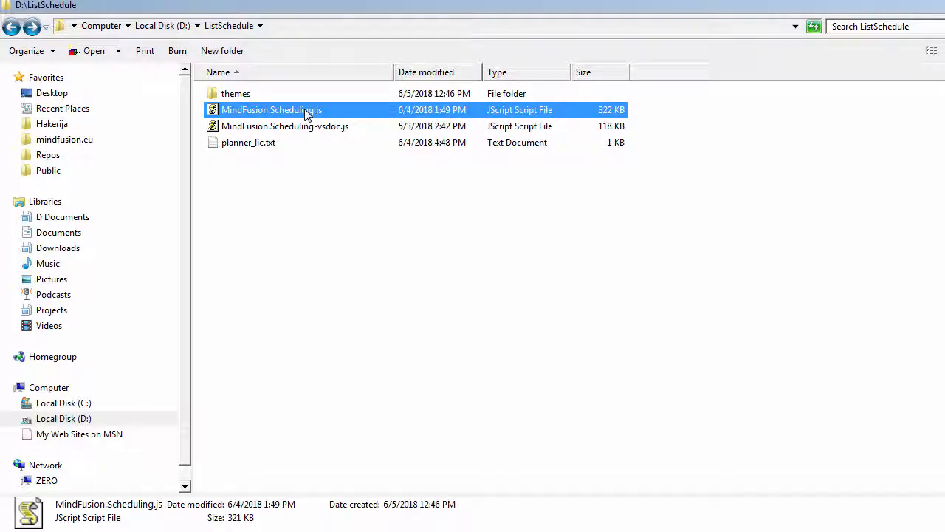
pyautogui.click(236, 93)
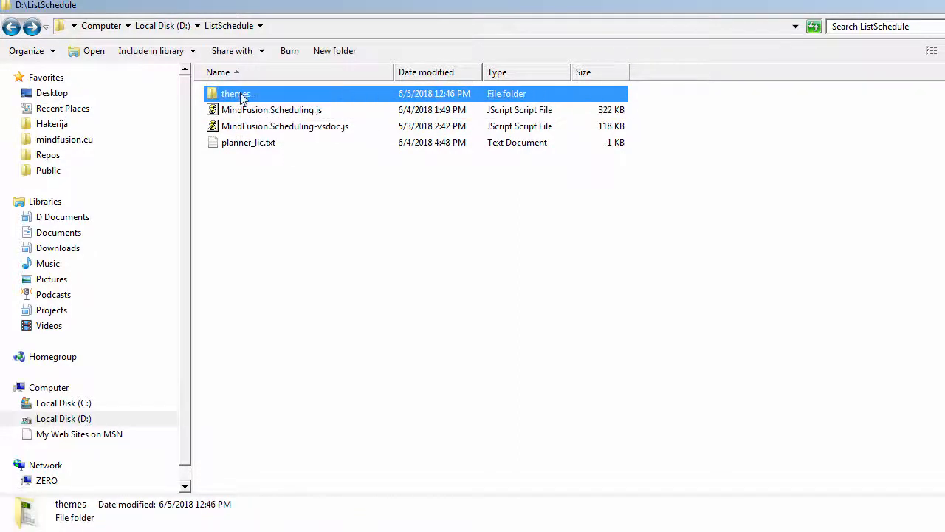
pyautogui.doubleClick(237, 93)
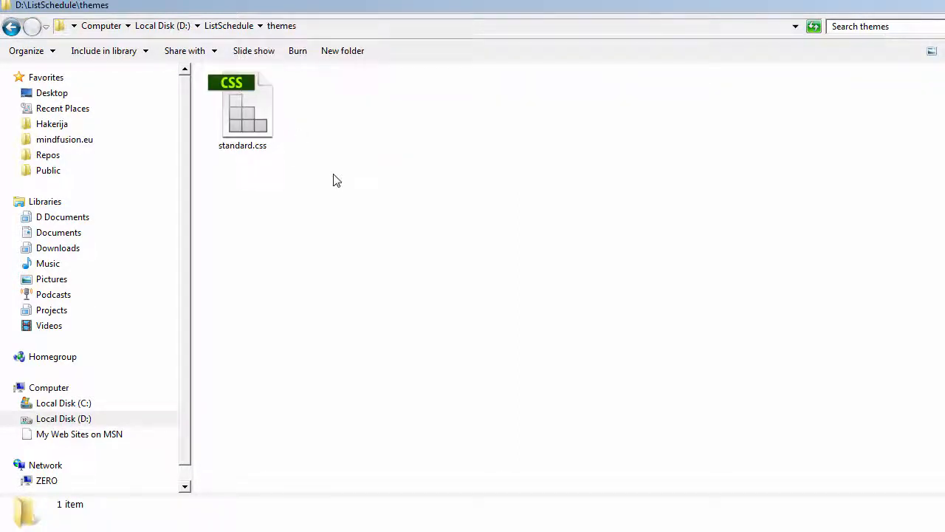
pyautogui.click(12, 26)
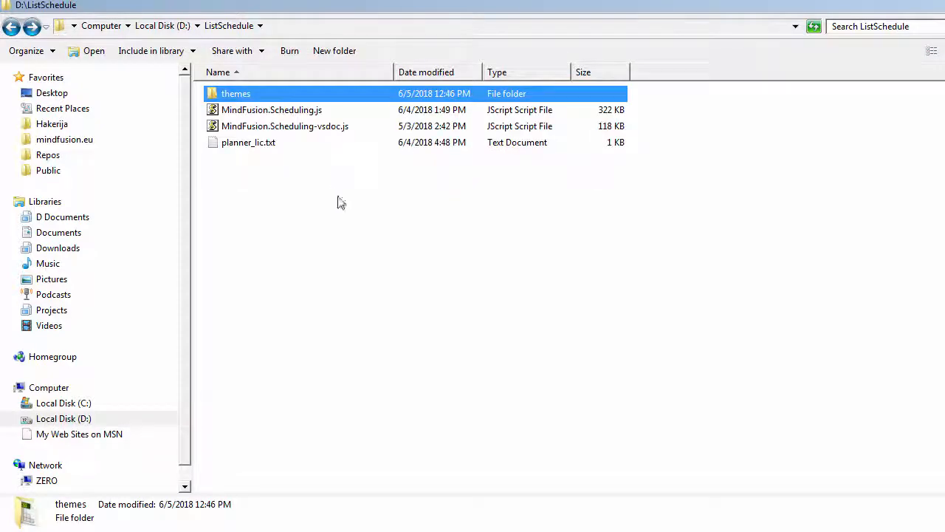
pyautogui.moveTo(354, 200)
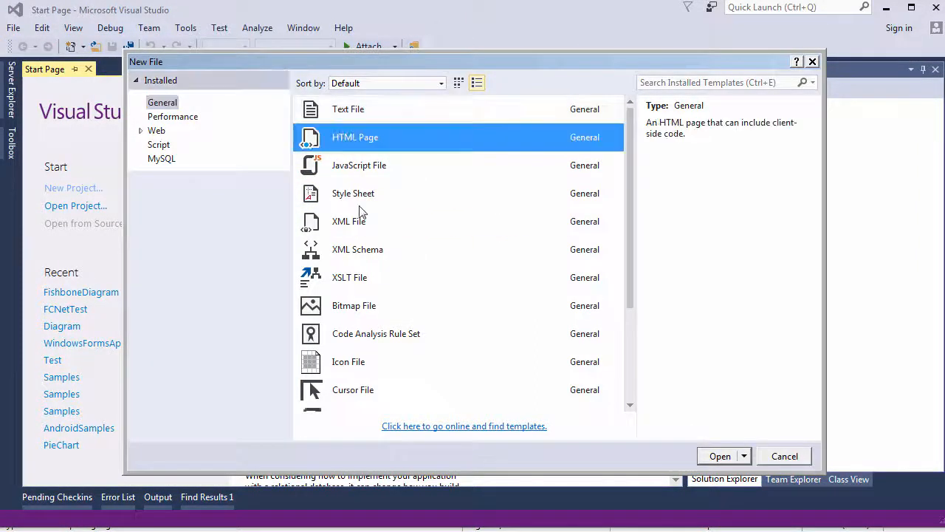
pyautogui.moveTo(538, 423)
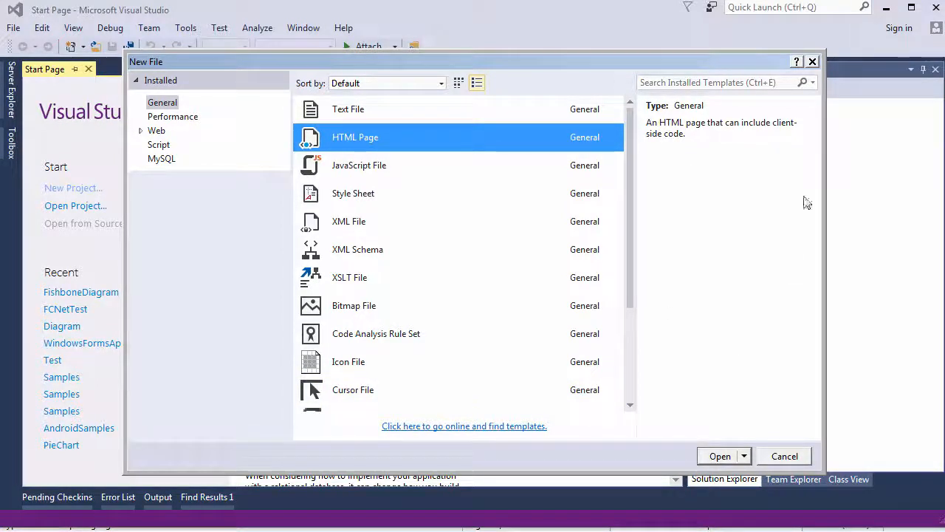
# Step: Create a new HTML Page and save it as D:\ListSchedule\ListSchedule.html
pyautogui.scroll(-3)
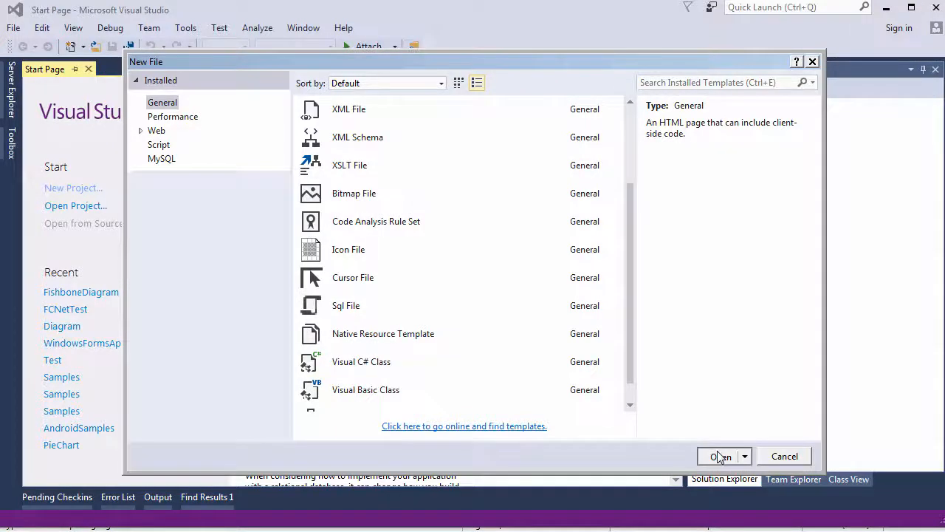
pyautogui.click(720, 455)
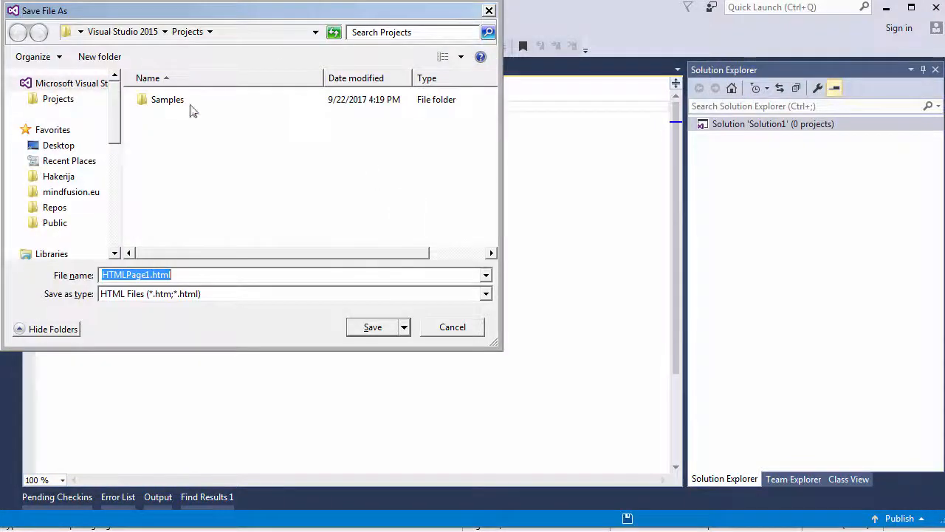
pyautogui.write('D:\\ListSchedule\\ListSchedule')
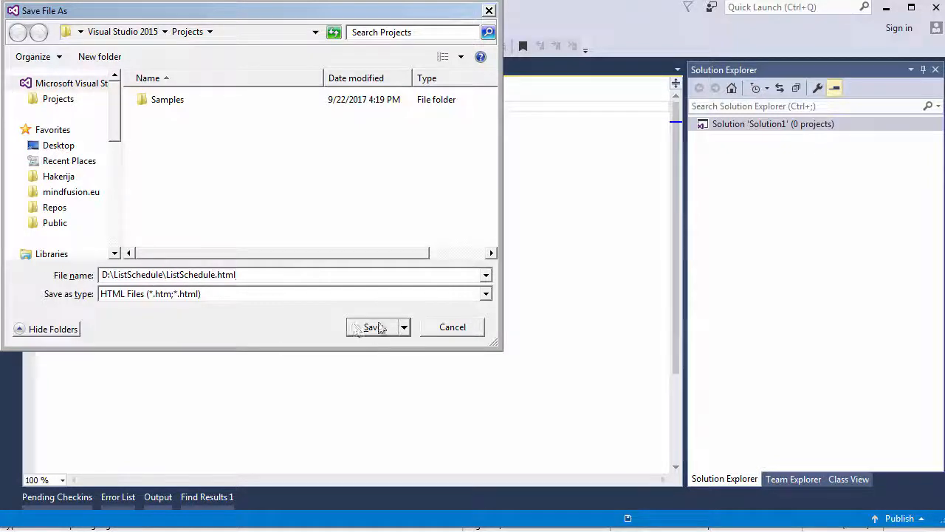
pyautogui.click(370, 328)
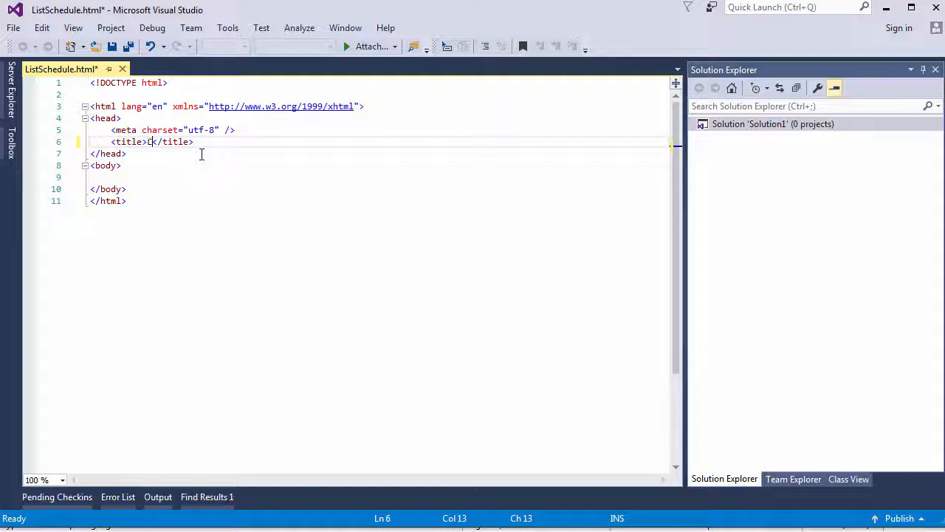
# Step: Title the page Course Schedule and link the themes/standard.css stylesheet, saving the page
pyautogui.write('Course Schedule')
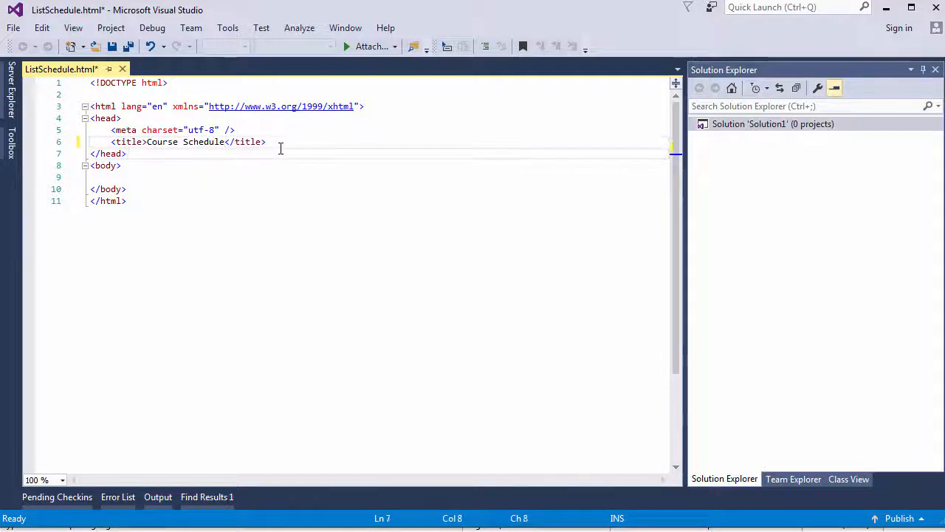
pyautogui.write('<link rel="stylesheet" type="text/css" href="themes/standard.css" />')
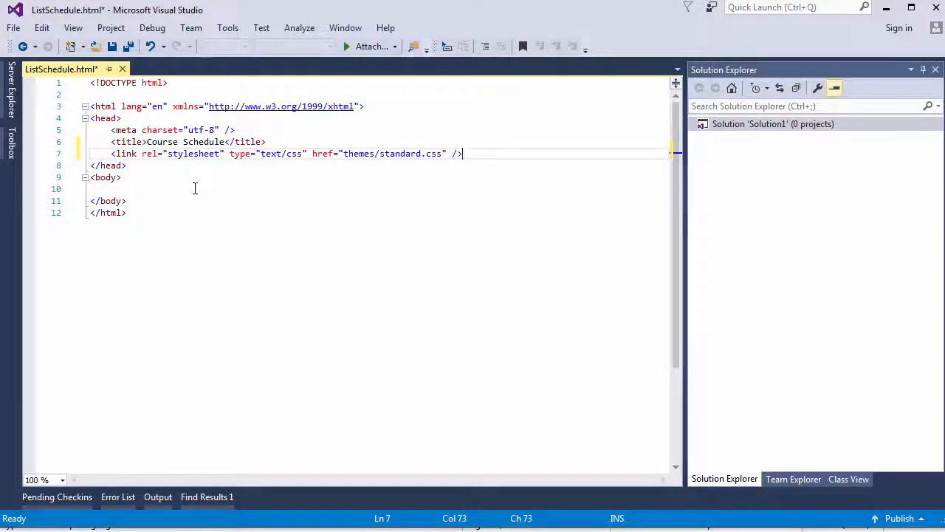
pyautogui.press('ctrl+s')
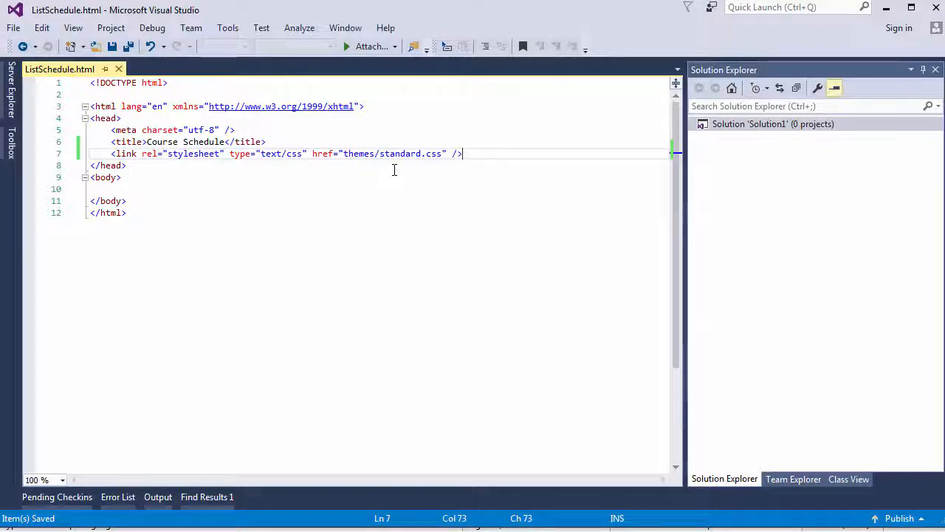
# Step: Add the calendar container and script references for MindFusion.Scheduling.js and ListSchedule.js
pyautogui.press('enter')
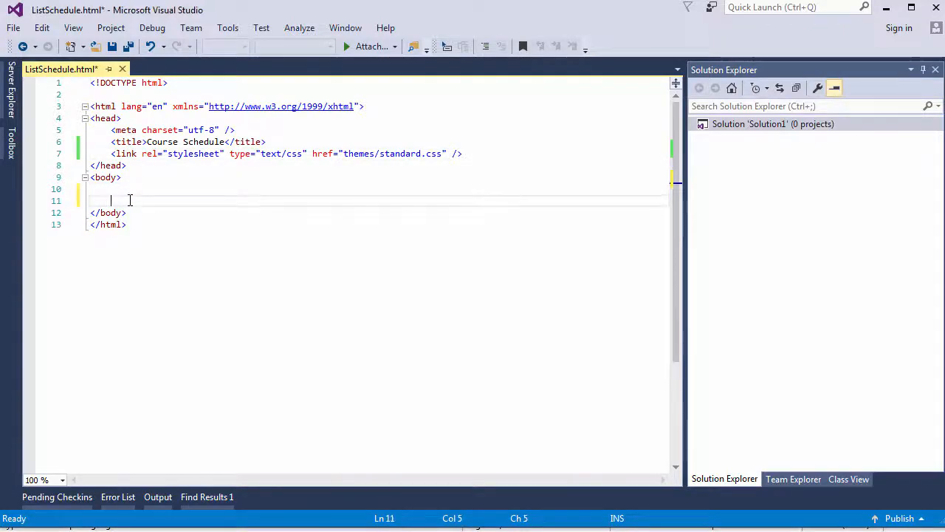
pyautogui.write('<script src="MindFusion.Scheduling.js" type="text/javascript"></script>')
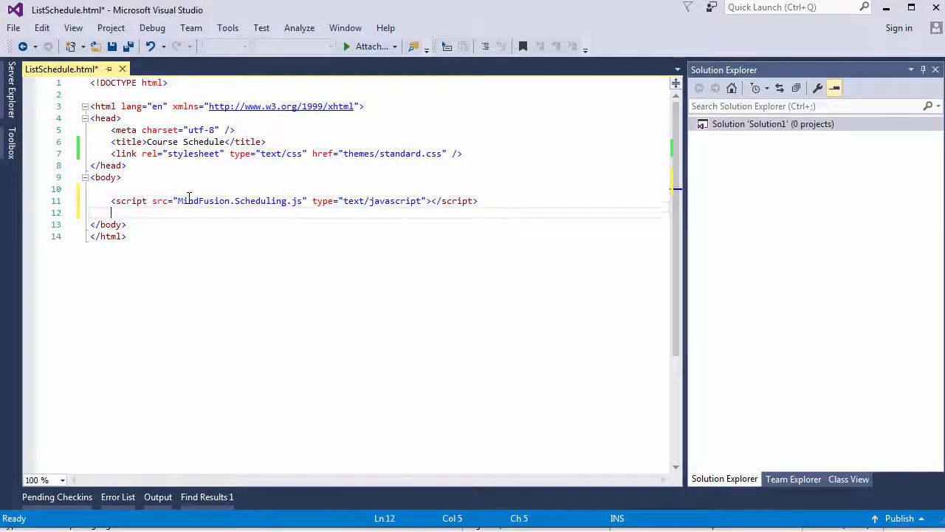
pyautogui.write('<script src="MindFusion.Scheduling.js" type="text/javascript"></script>')
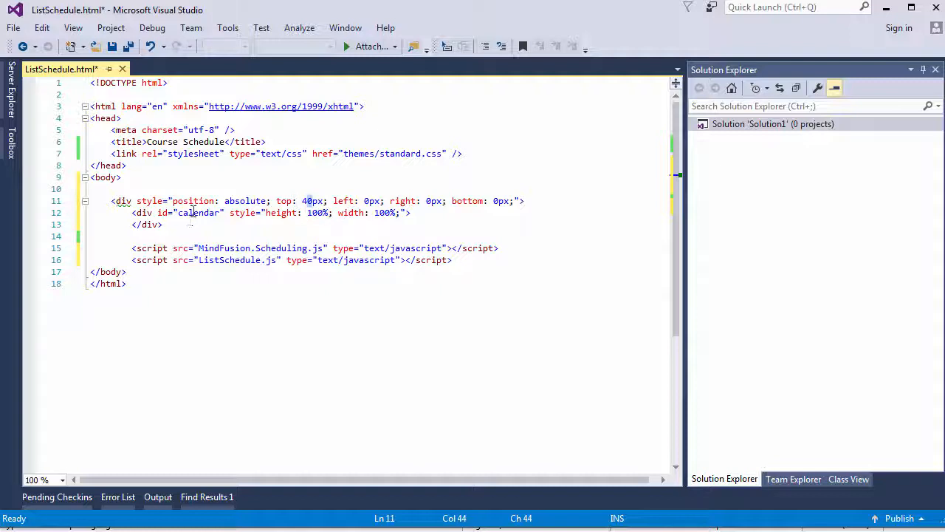
pyautogui.doubleClick(198, 213)
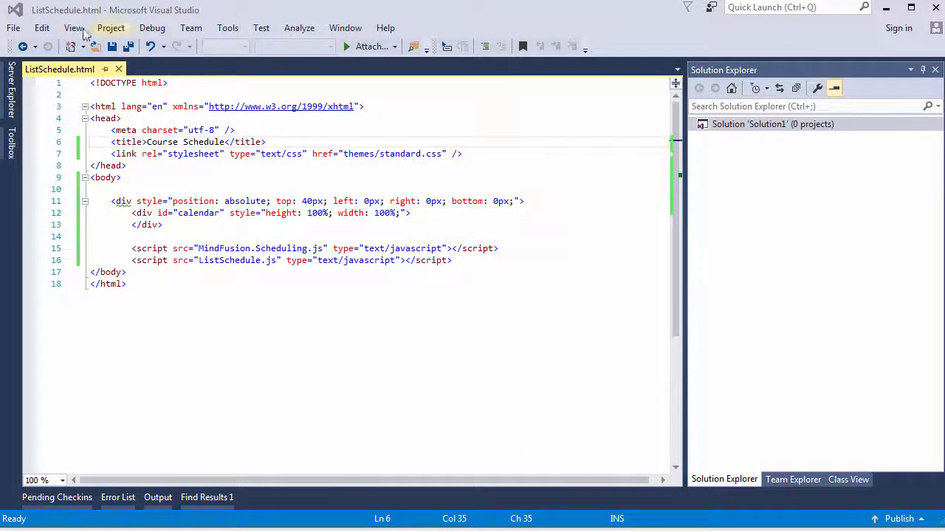
# Step: Create a new JavaScript file for the ListSchedule script
pyautogui.click(12, 26)
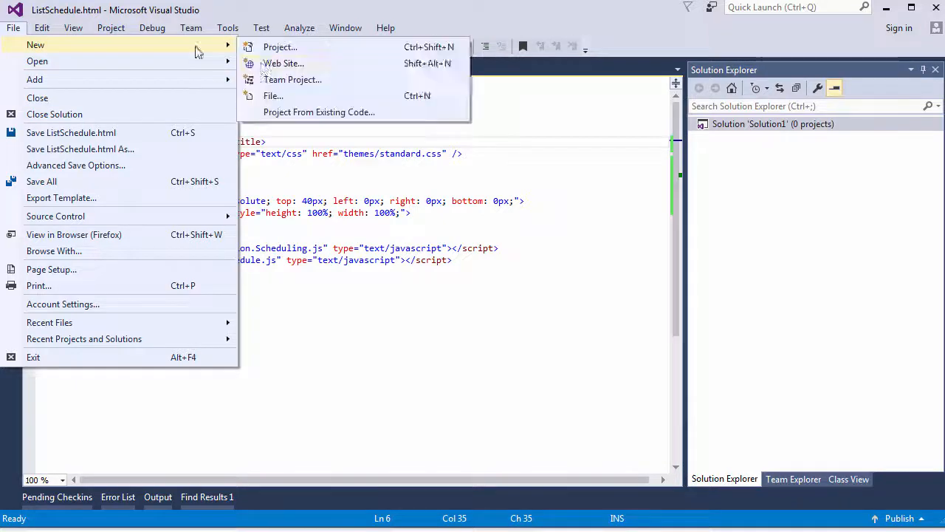
pyautogui.click(272, 95)
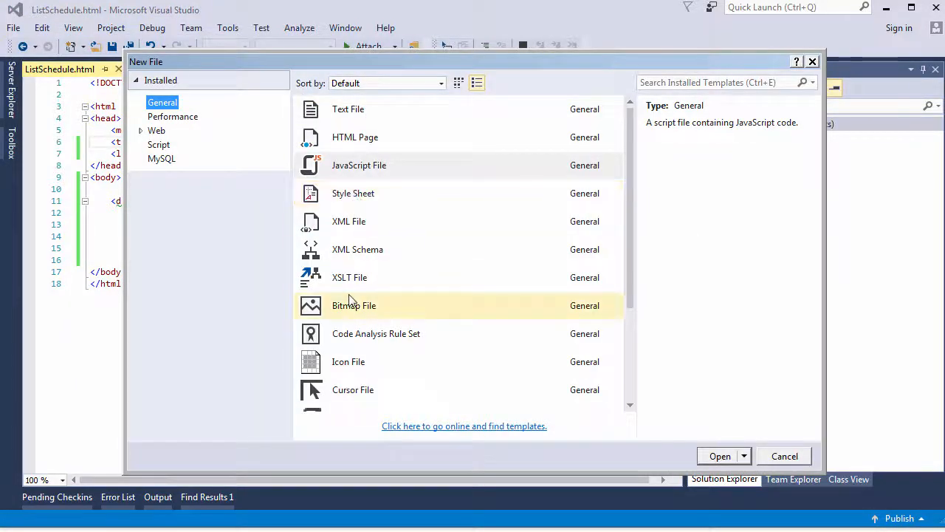
pyautogui.click(718, 455)
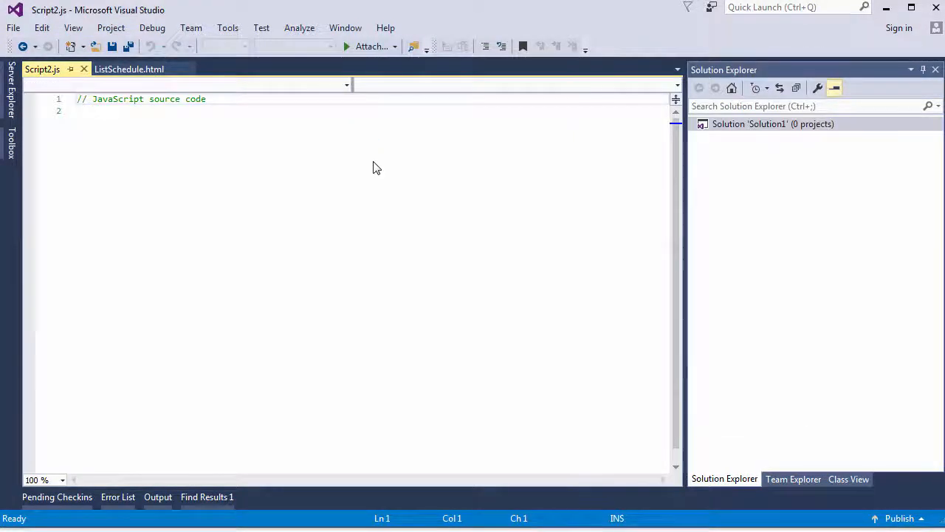
# Step: Declare p = MindFusion.Scheduling and create a new Calendar on the calendar element
pyautogui.write('var p = MindFusion.Scheduling;')
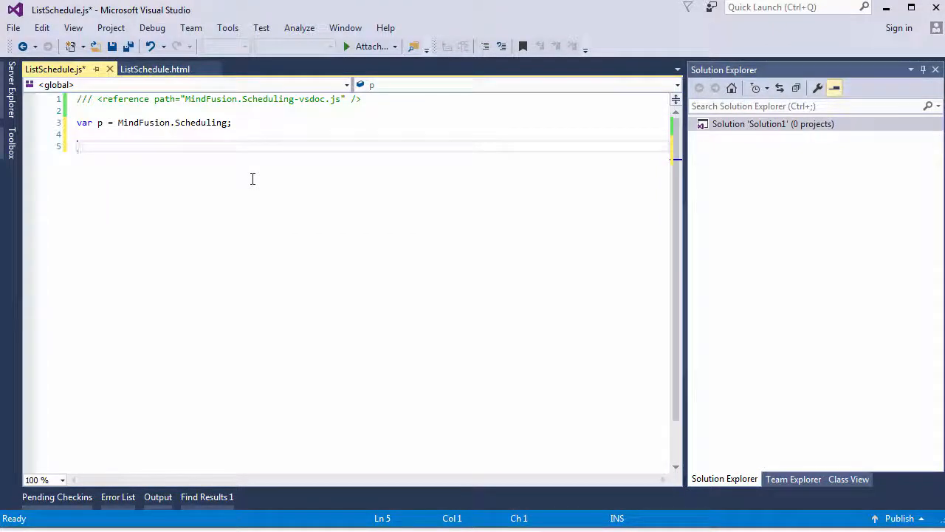
pyautogui.write('//create')
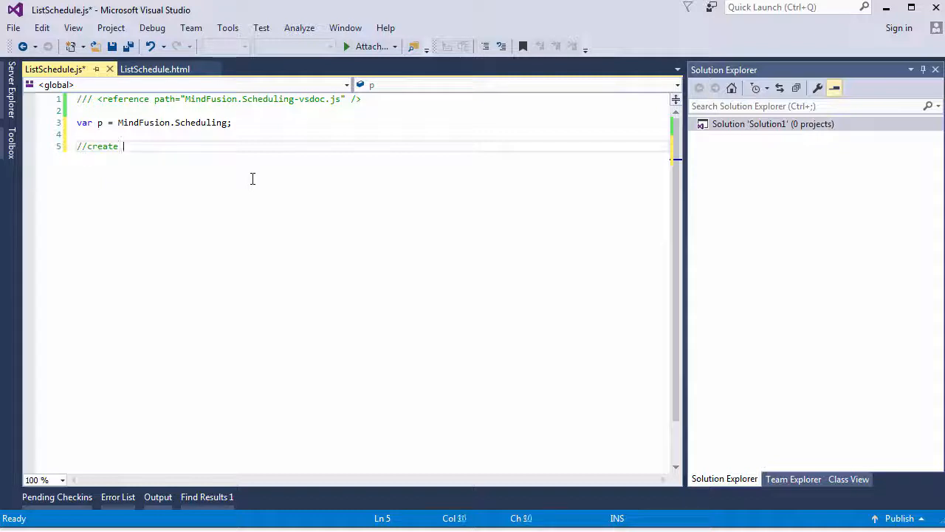
pyautogui.write('a new calendar instance')
pyautogui.write('calendar =')
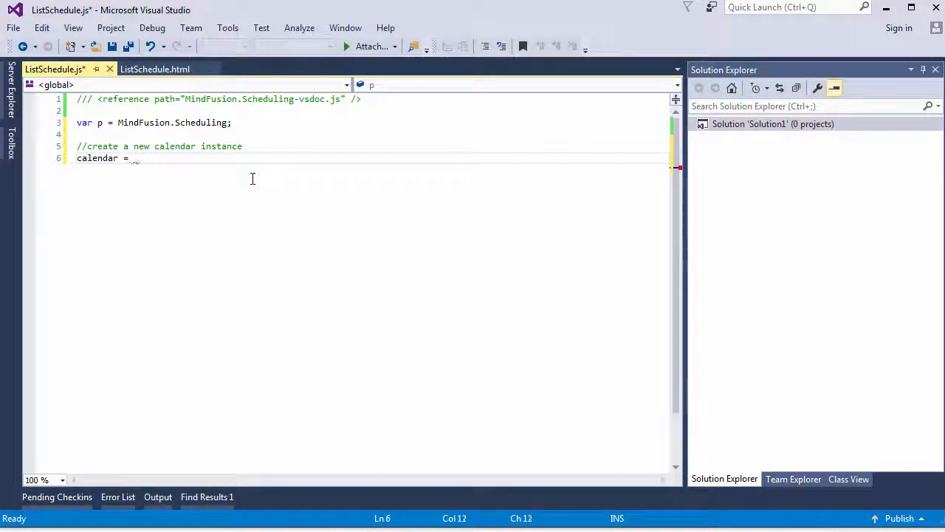
pyautogui.write('new p.ca')
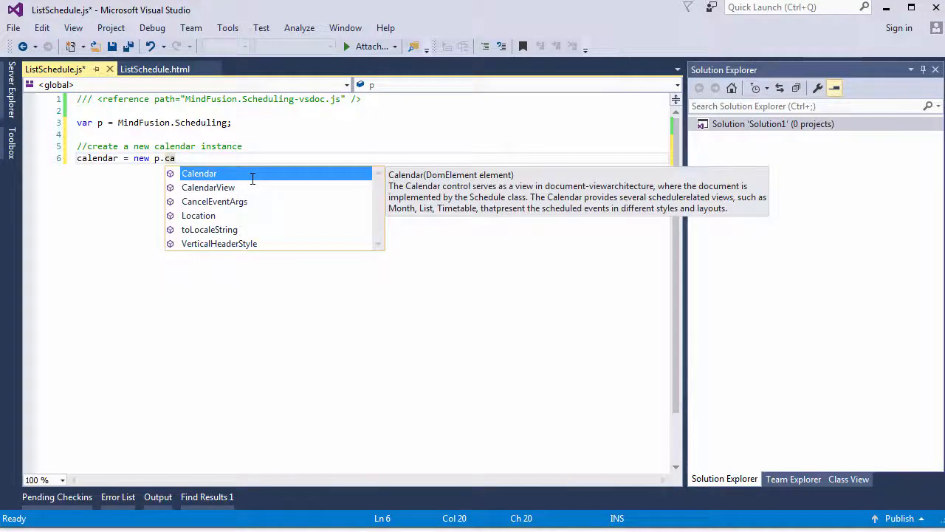
pyautogui.write('lendar(document.getElementById("')
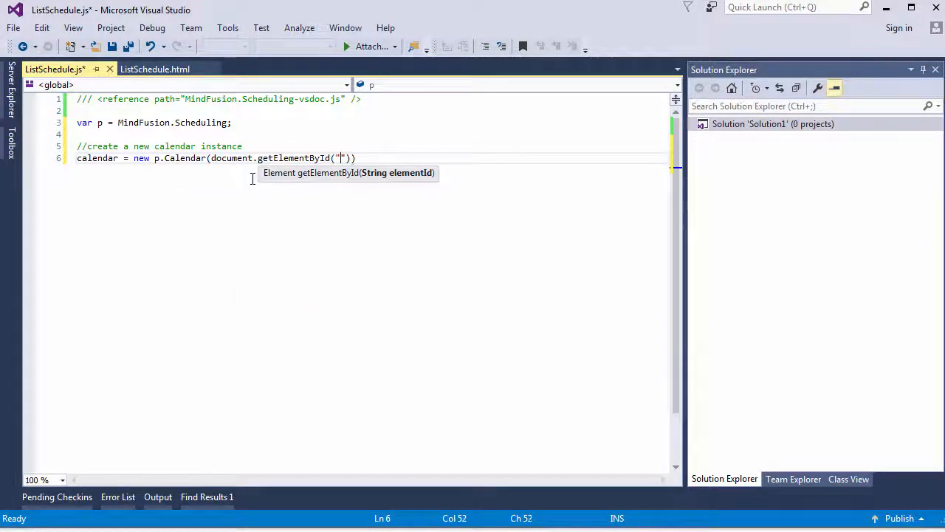
pyautogui.write('calendar')
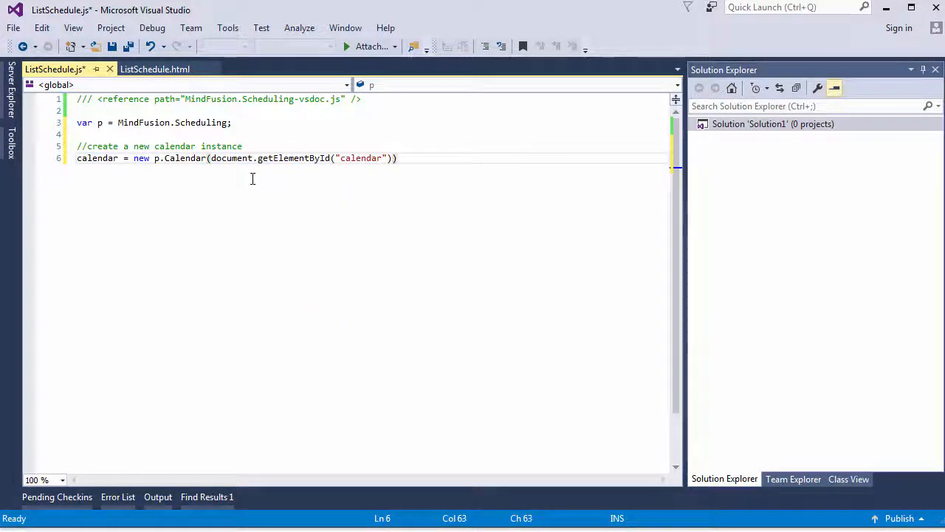
# Step: Set calendar.currentView to CalendarView.List and call calendar.render()
pyautogui.write('//set')
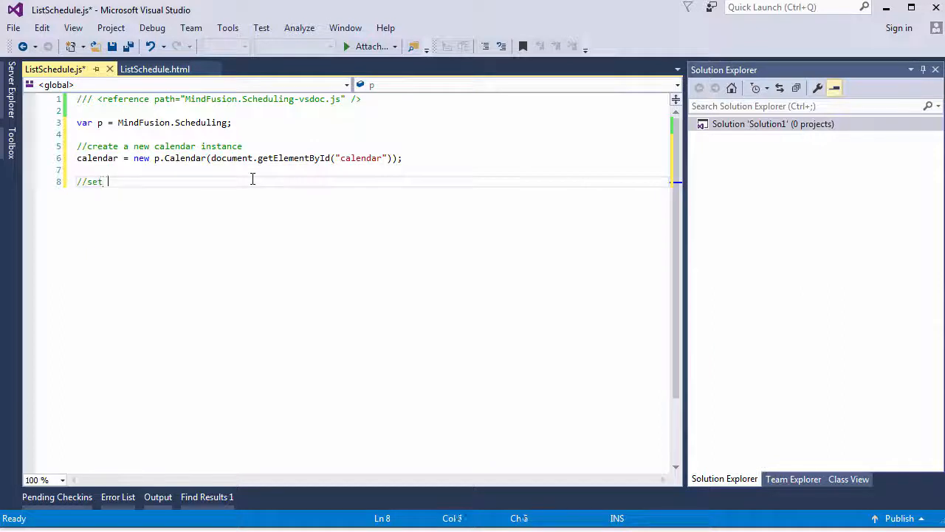
pyautogui.write('the view to list')
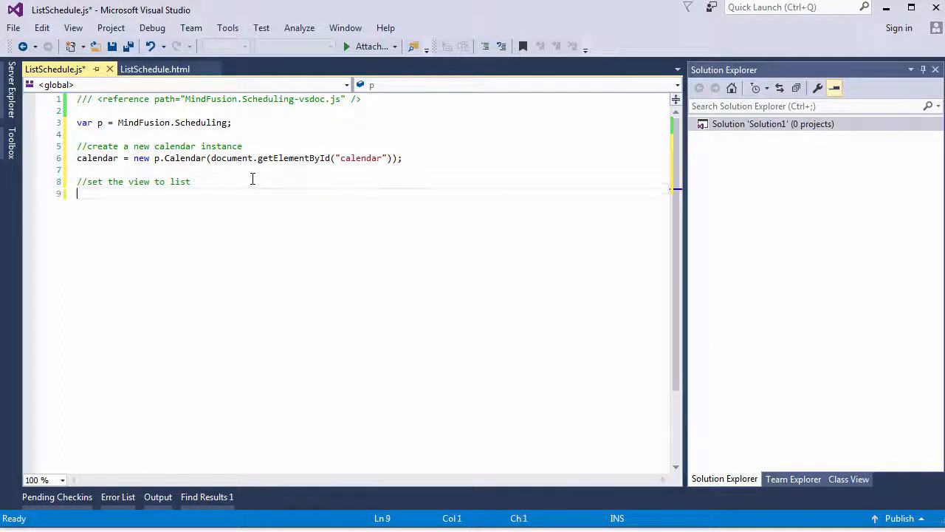
pyautogui.write('calendar.currentView = p.')
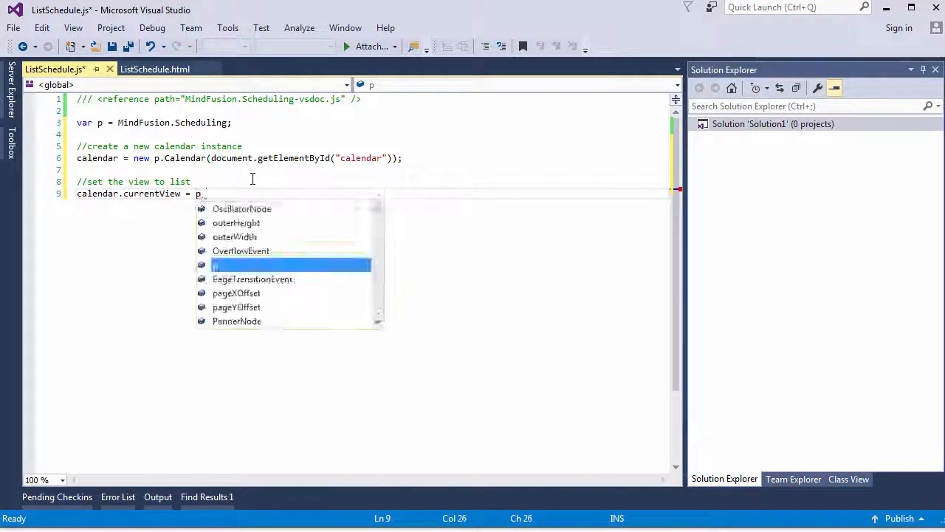
pyautogui.write('CalendarView.')
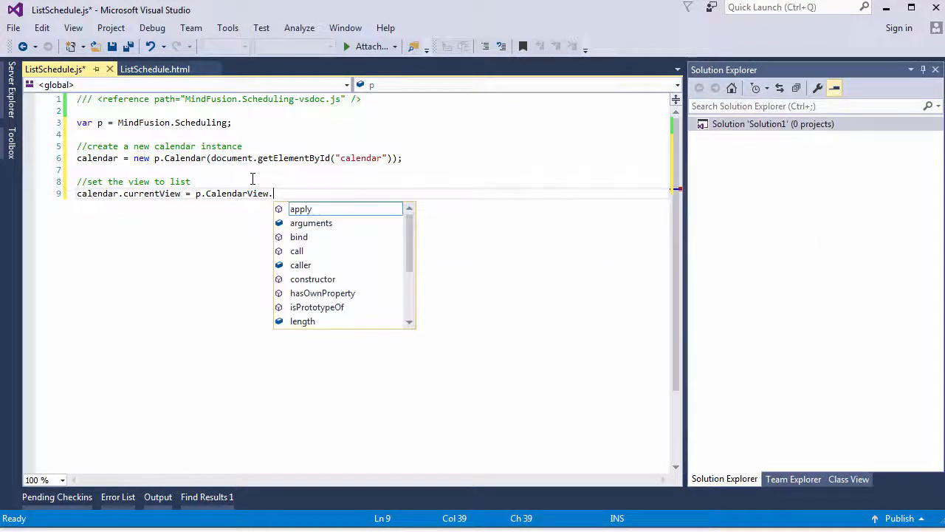
pyautogui.write('List;')
pyautogui.write('calendar')
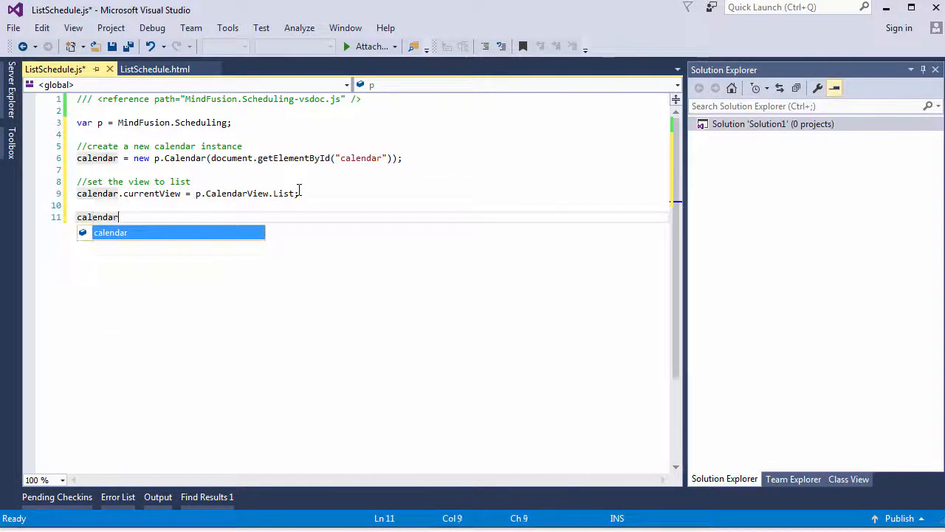
pyautogui.write('.render()')
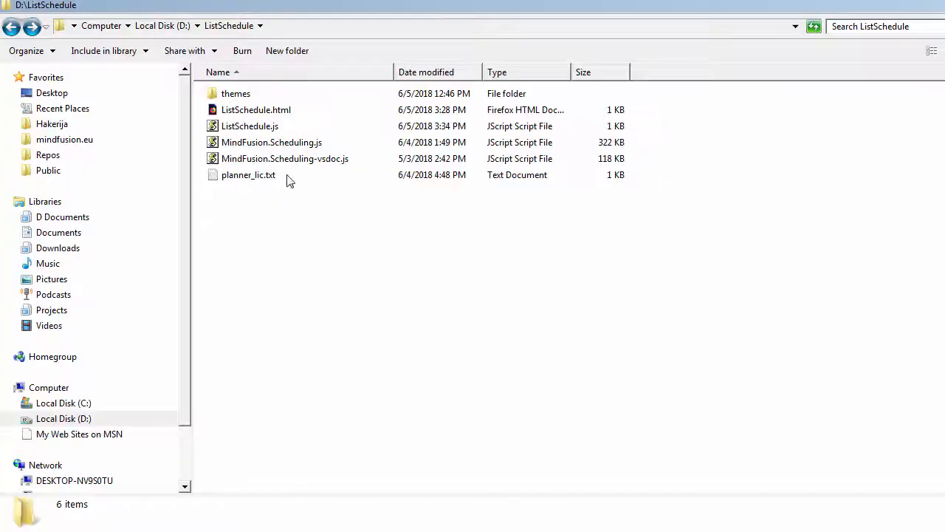
# Step: Open ListSchedule.html in Firefox and try a 7 June appointment, closing the form unsaved
pyautogui.click(257, 109)
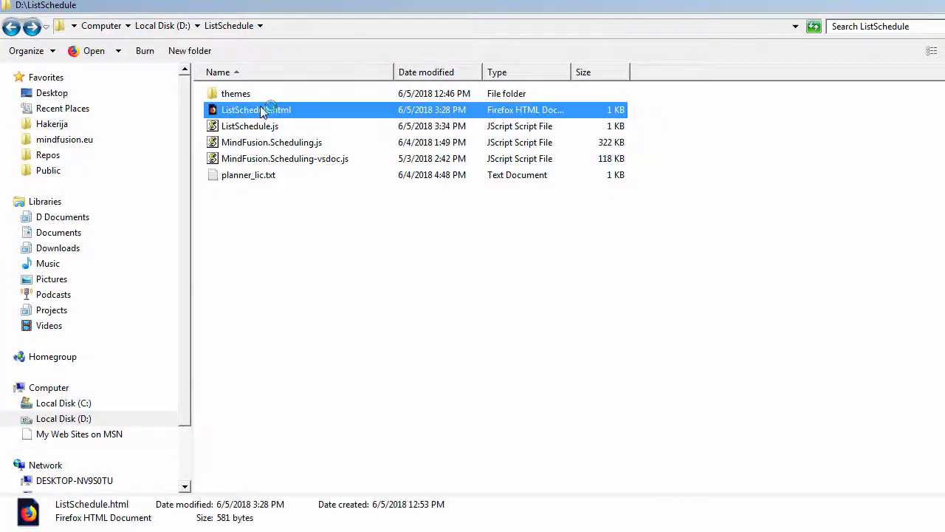
pyautogui.doubleClick(257, 109)
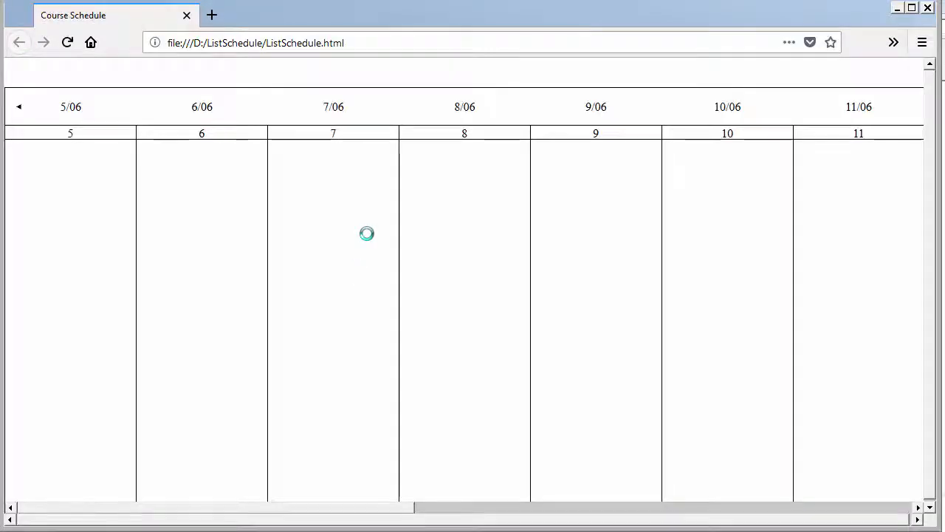
pyautogui.click(333, 233)
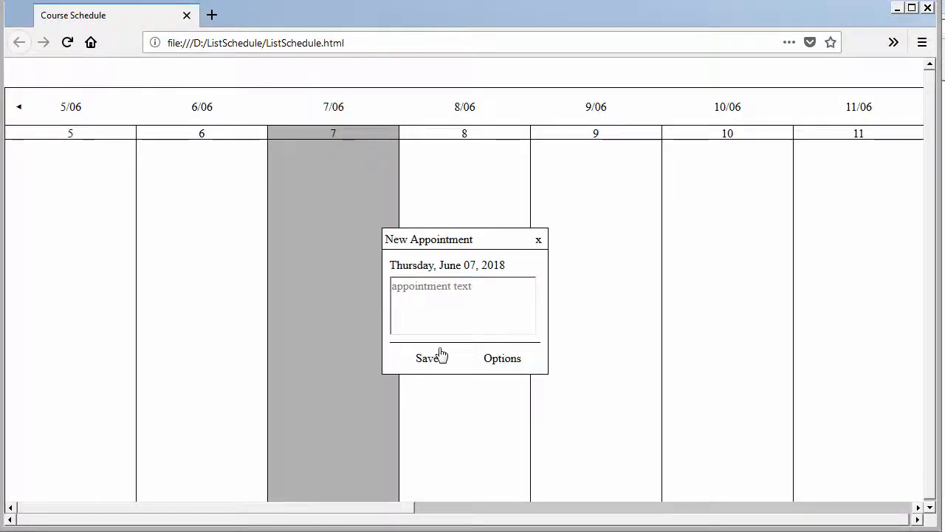
pyautogui.click(502, 359)
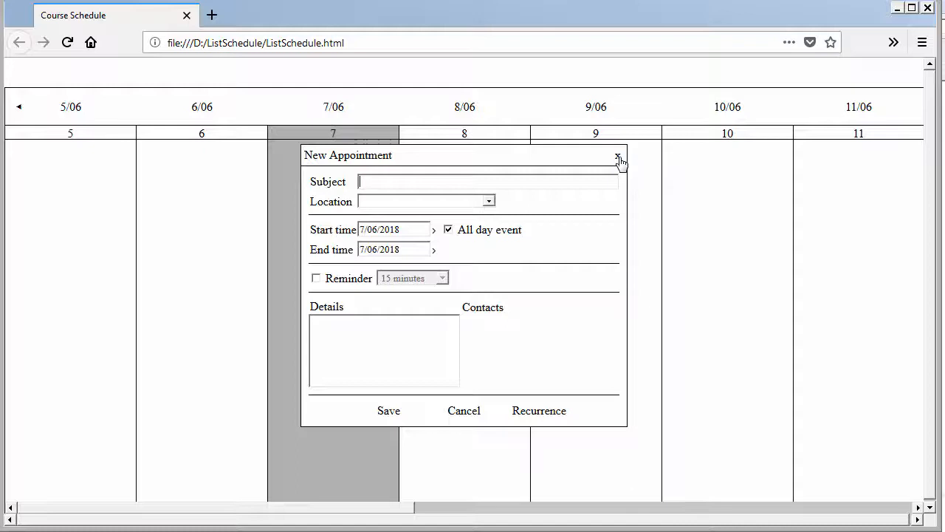
pyautogui.click(617, 157)
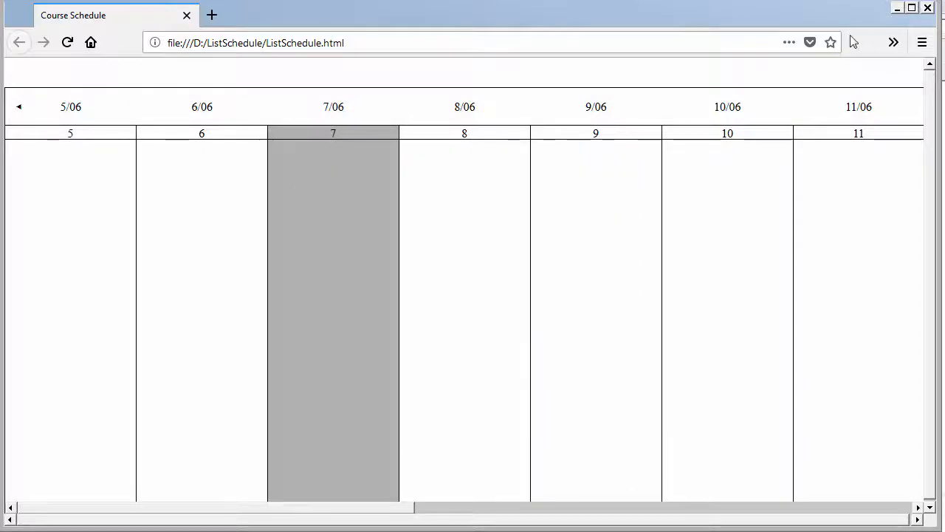
pyautogui.moveTo(815, 451)
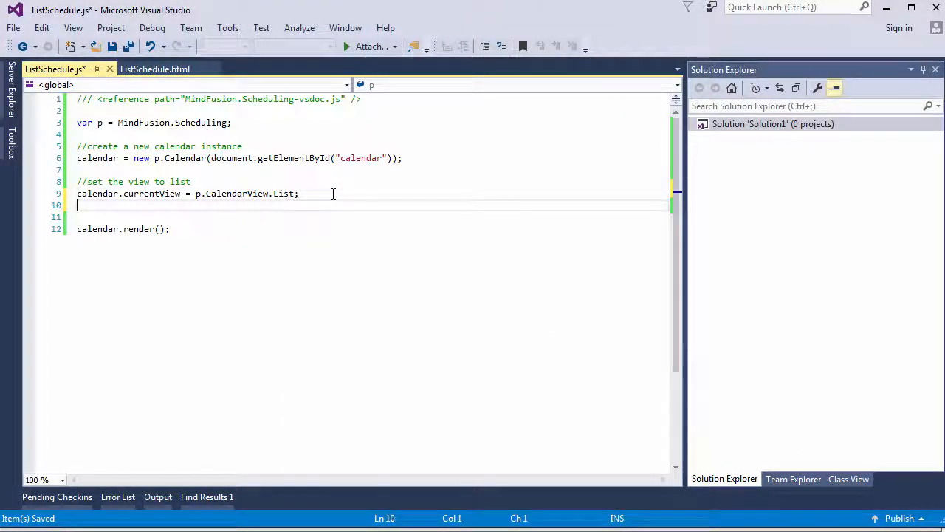
# Step: Set calendar.theme = "standard" with a //set the theme comment above render
pyautogui.write('//set the theme')
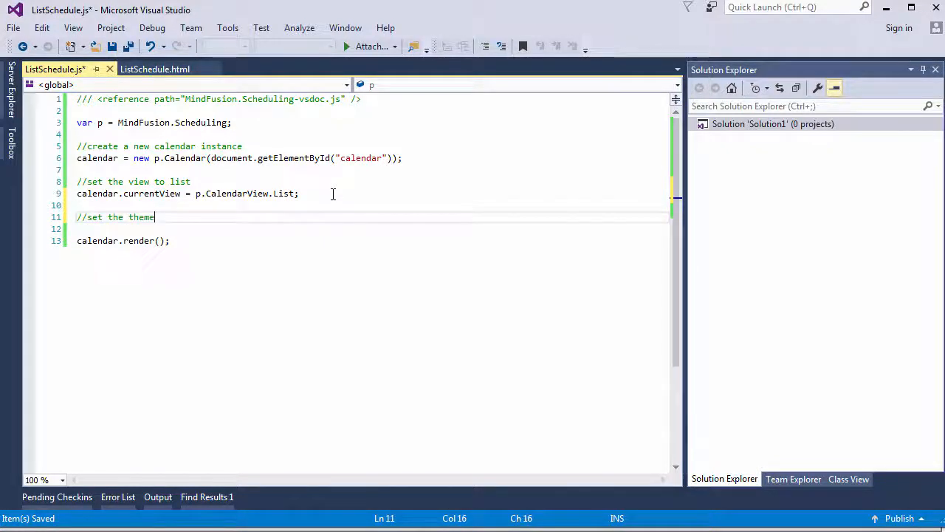
pyautogui.write('calendar.theme =')
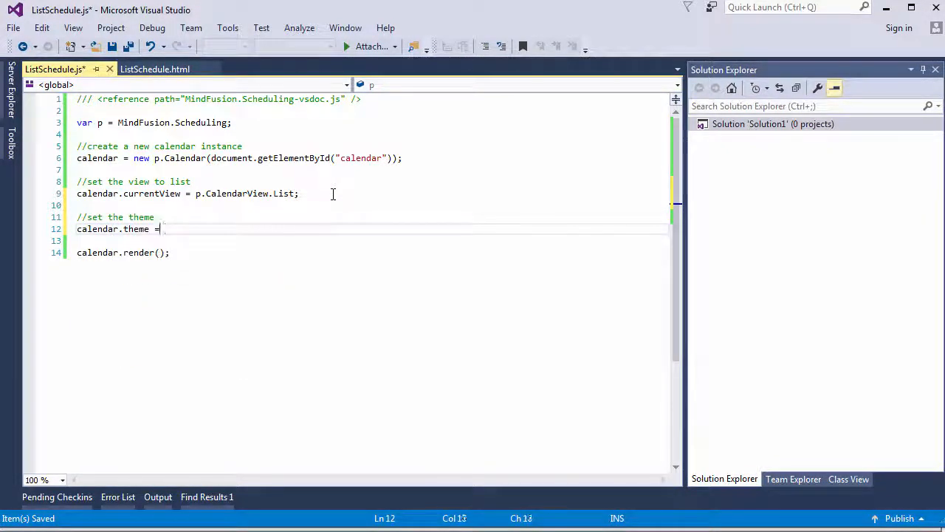
pyautogui.write('"standard"')
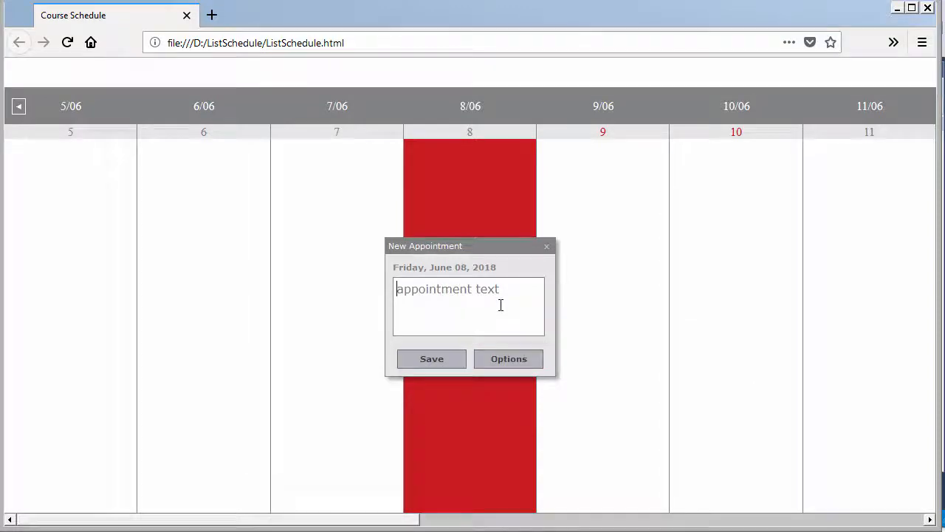
# Step: Create a task appointment on 8 June, make it recur Daily and save it
pyautogui.write('task')
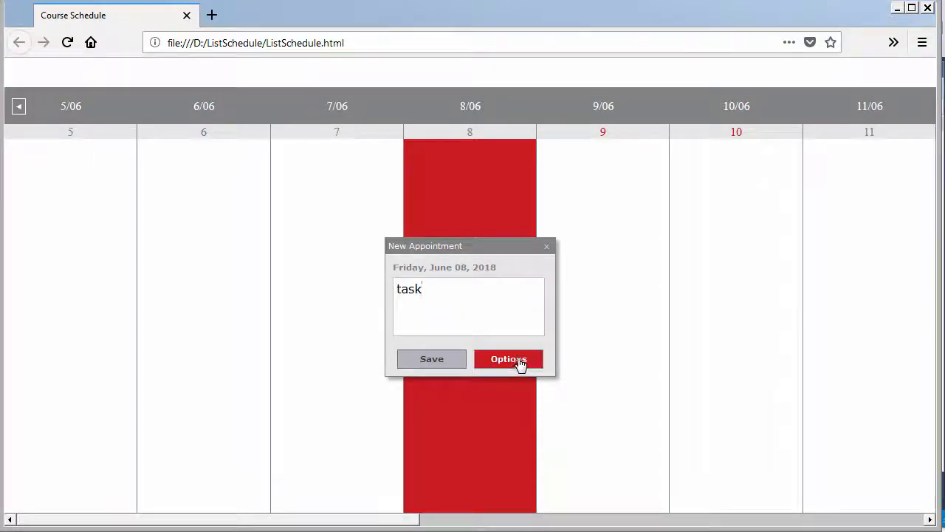
pyautogui.click(508, 359)
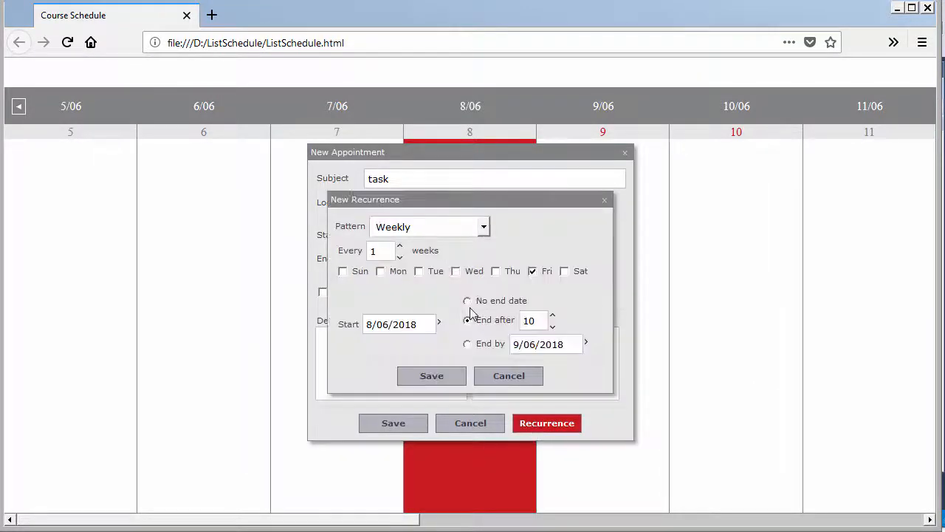
pyautogui.click(483, 226)
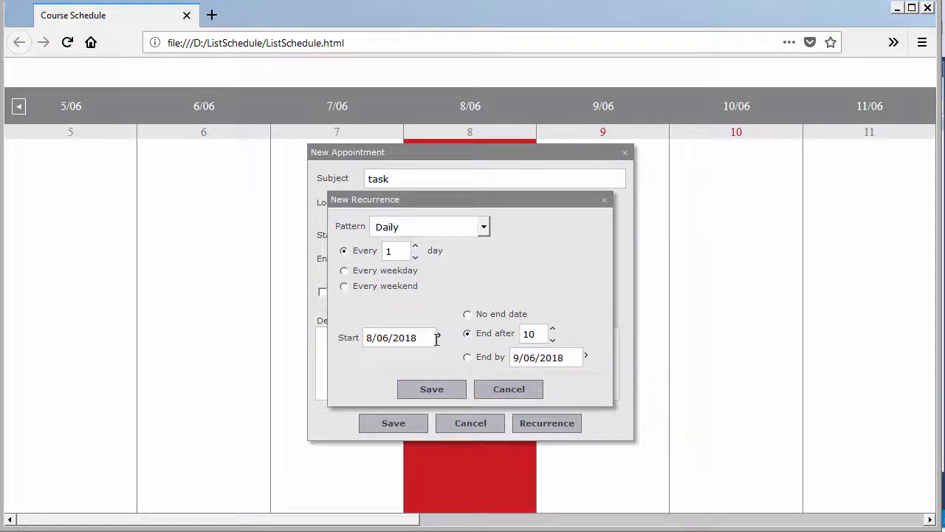
pyautogui.click(431, 388)
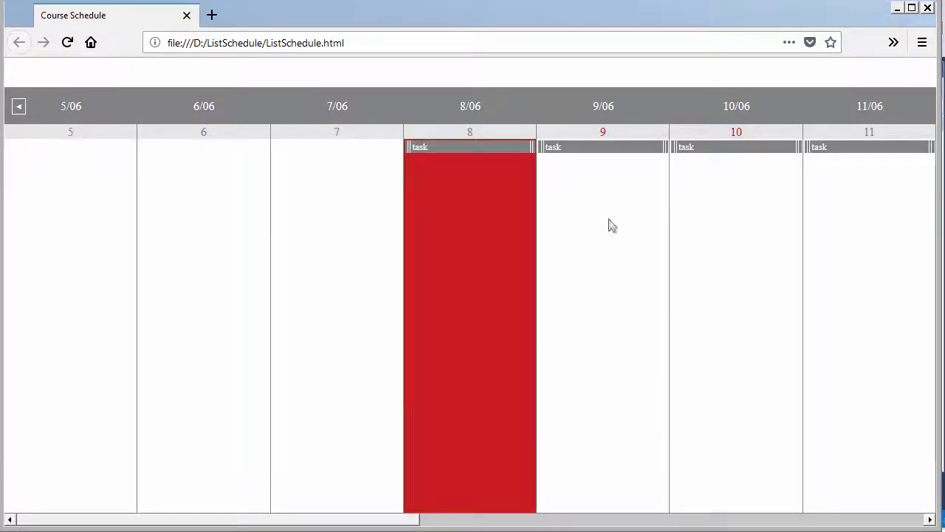
pyautogui.moveTo(676, 264)
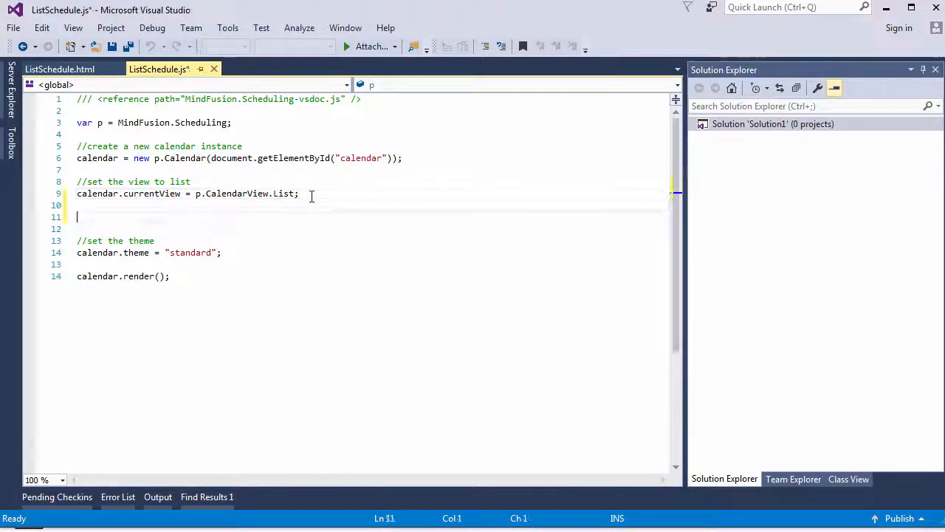
# Step: Set listSettings.orientation to p.Orientation.Horizontal under a //customize the UI comment
pyautogui.write('//customize the UI')
pyautogui.write('calendar.listSettings.ori')
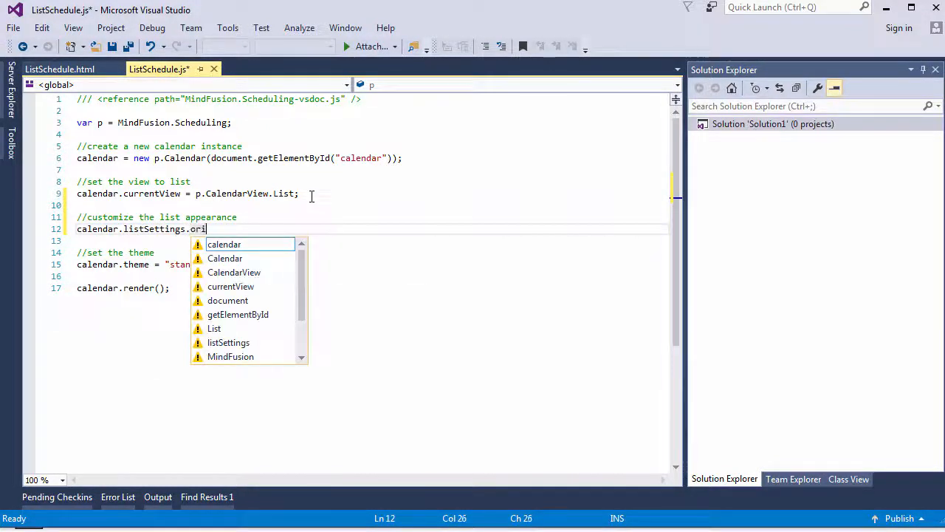
pyautogui.write('entatio')
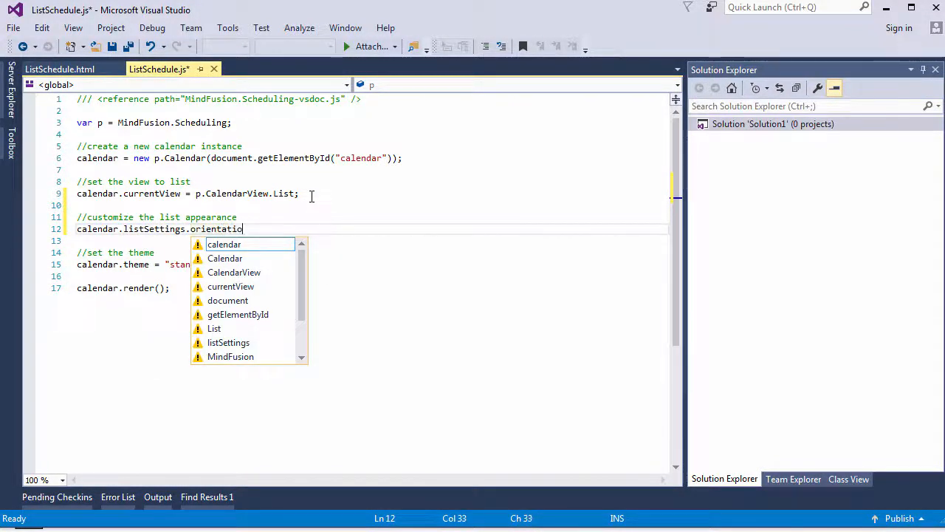
pyautogui.write('= p.orientation.H')
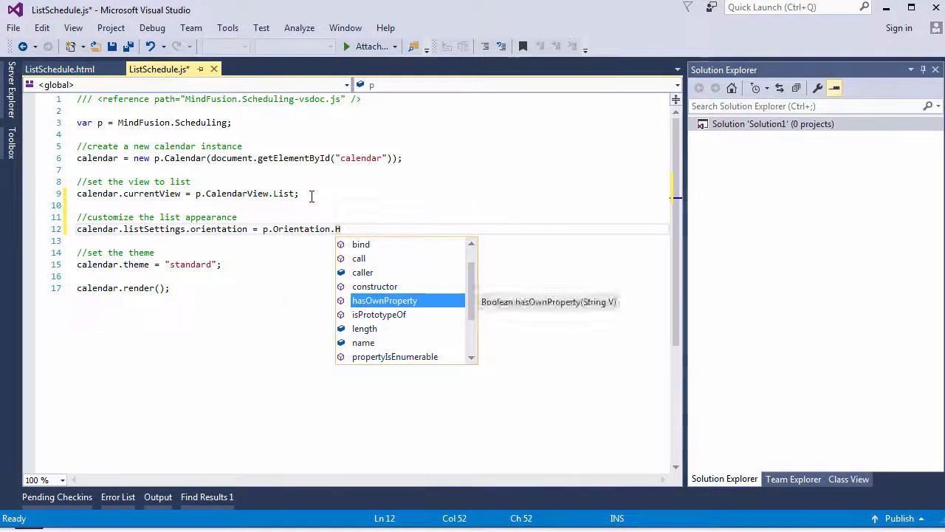
pyautogui.write('orizontal;')
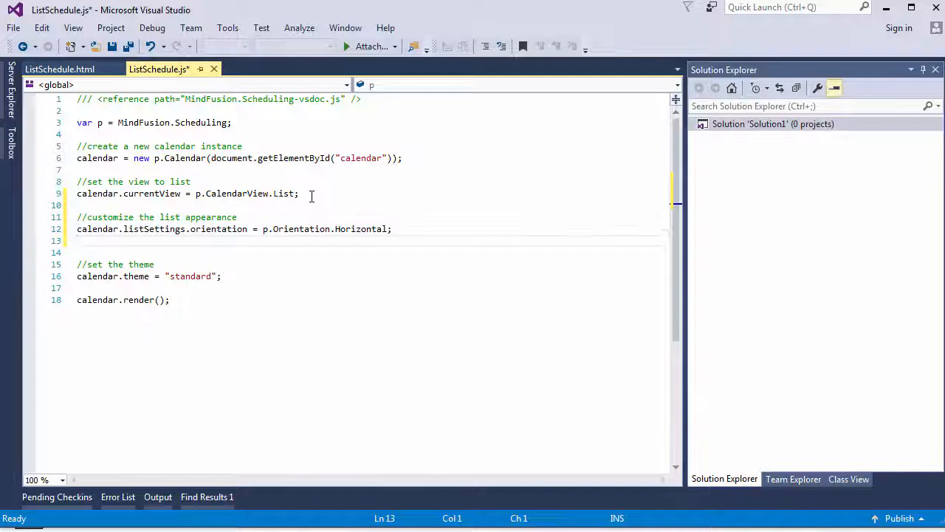
# Step: Set listSettings.numberOfCells to 4 and titleFormat to "MMMM d"
pyautogui.write('calendar.listSettings.n')
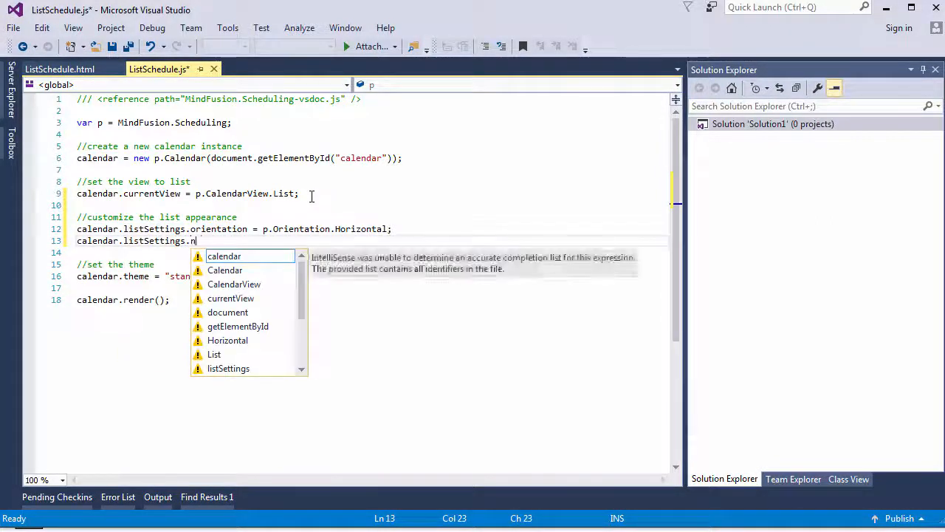
pyautogui.write('umberO')
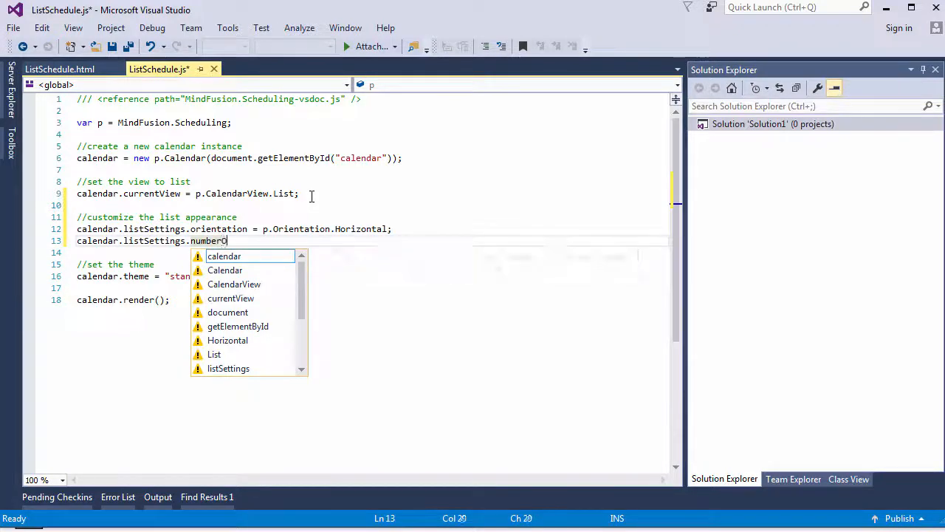
pyautogui.write('OfCells = 4;')
pyautogui.click(371, 252)
pyautogui.write('calendar.listSettings.titleFormat')
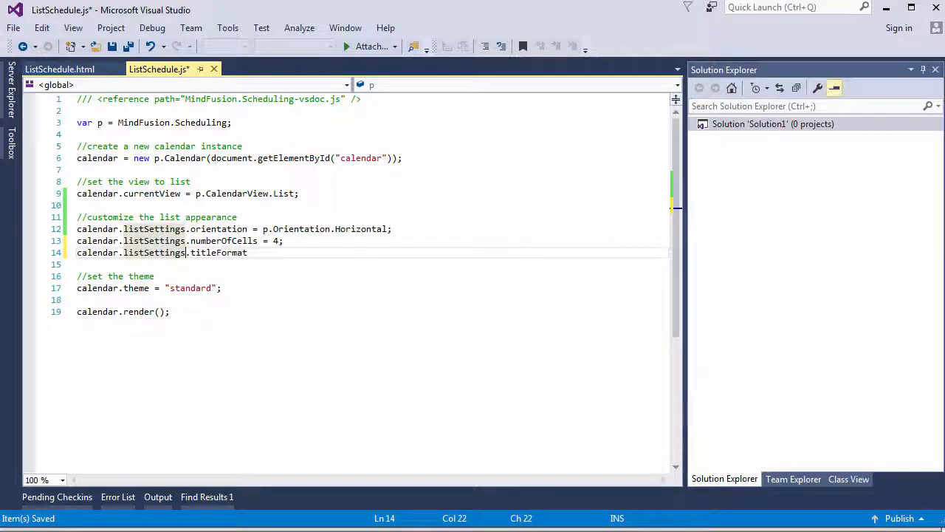
pyautogui.write('= ""')
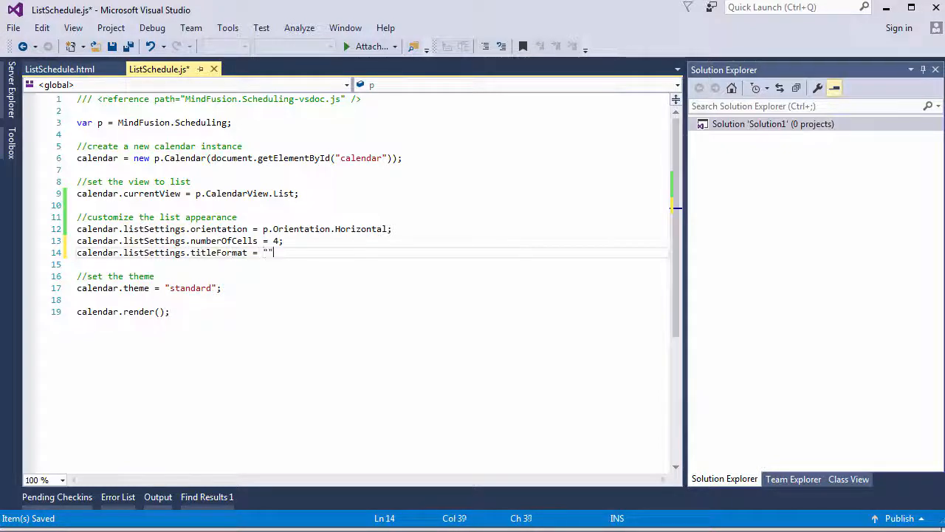
pyautogui.write('MMMM d')
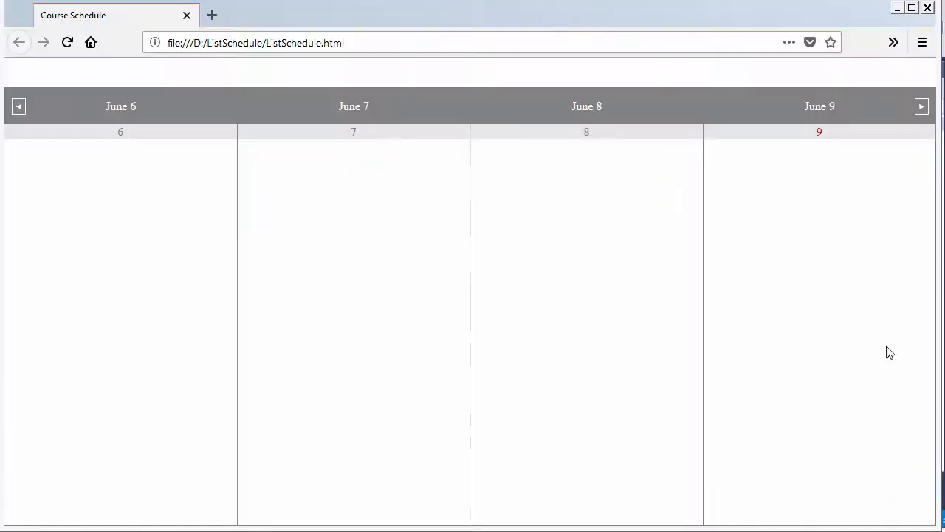
pyautogui.moveTo(588, 137)
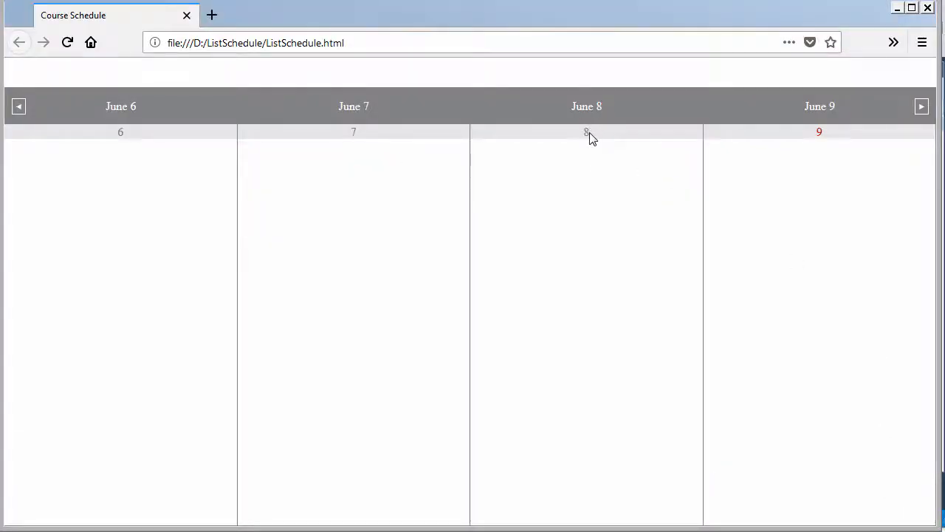
pyautogui.moveTo(682, 290)
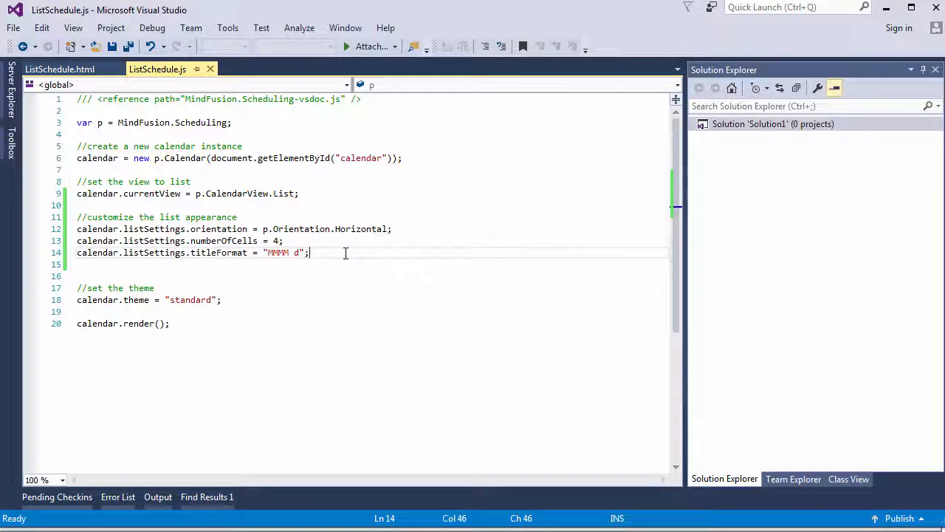
# Step: Add calendar.listSettings.generalFormat = "dddd"; for full weekday names
pyautogui.write('calendar')
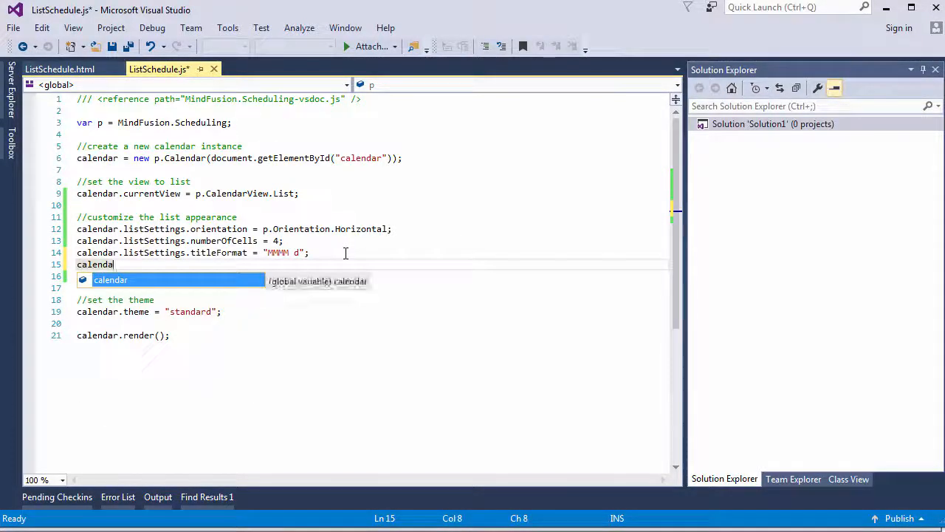
pyautogui.write('.listSettings')
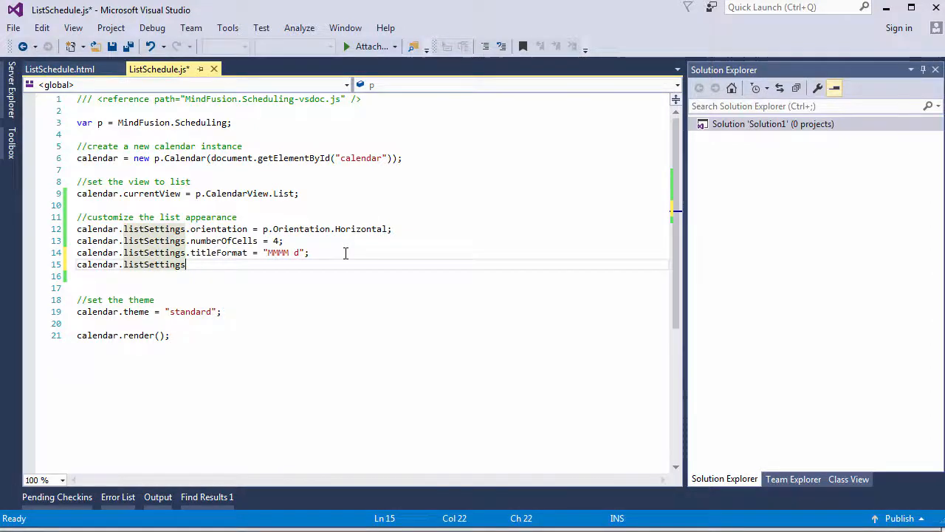
pyautogui.write('.generalFormat')
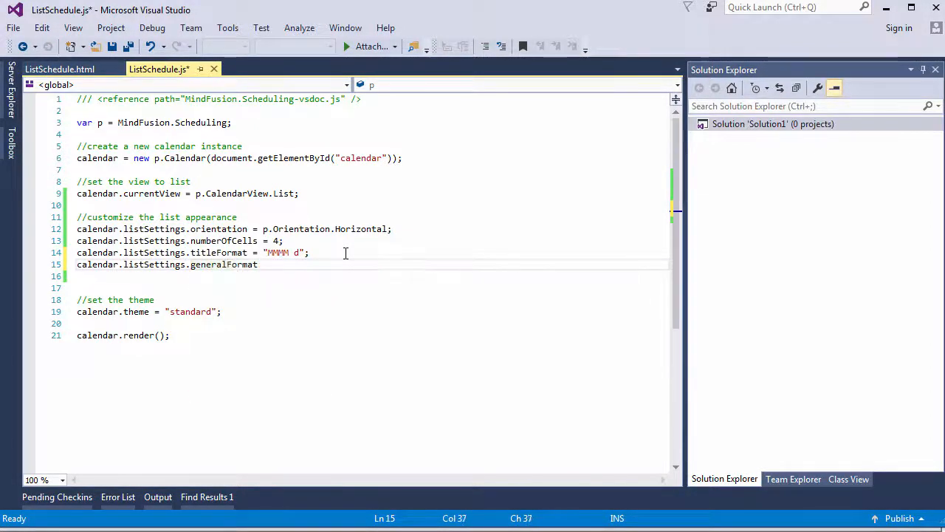
pyautogui.write('=')
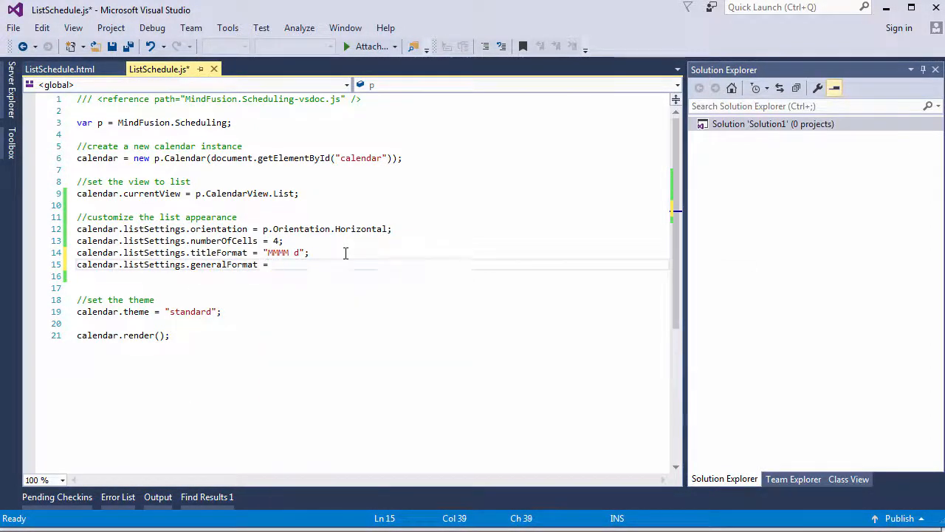
pyautogui.write('"dddd";')
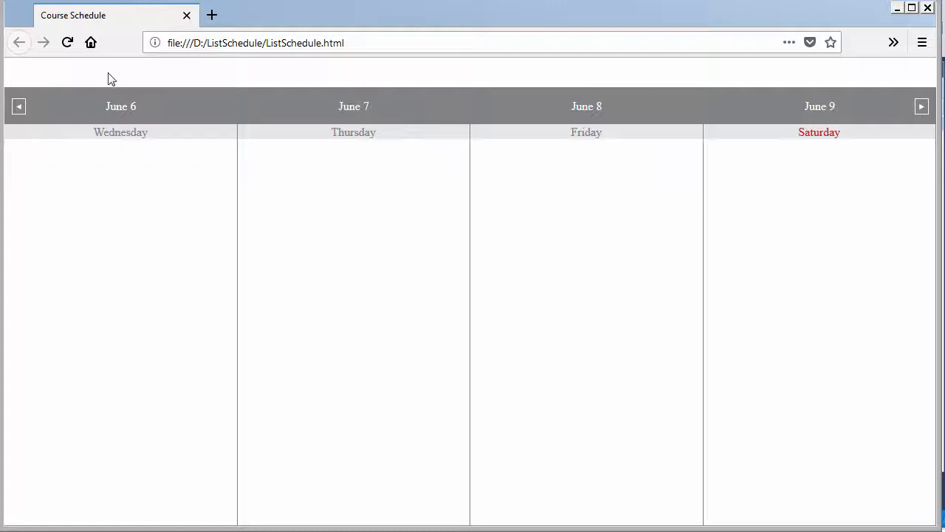
# Step: Page the Firefox schedule back to June 1–4, then return to ListSchedule.js in Visual Studio
pyautogui.click(17, 106)
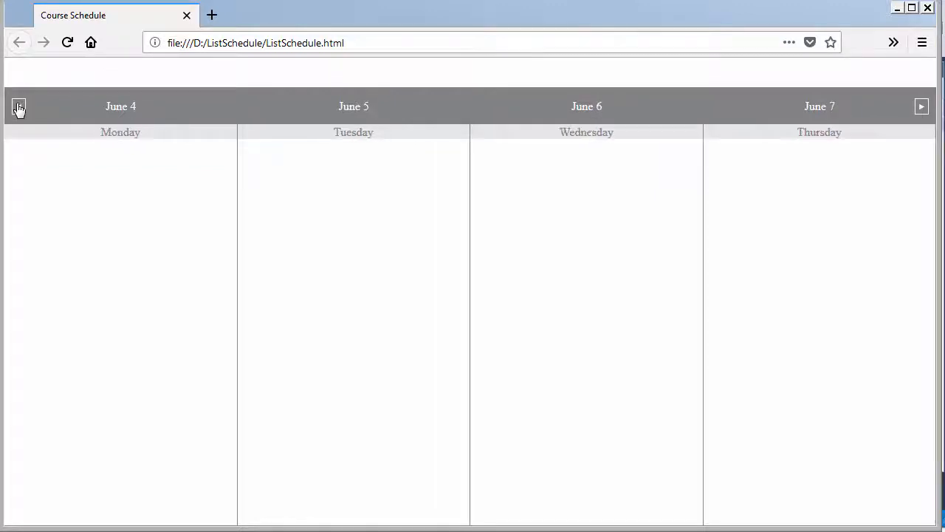
pyautogui.click(18, 107)
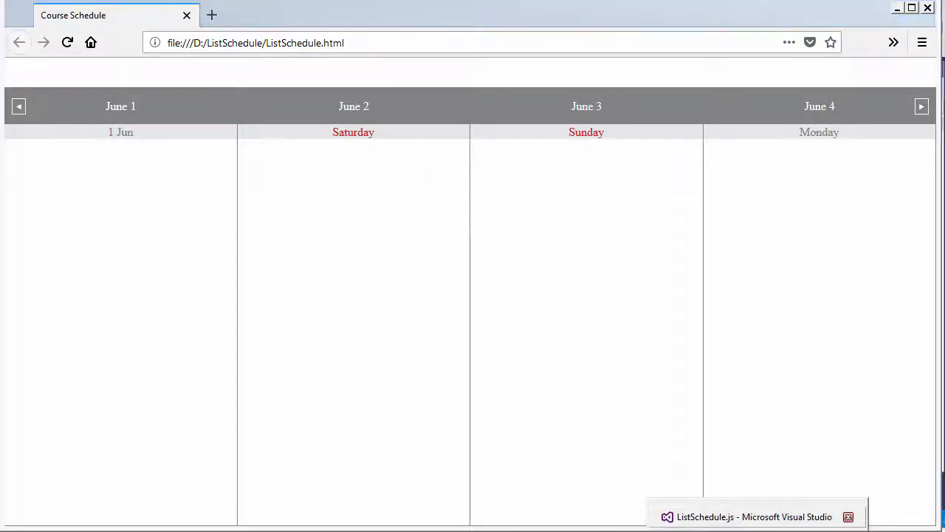
pyautogui.click(753, 517)
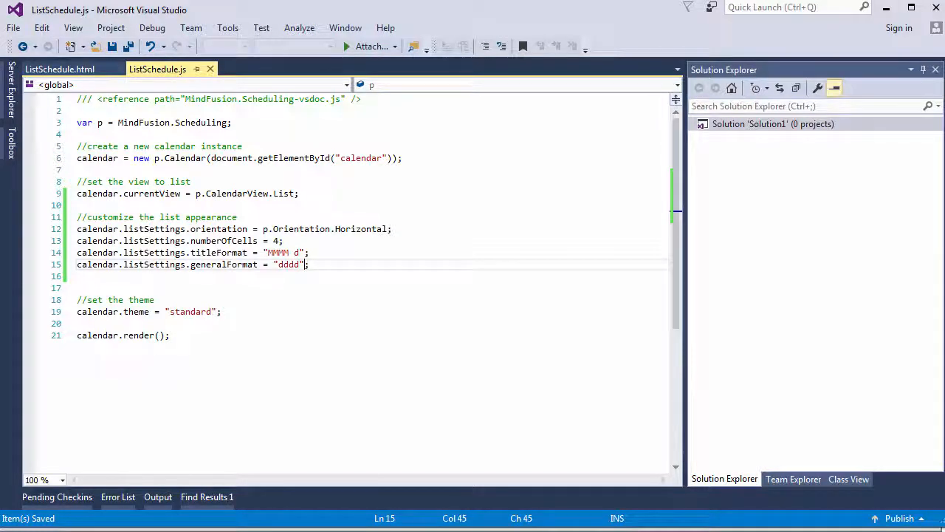
# Step: Set calendar.listSettings.firstDayOfMonthFormat = "dddd", check June 1 in Firefox, and begin a contacts comment
pyautogui.write('calendar.listSettings.first')
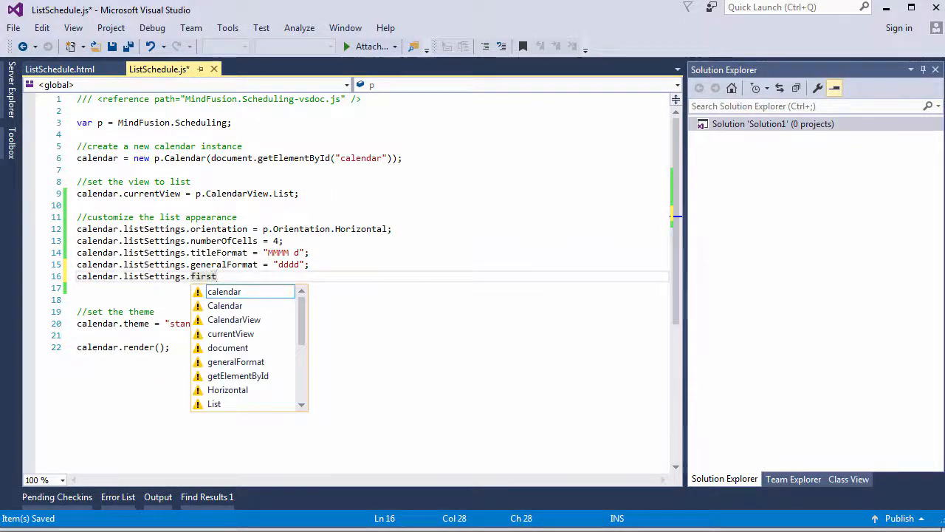
pyautogui.write('DayOfMont')
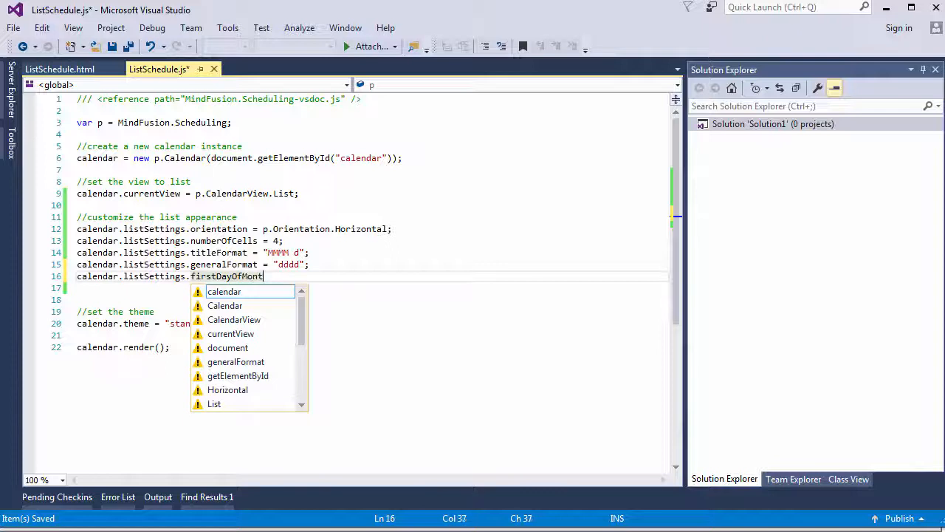
pyautogui.write('hFormat = "dd"')
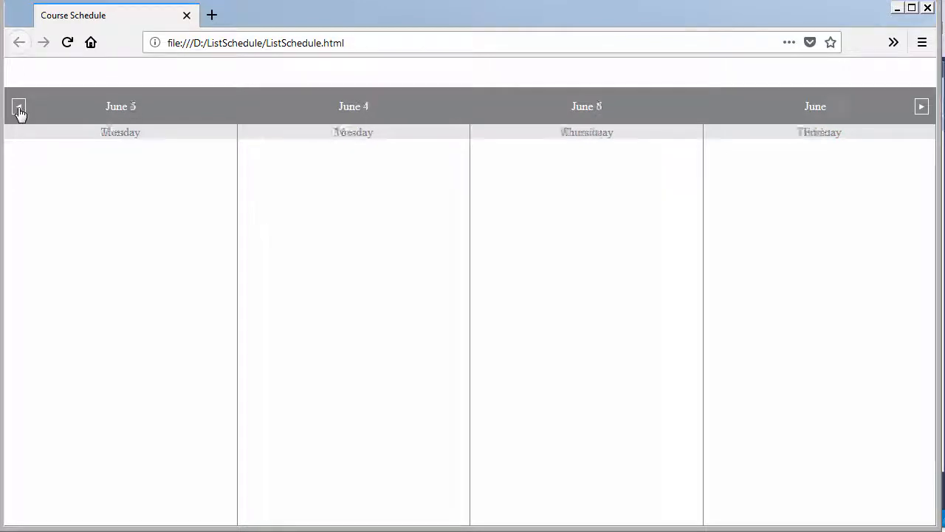
pyautogui.click(18, 107)
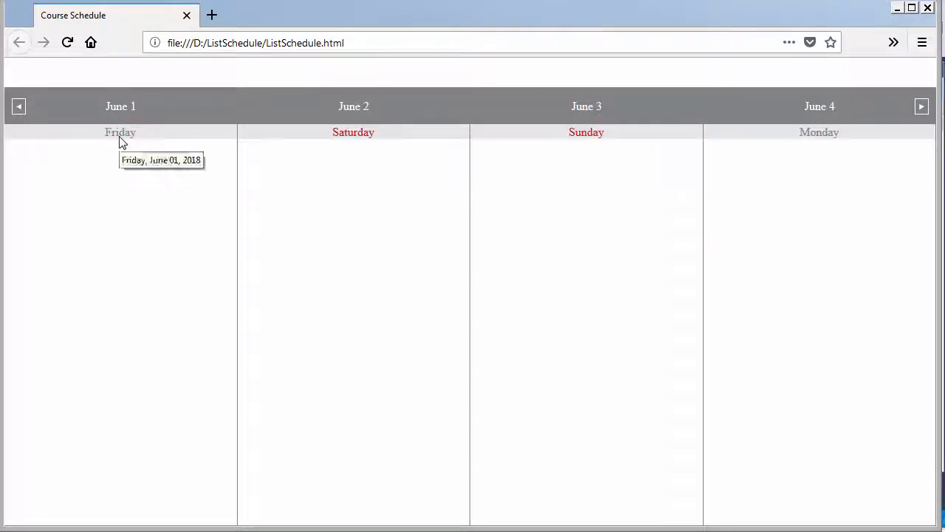
pyautogui.moveTo(345, 231)
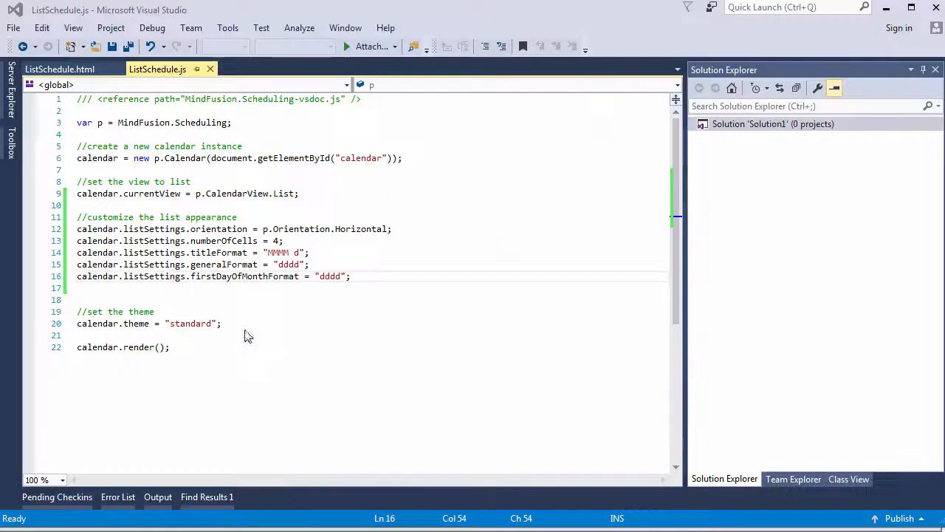
pyautogui.write('//add some contacts')
pyautogui.write('resource')
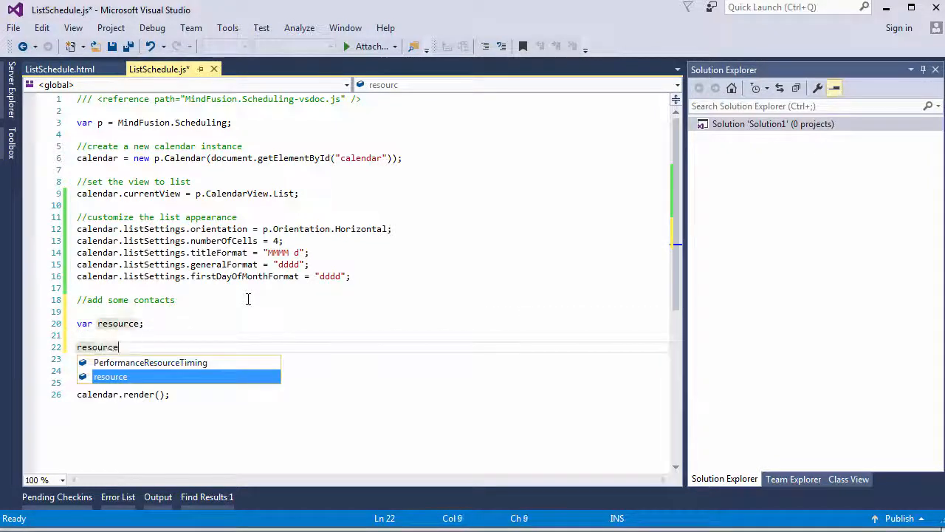
# Step: Create a p.Contact with firstName "Prof. William" and lastName "Dyer" and add it to calendar.schedule.contacts
pyautogui.write('= new p.contact();')
pyautogui.write('resource.firstName = "";')
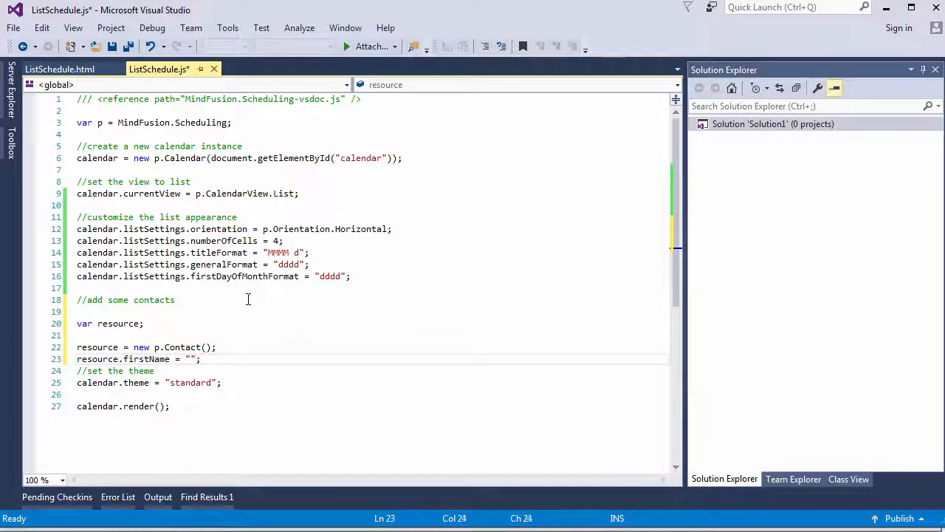
pyautogui.write('Prof. Willi')
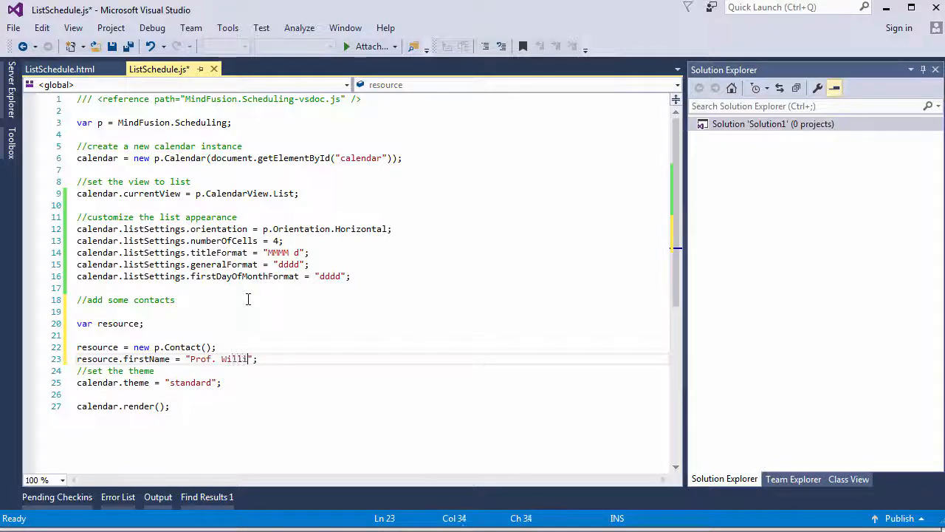
pyautogui.write('resource')
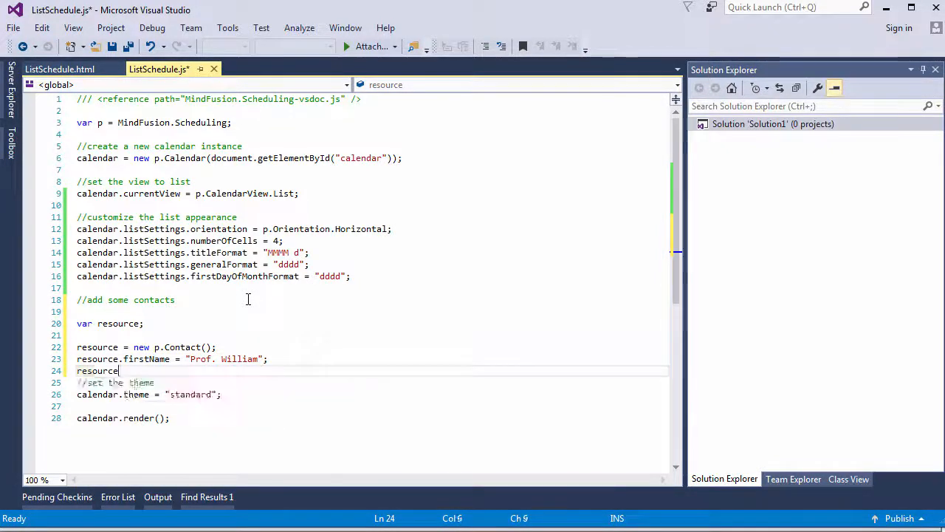
pyautogui.write('.lastName =')
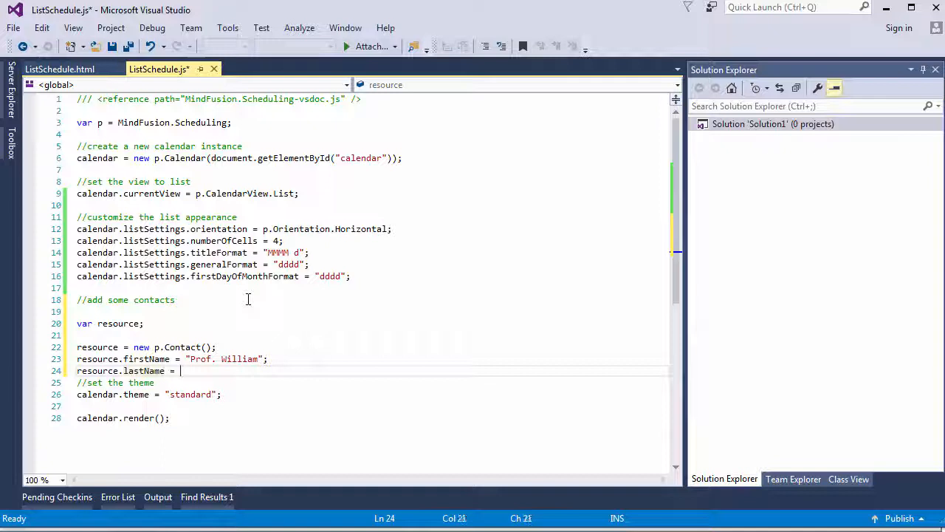
pyautogui.write('"Dyer"')
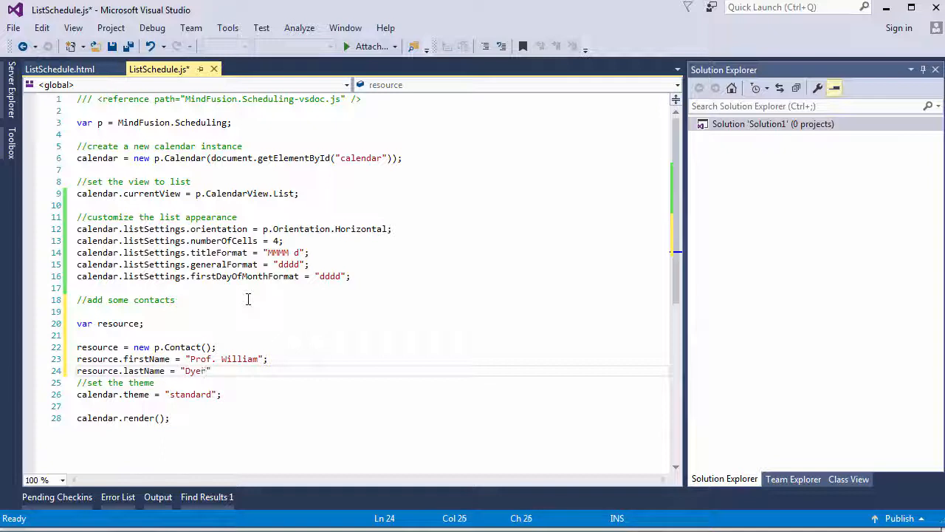
pyautogui.write('calenda')
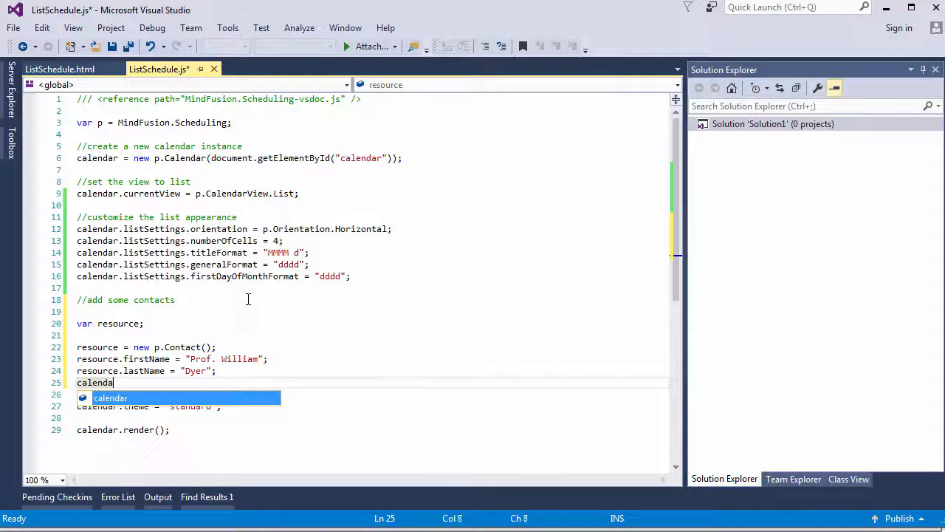
pyautogui.write('r.schedule.contacts.a')
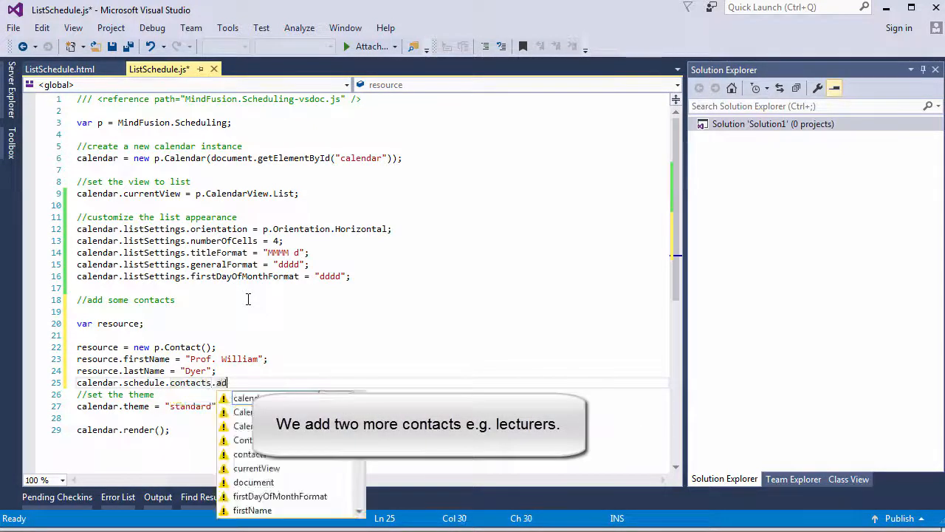
pyautogui.write('d(resource);')
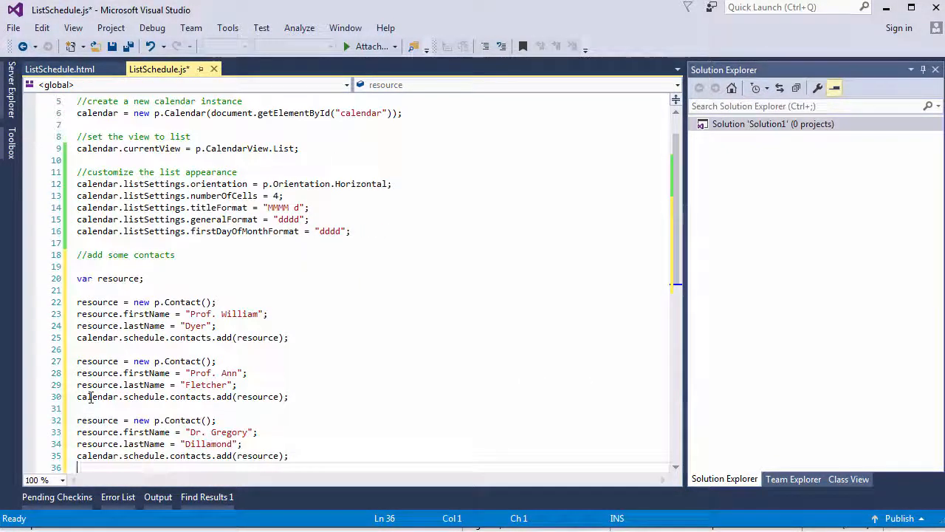
pyautogui.moveTo(437, 331)
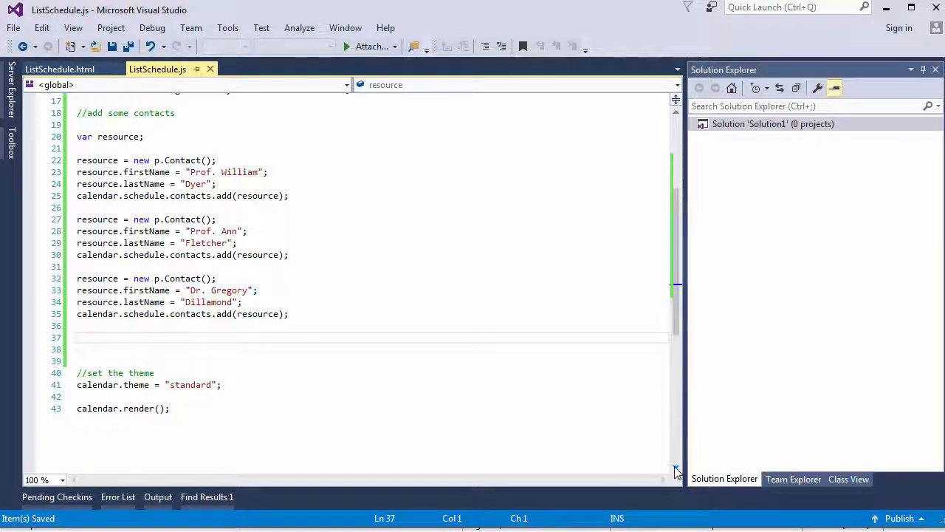
# Step: Create a p.Location named "Room 211" and add it with calendar.schedule.locations.add(resource)
pyautogui.write('resource = new')
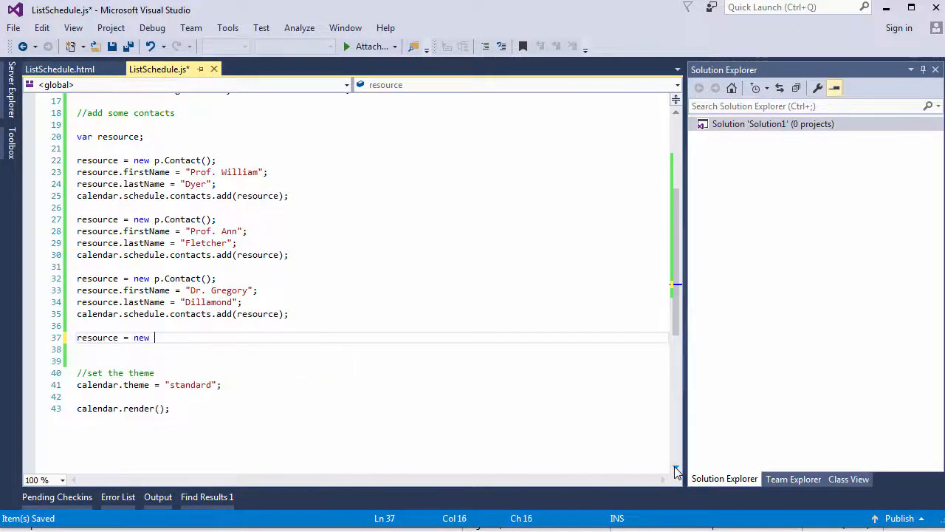
pyautogui.write('p.Location();')
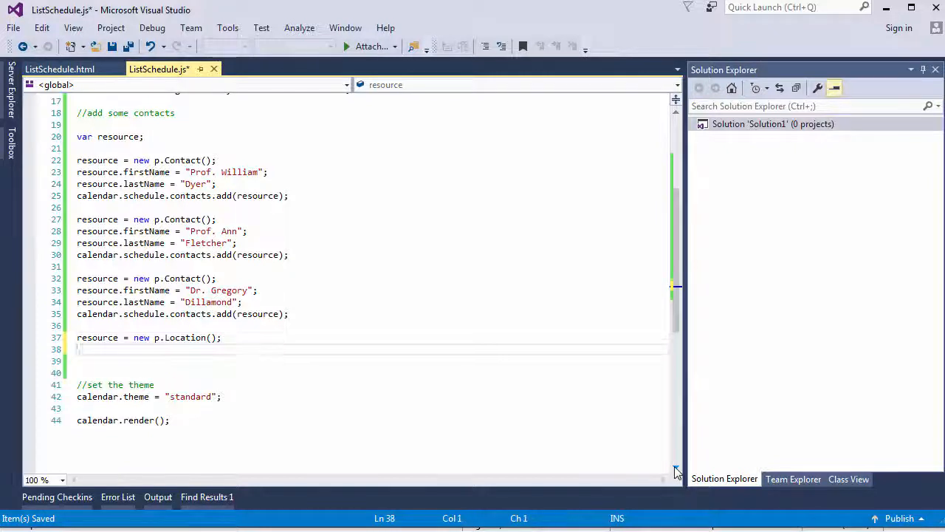
pyautogui.write('resource.n')
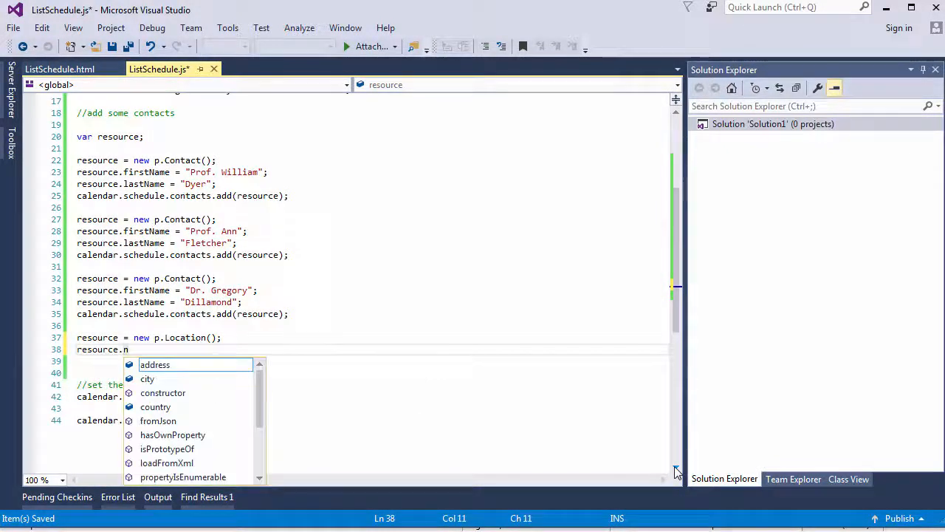
pyautogui.write('ame')
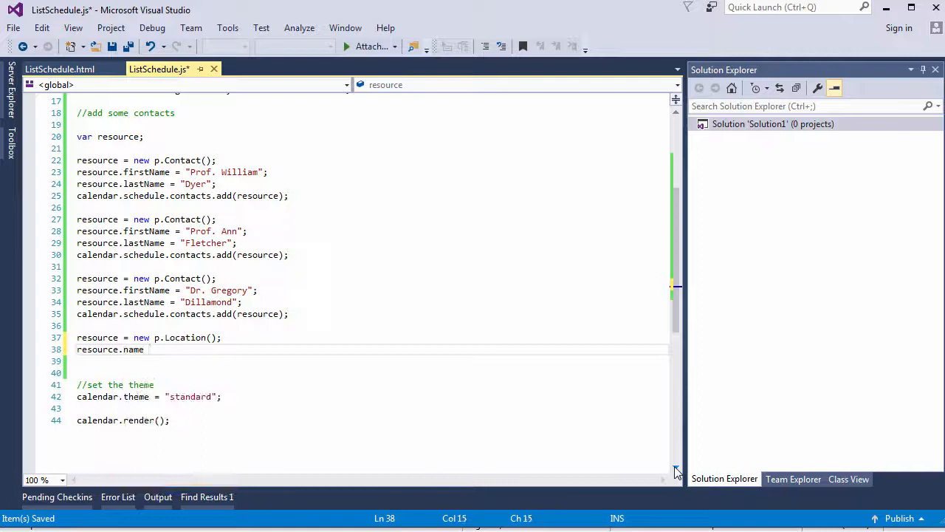
pyautogui.write('= ""')
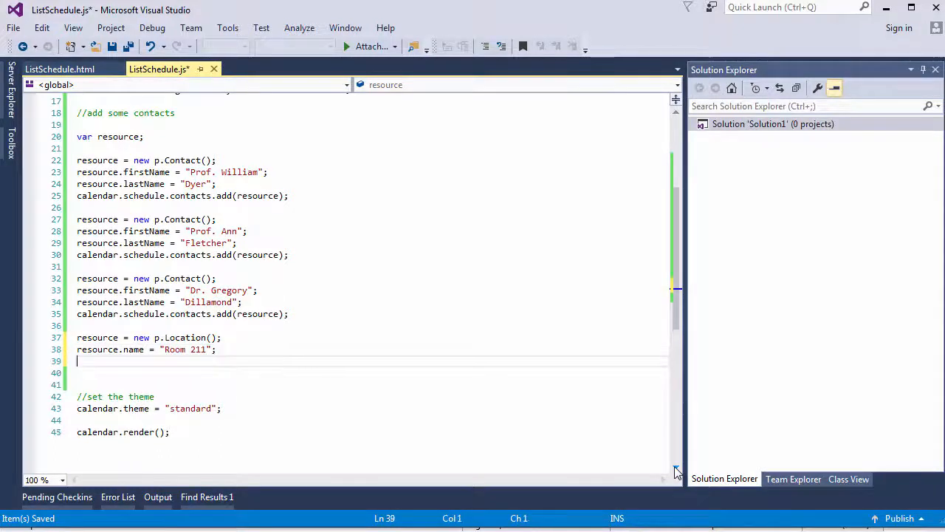
pyautogui.write('calendar.schedule.locations.')
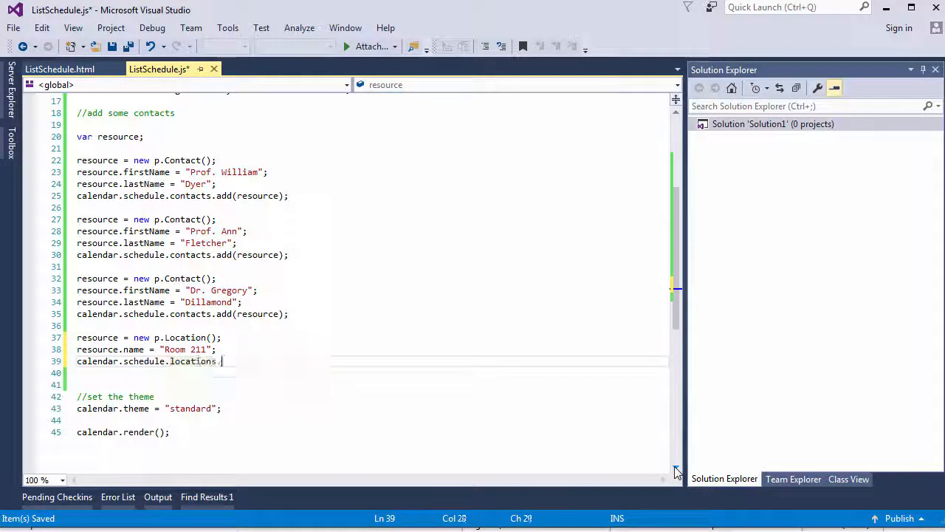
pyautogui.write('add')
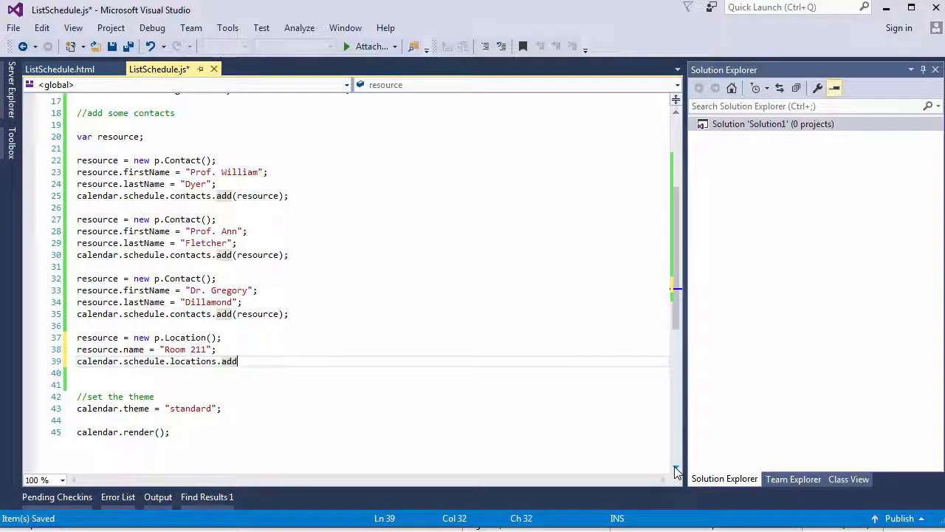
pyautogui.write('(resource')
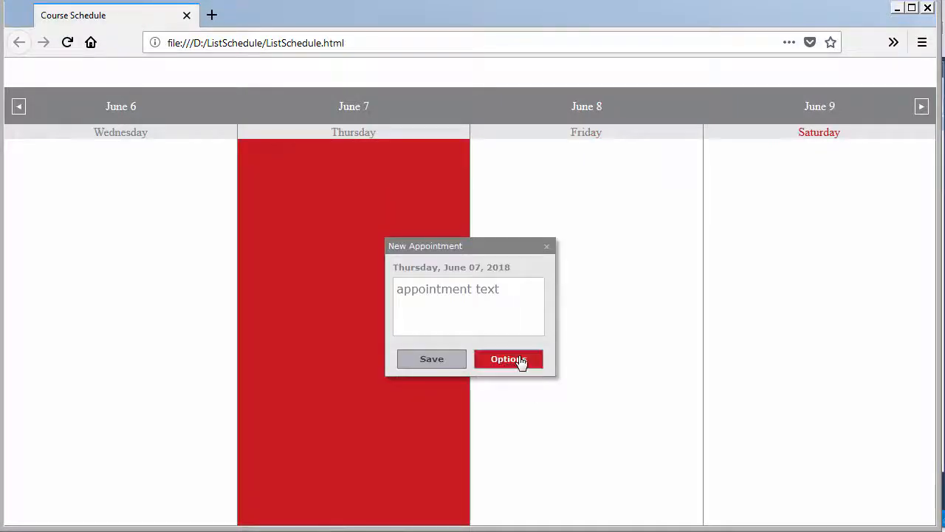
# Step: Show the full New Appointment form for June 7 and expand its Location list offering Room 211
pyautogui.click(508, 359)
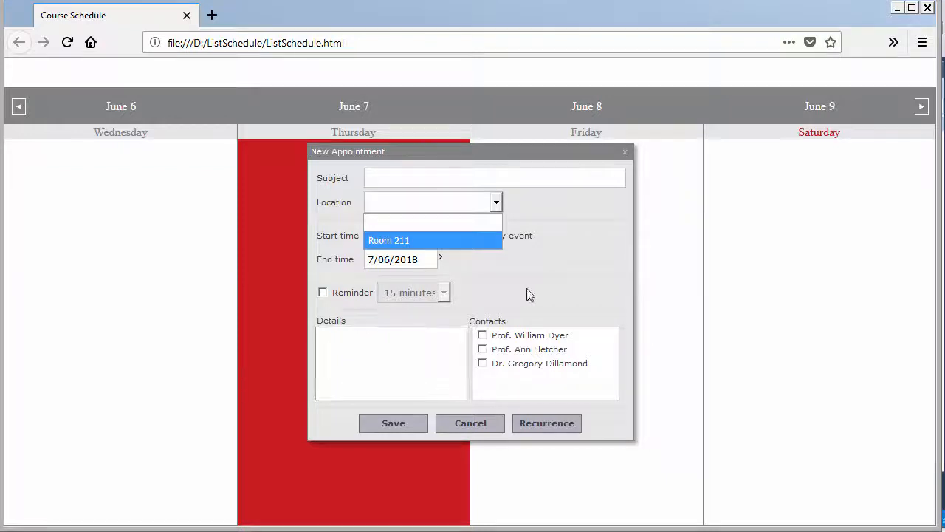
pyautogui.click(470, 423)
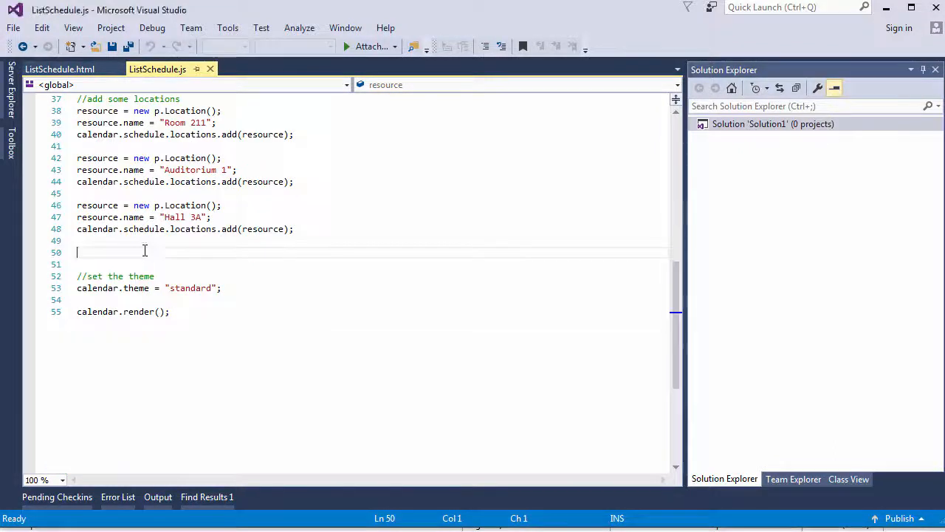
# Step: Register handleItemCreating on calendar.onItemCreating via addEventListener
pyautogui.write('calendar.i')
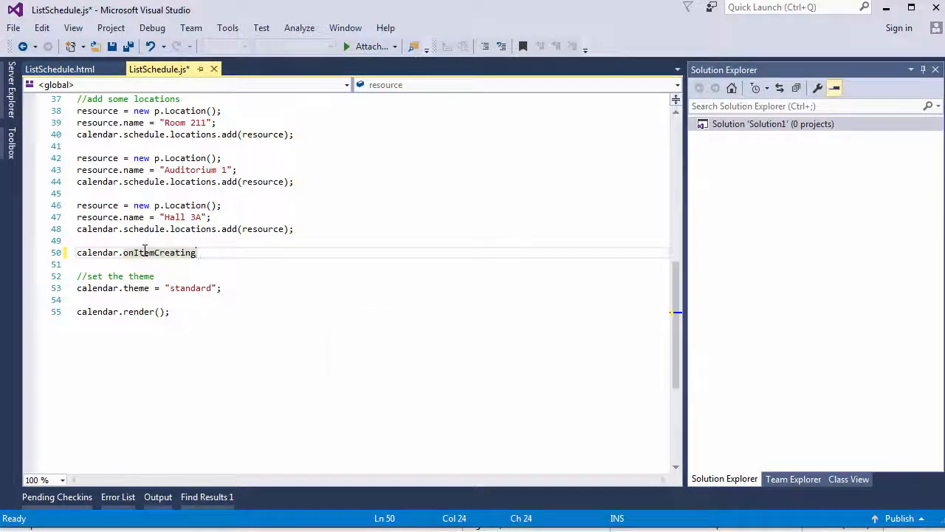
pyautogui.write('.addEventl')
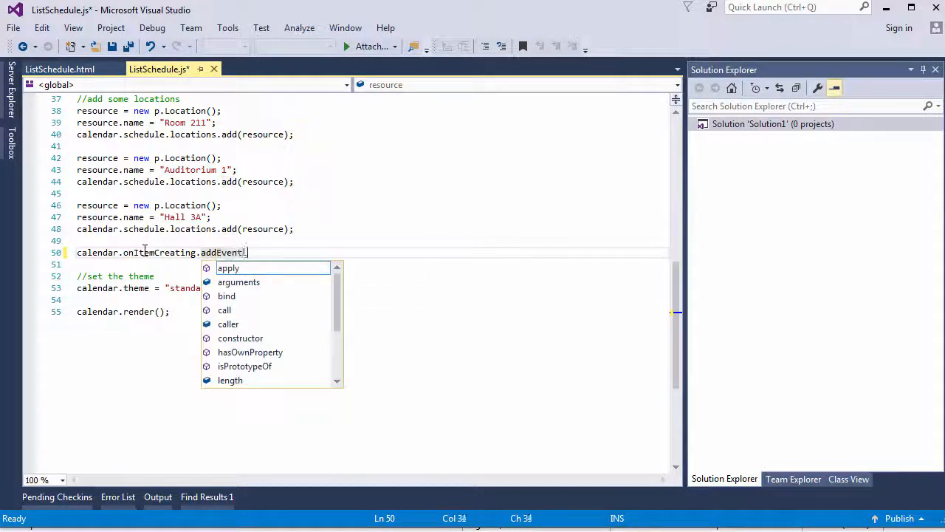
pyautogui.write('istener();')
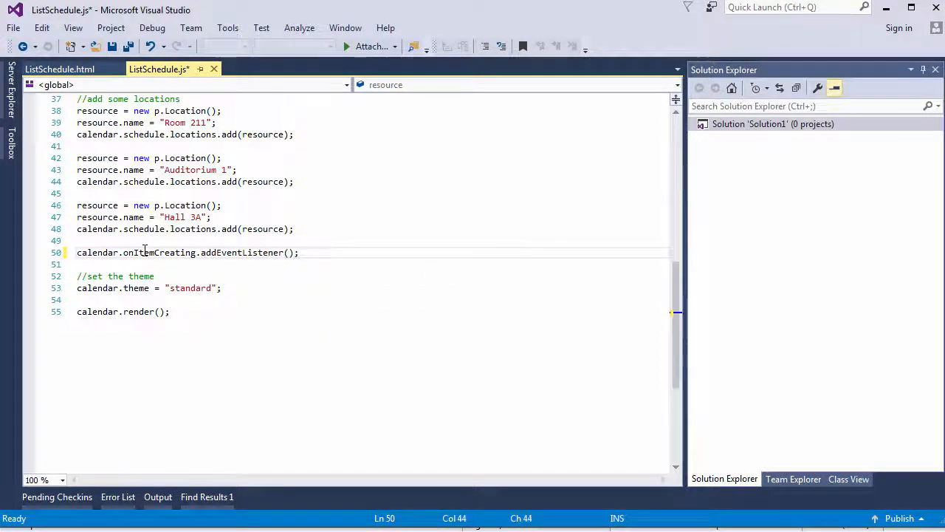
pyautogui.write('handleI')
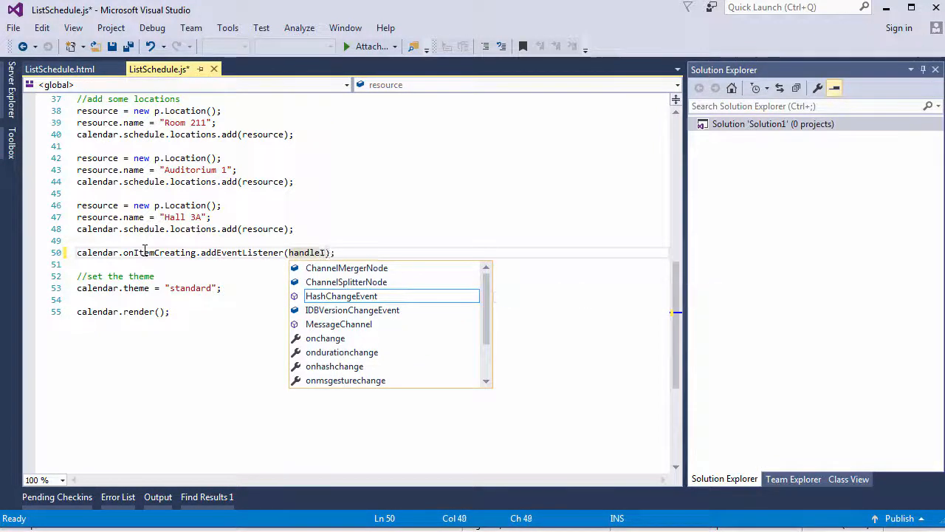
pyautogui.write('temCreating')
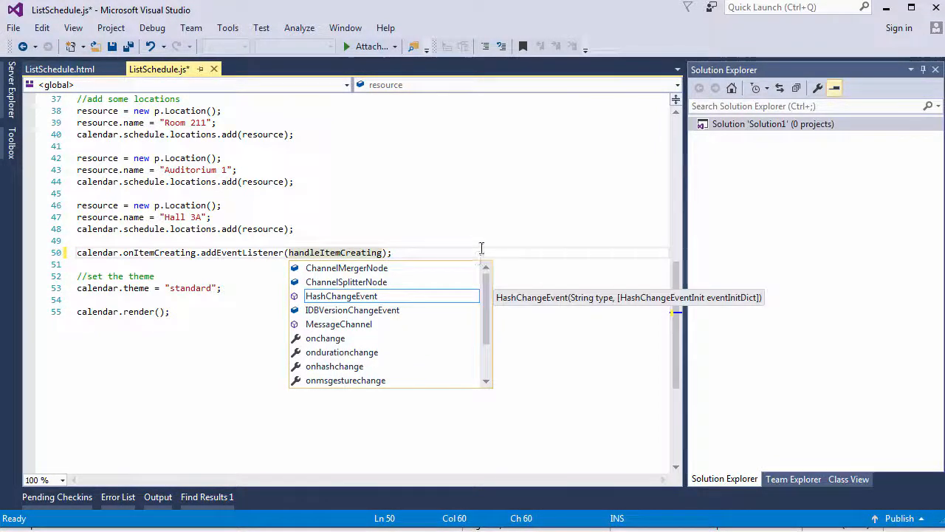
# Step: Write handleItemCreating(sender, args) checking args.item.contacts count, then save to test the page
pyautogui.write('function handleI')
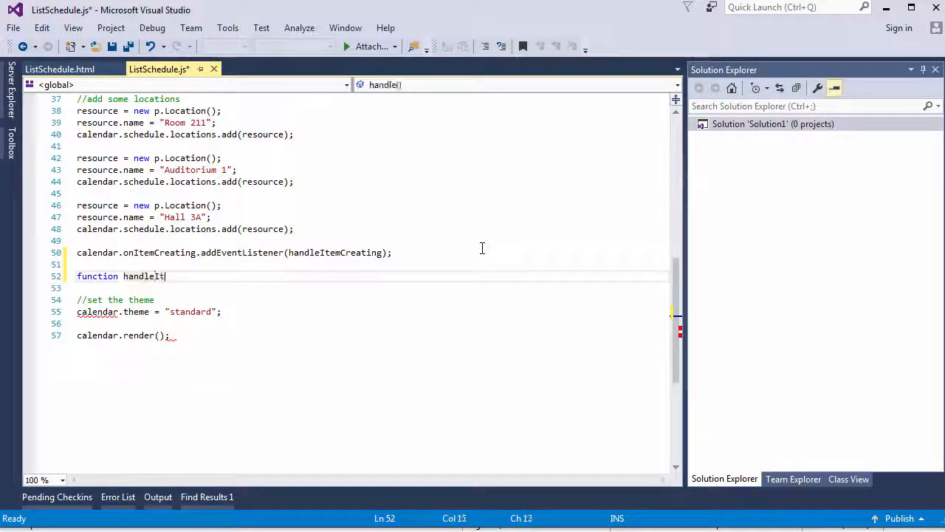
pyautogui.write('temCreating')
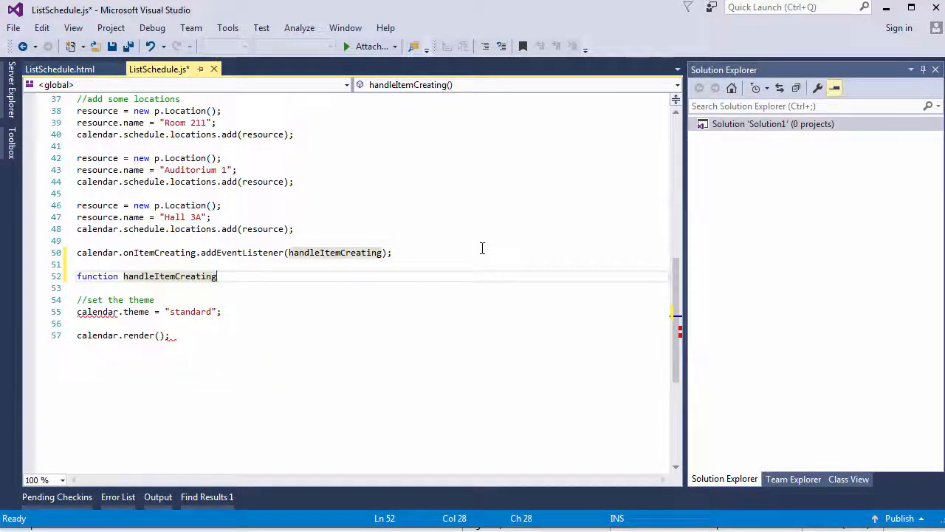
pyautogui.write('(sender, args)')
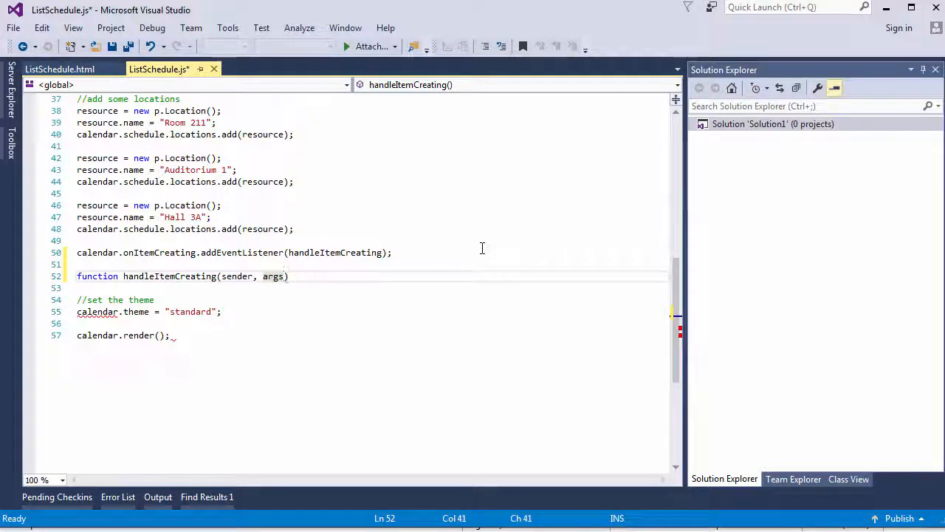
pyautogui.write('i')
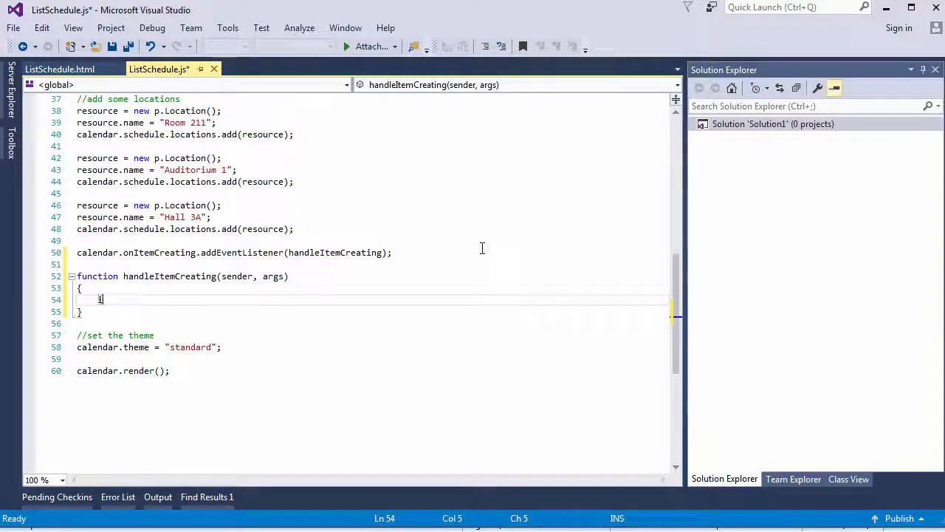
pyautogui.write('if(args')
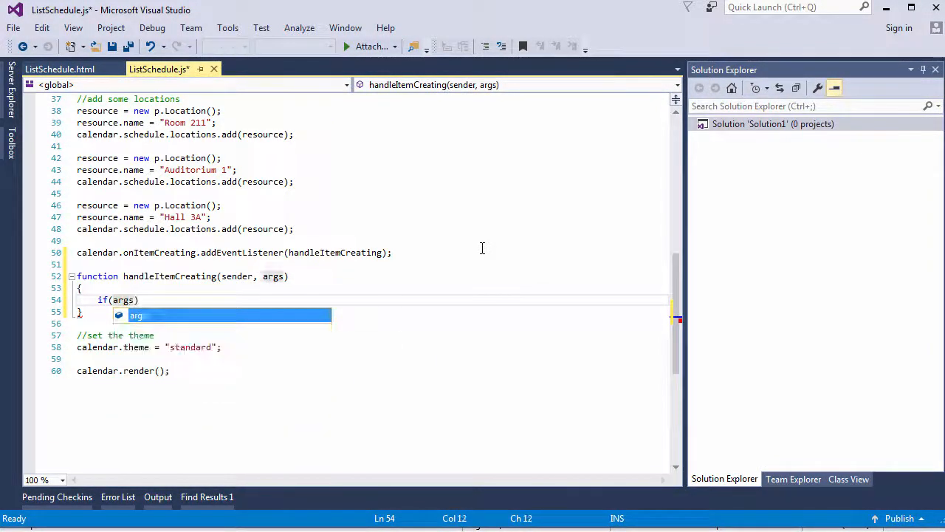
pyautogui.write('.item.c')
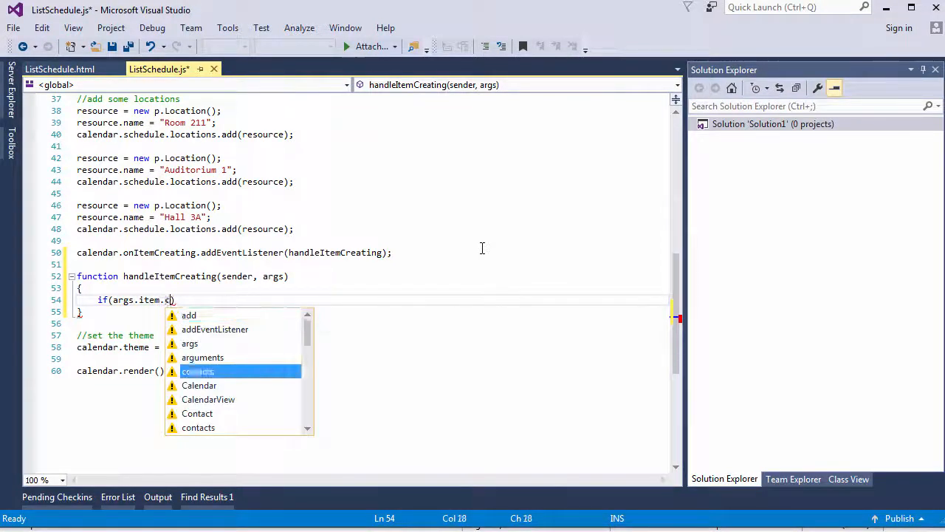
pyautogui.write('ontacts.count(')
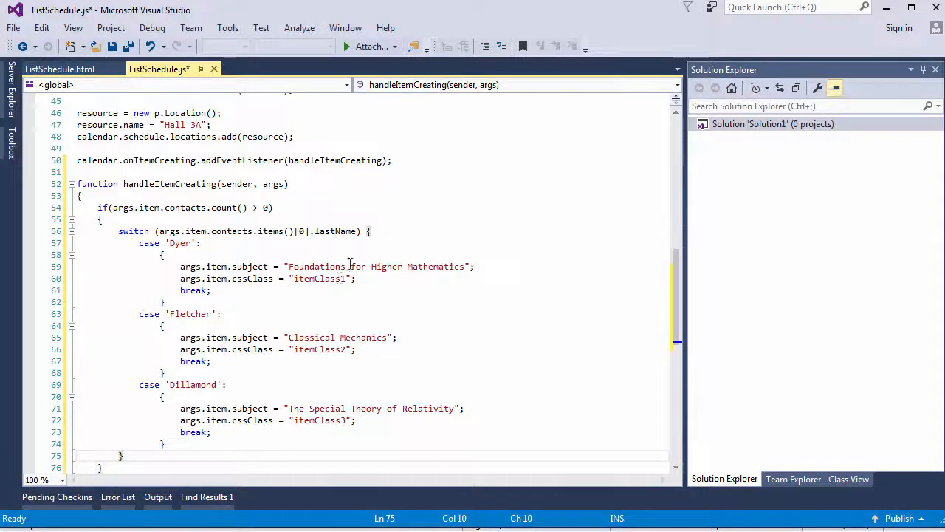
pyautogui.click(342, 266)
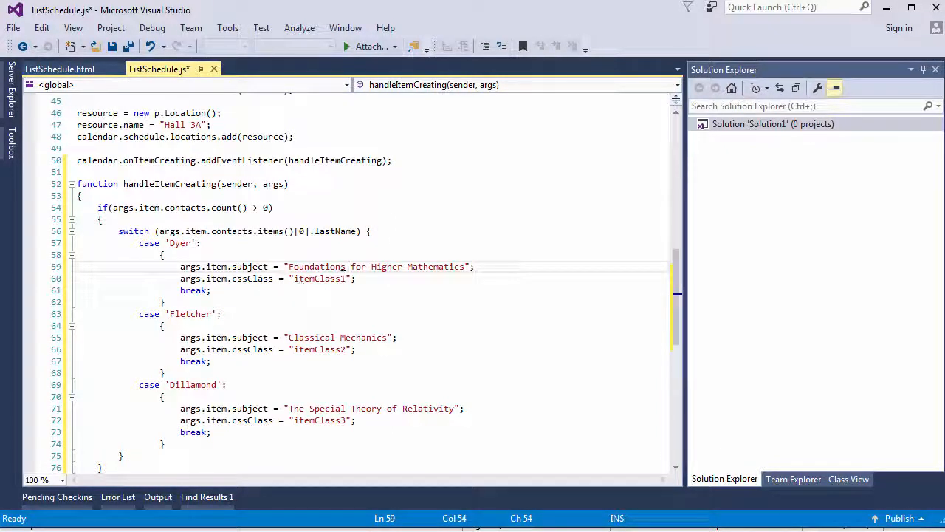
pyautogui.scroll(-3)
pyautogui.write('calendar.render();')
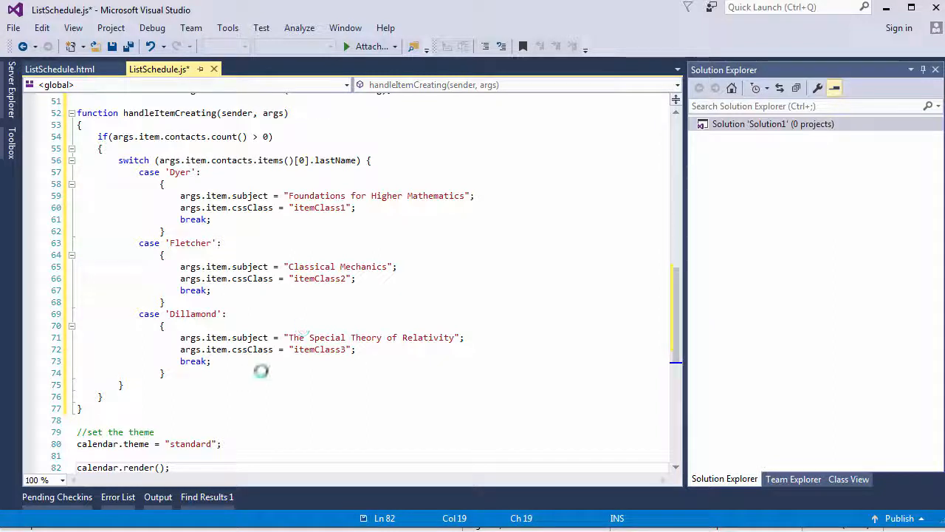
pyautogui.press('ctrl+s')
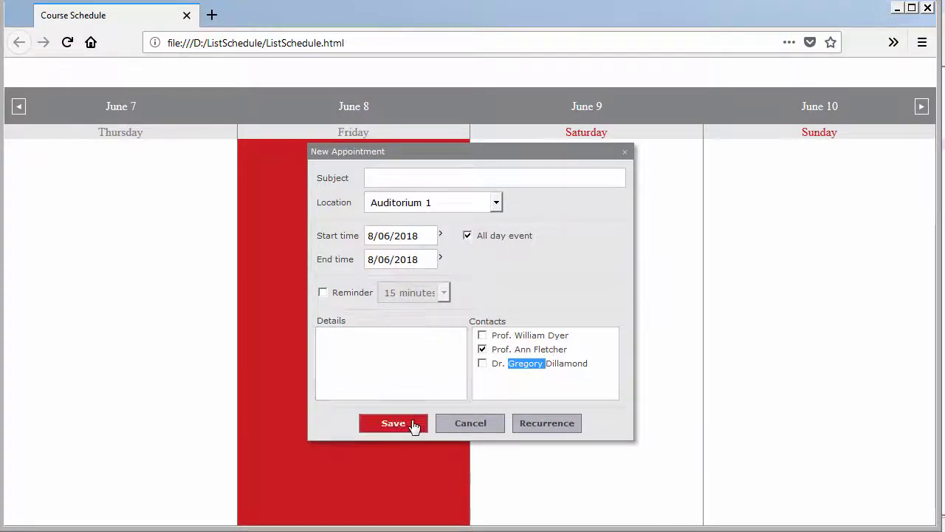
pyautogui.click(393, 422)
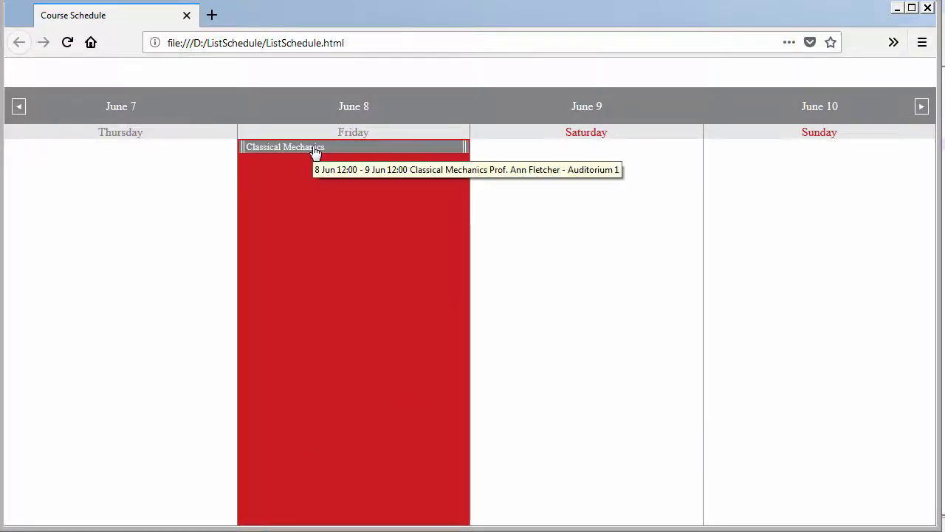
pyautogui.moveTo(317, 150)
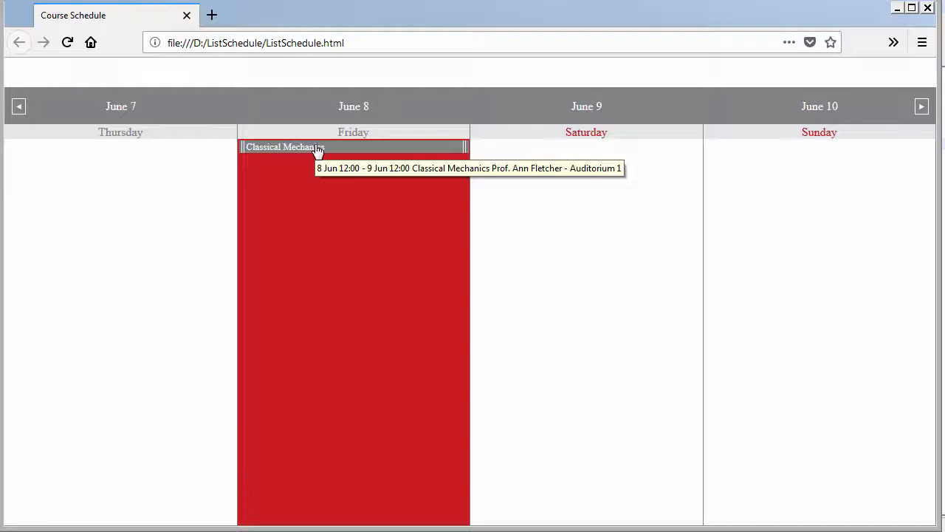
pyautogui.click(353, 146)
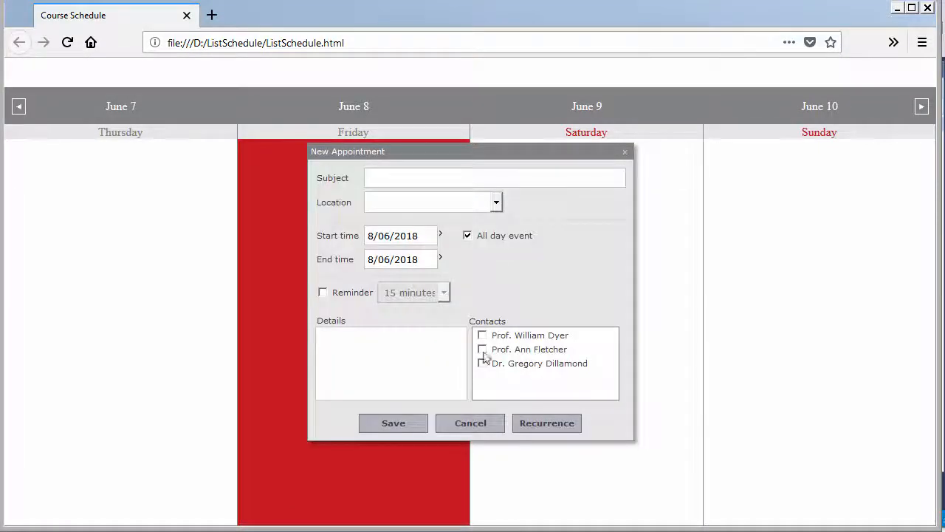
pyautogui.click(393, 422)
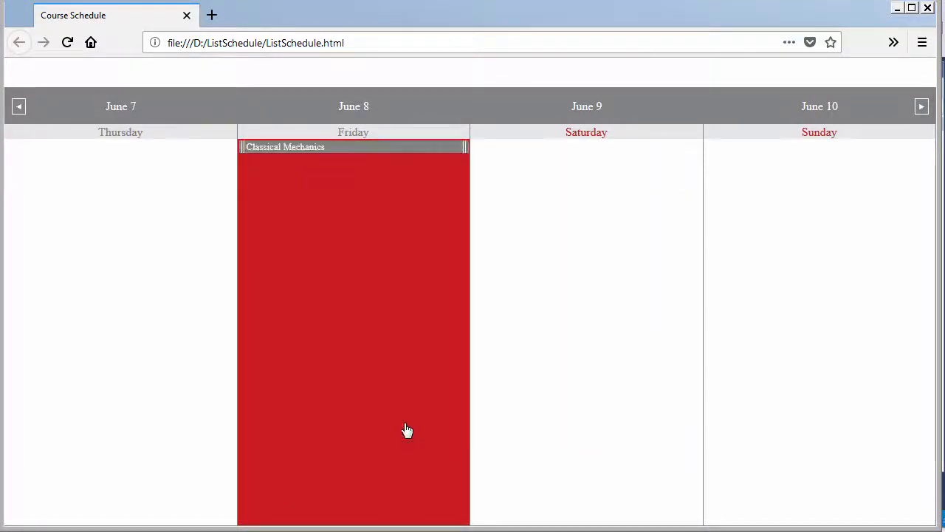
pyautogui.moveTo(357, 150)
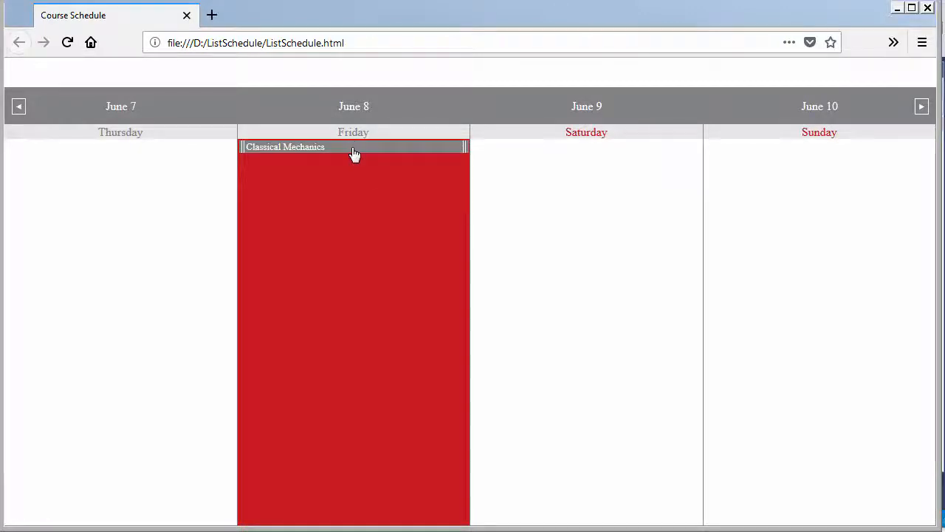
pyautogui.moveTo(355, 151)
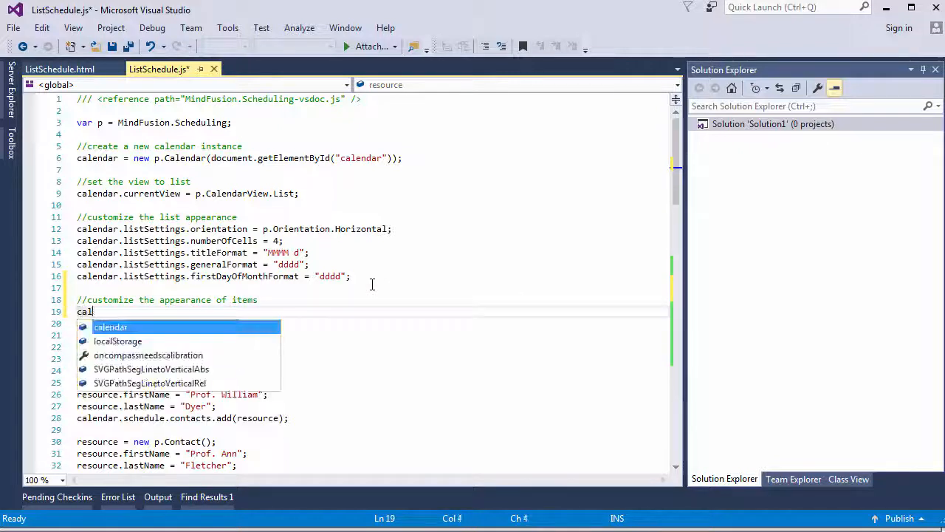
# Step: Set calendar.itemSettings.tooltipFormat = "%d" and save a Hall 3A appointment for Prof. William Dyer
pyautogui.write('endar.items')
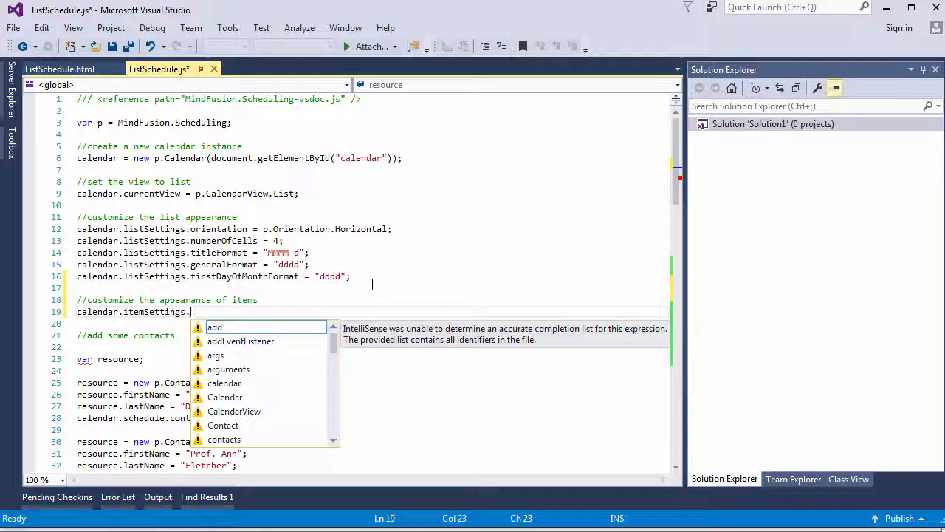
pyautogui.write('tooltipFormat =')
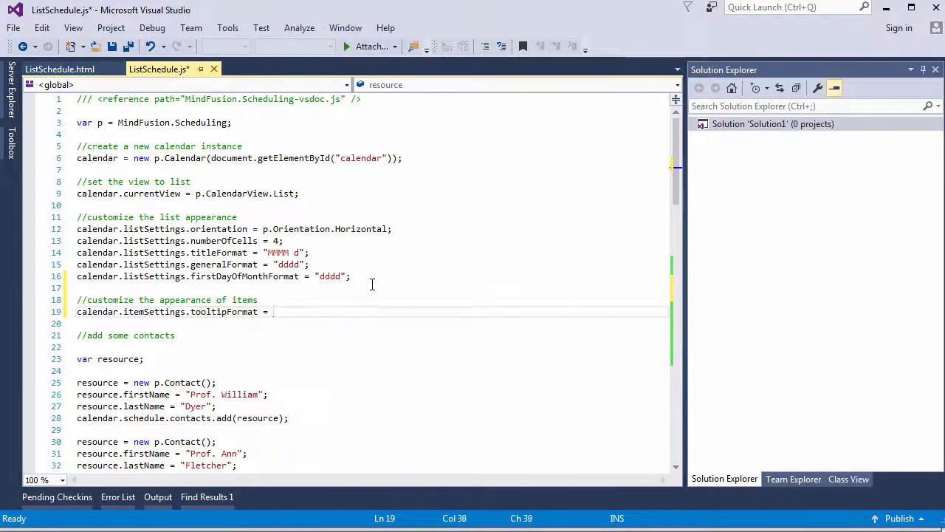
pyautogui.write('"%d"')
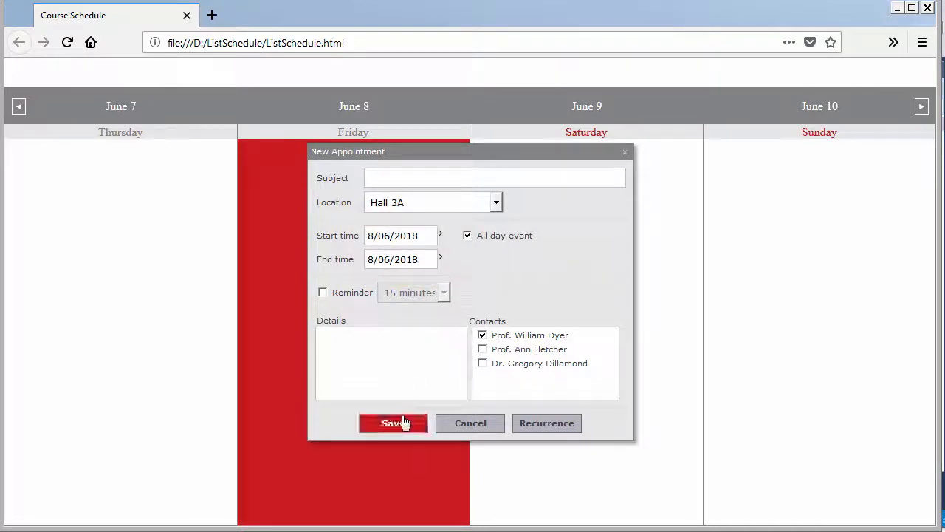
pyautogui.click(393, 423)
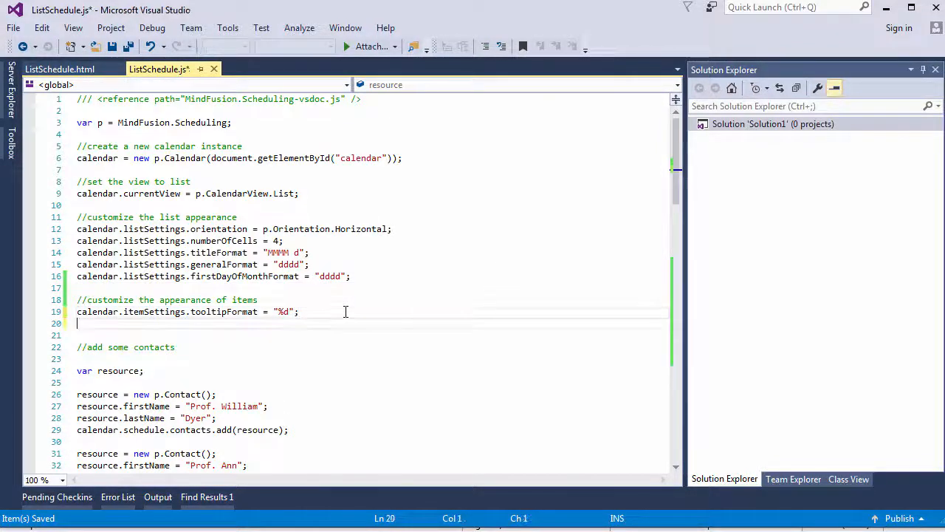
# Step: Set calendar.itemSettings.titleFormat = "%s[HH:mm] - %e[HH:mm]" for start–end times
pyautogui.write('calendar.itemSettings')
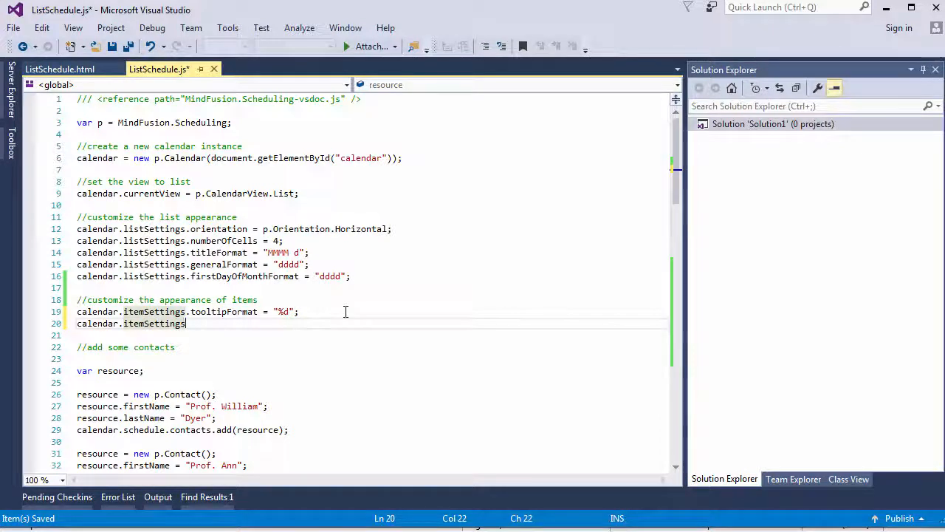
pyautogui.write('.titleFormat =')
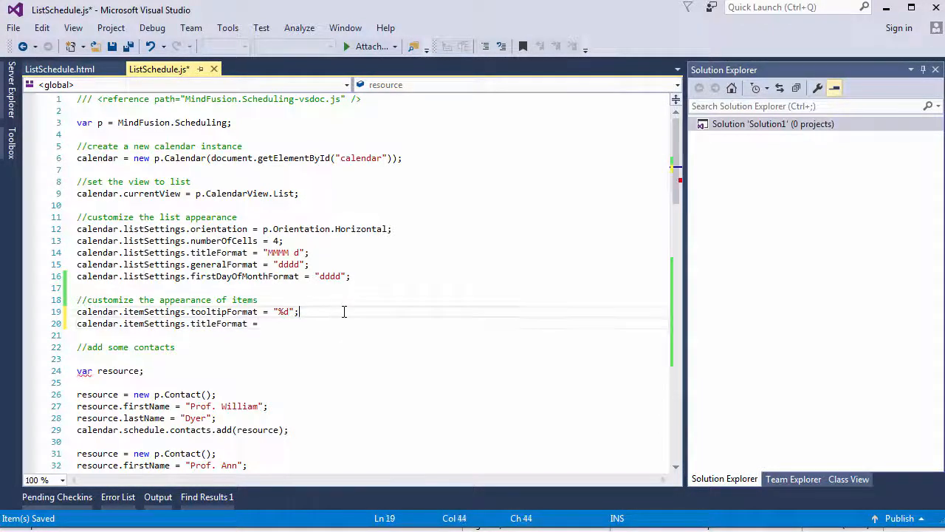
pyautogui.write('"";')
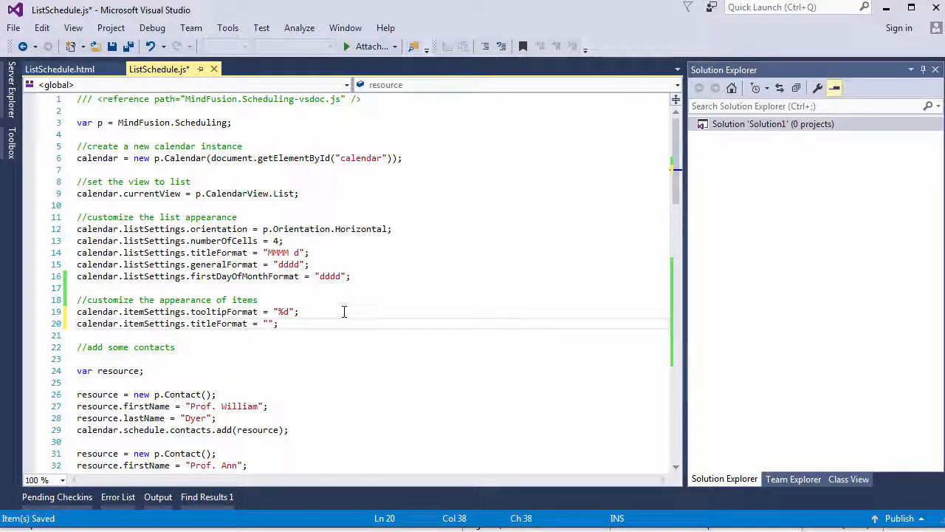
pyautogui.write('%s')
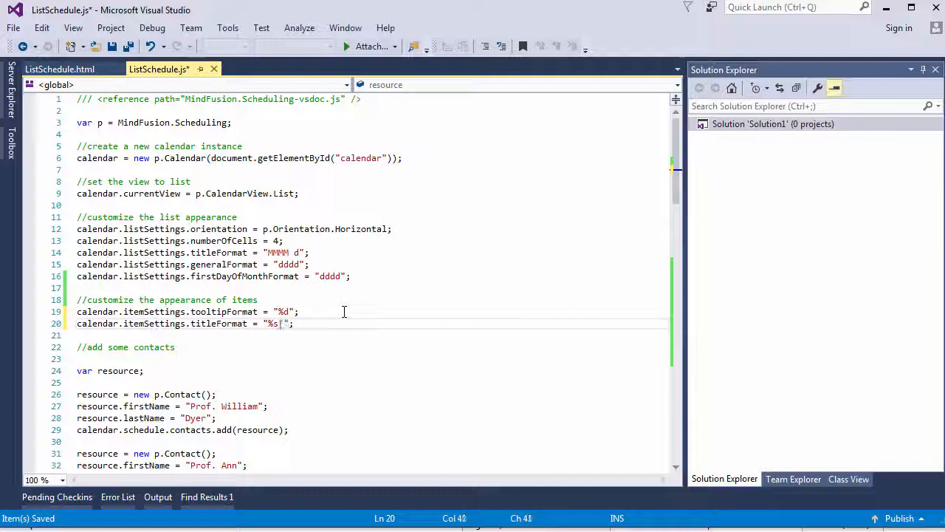
pyautogui.write('[HH:mm] -')
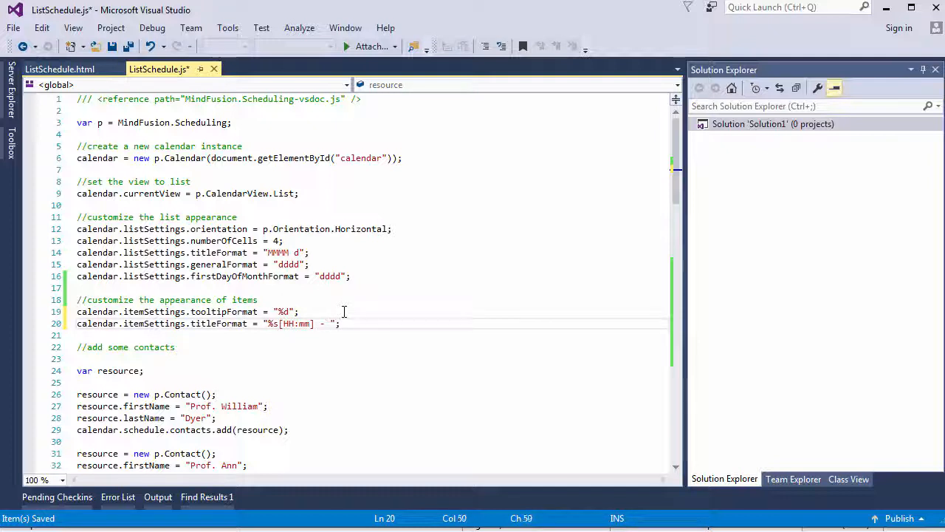
pyautogui.write('%e{}')
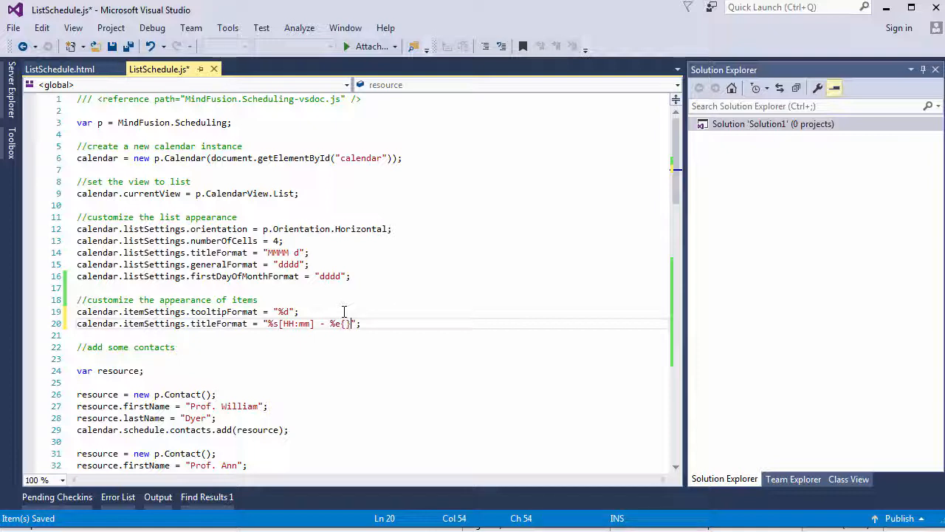
pyautogui.write('[HH]')
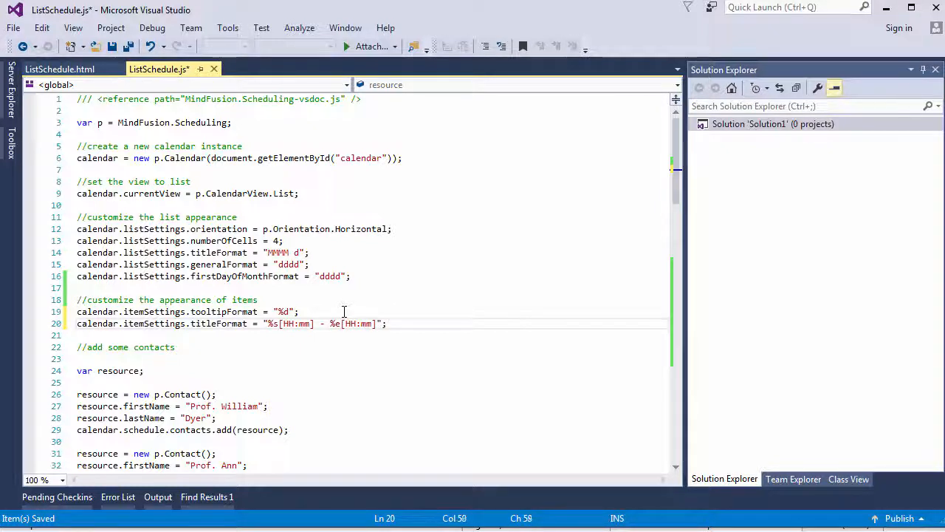
pyautogui.write('%h')
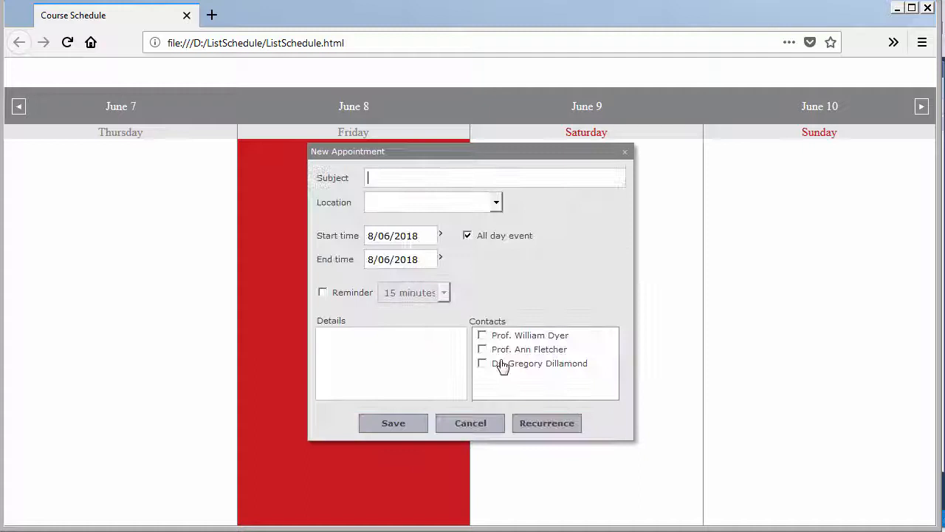
pyautogui.click(481, 364)
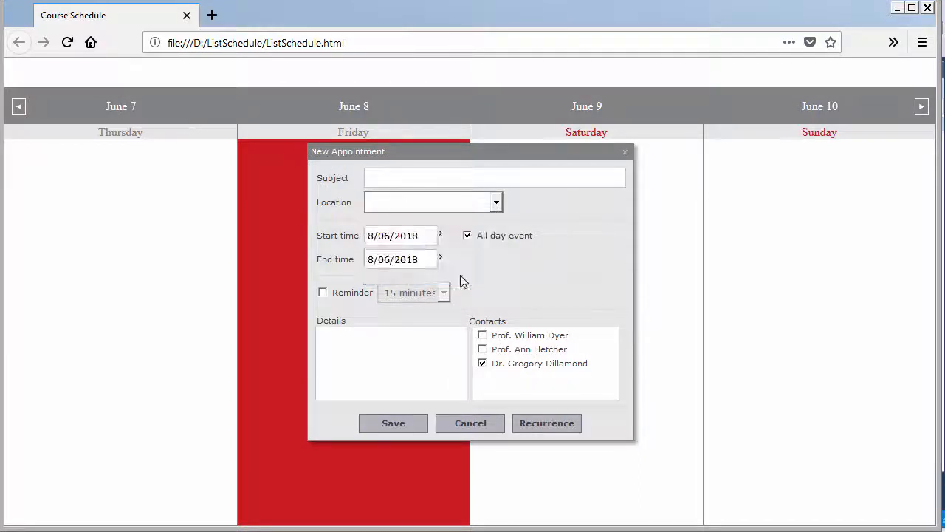
pyautogui.click(393, 423)
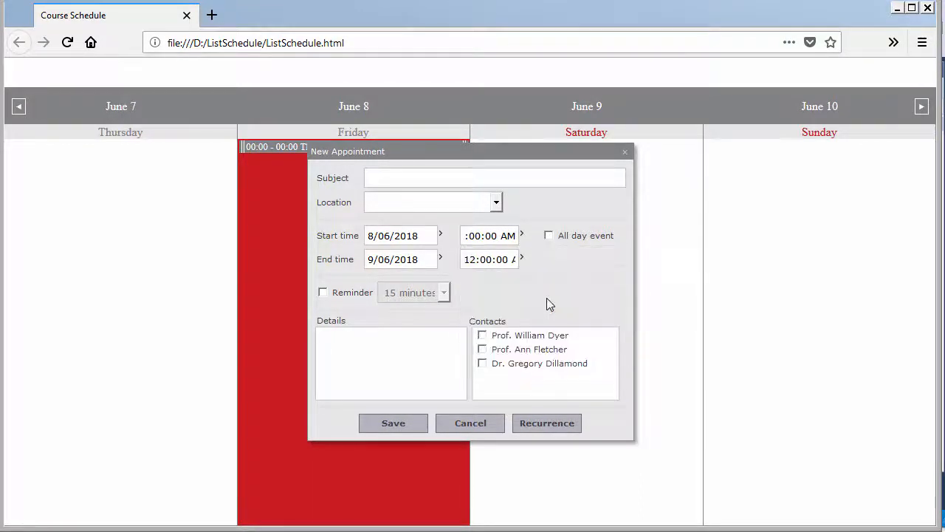
pyautogui.click(441, 260)
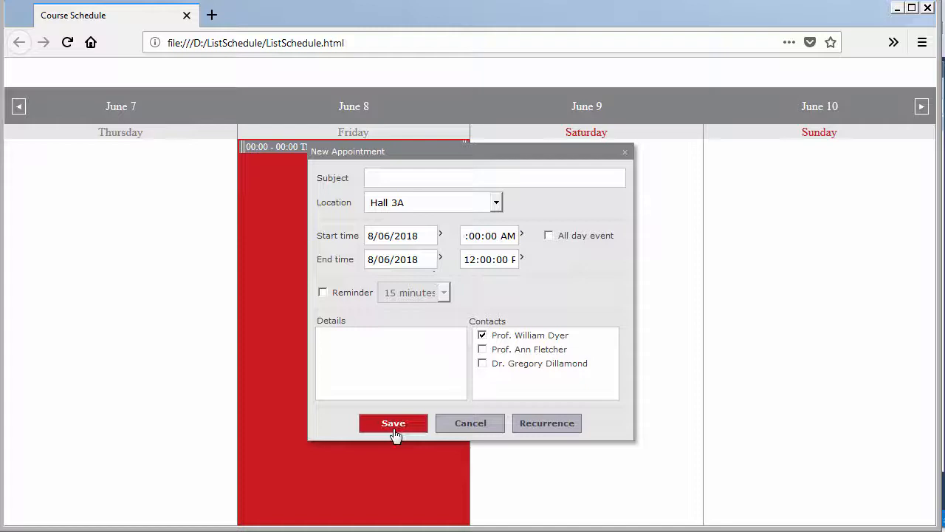
pyautogui.click(393, 422)
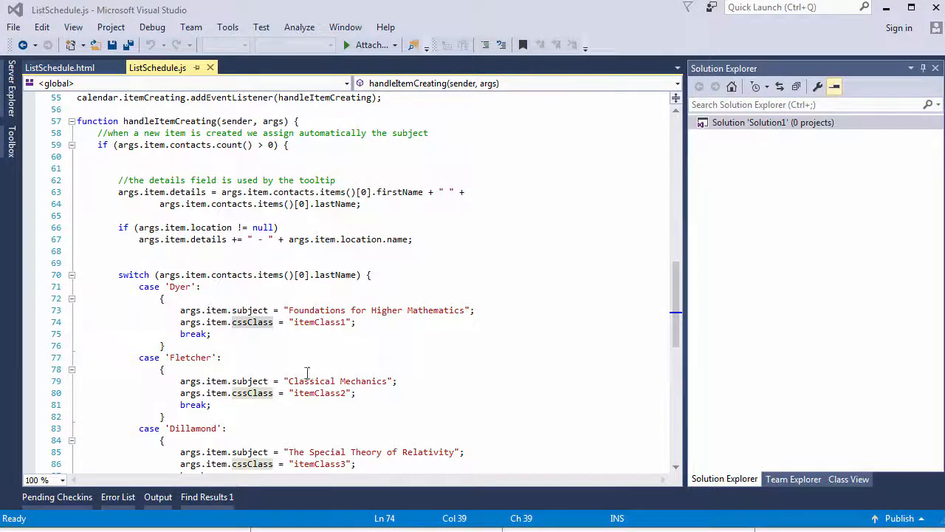
pyautogui.click(308, 322)
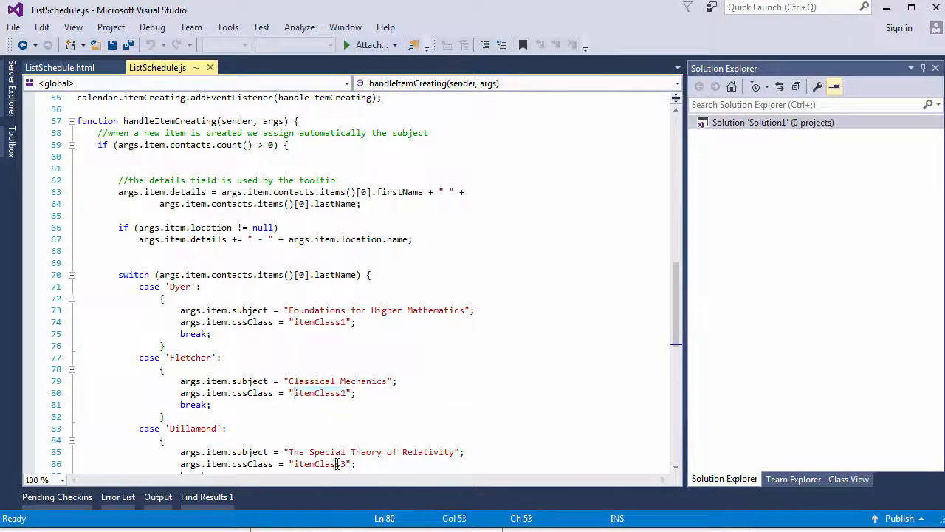
pyautogui.click(59, 68)
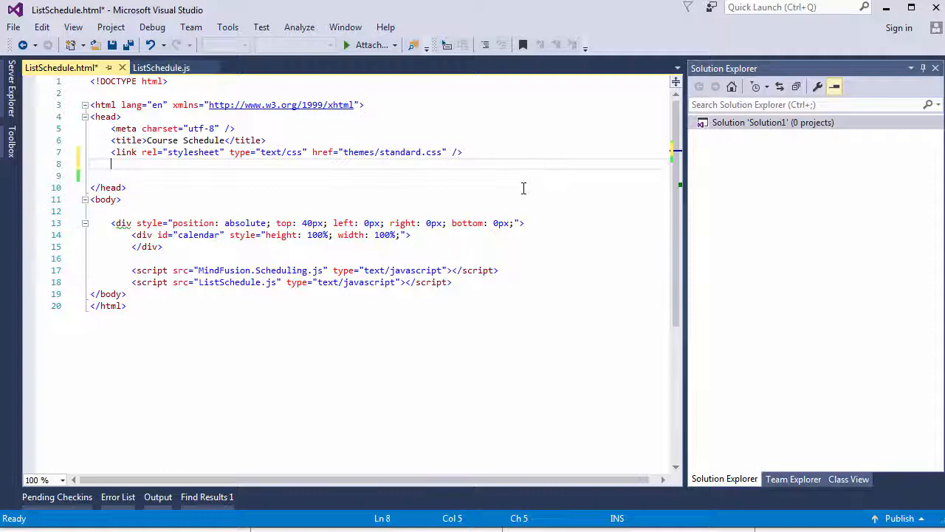
# Step: Add a <style> block with .mfp-planner.standard .itemClass1 .mfp-item background-color #678b99
pyautogui.write('<style')
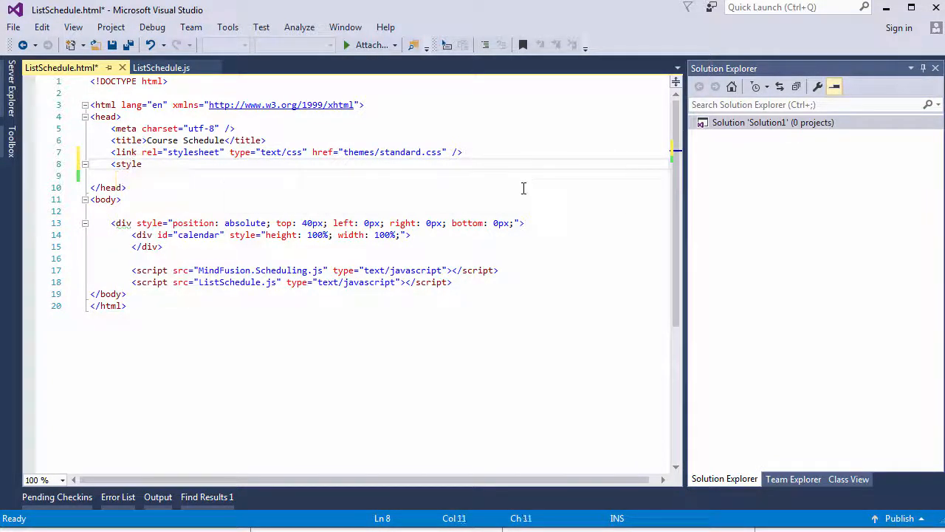
pyautogui.write('type="text/css">')
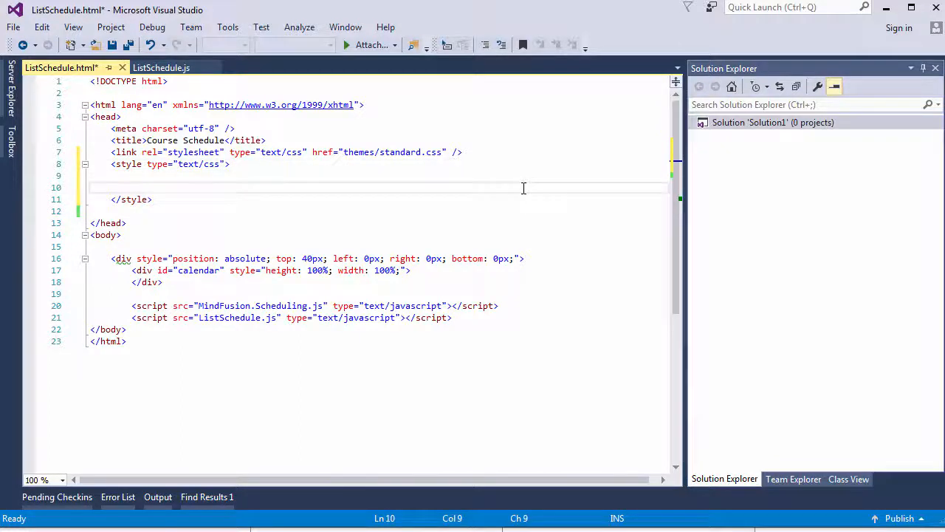
pyautogui.write('.mfp-planner.standard')
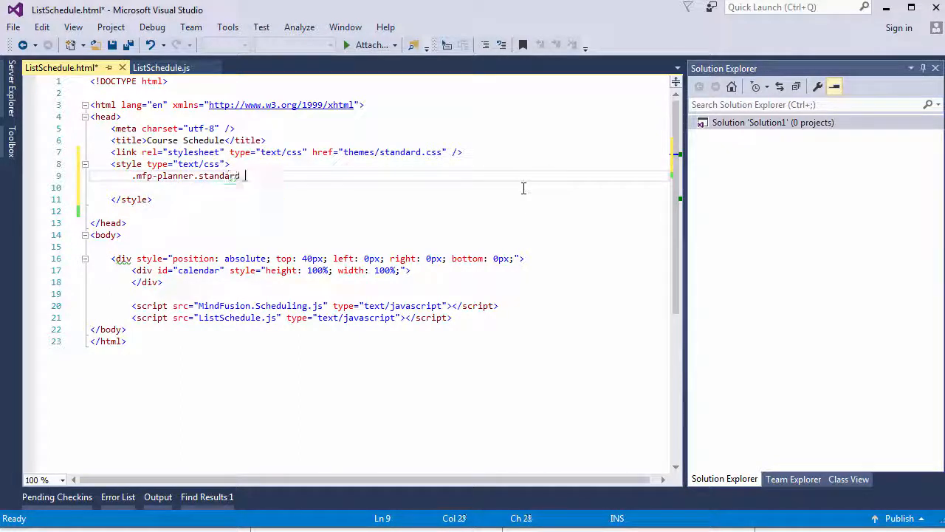
pyautogui.write('.itemClass1 .m')
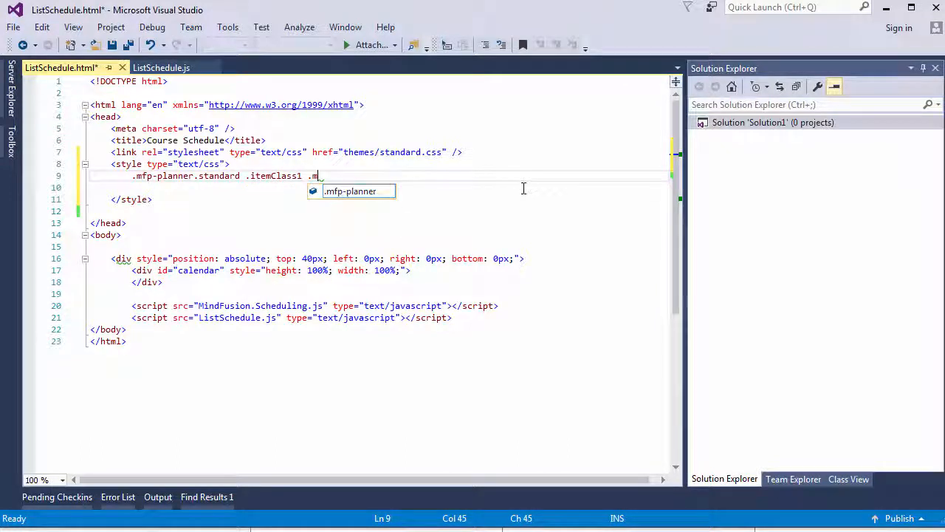
pyautogui.write('fp-item{')
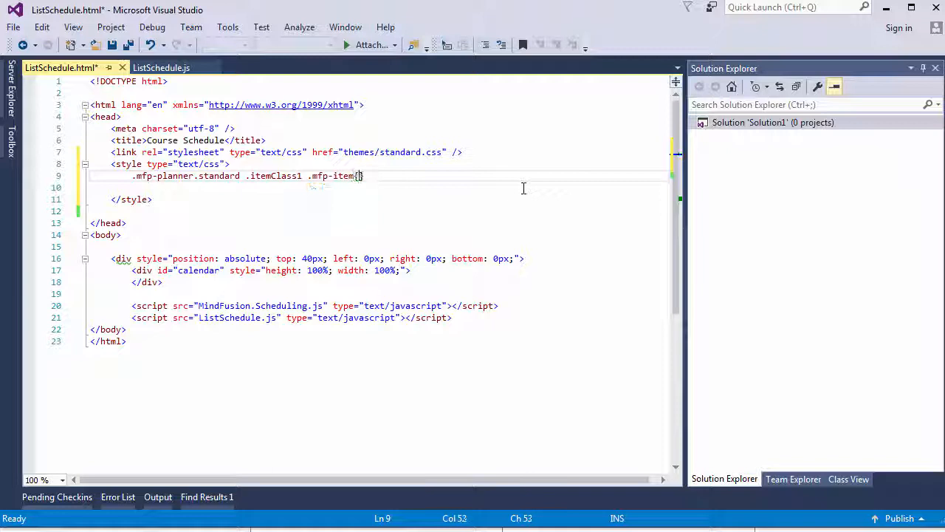
pyautogui.write('background-color:')
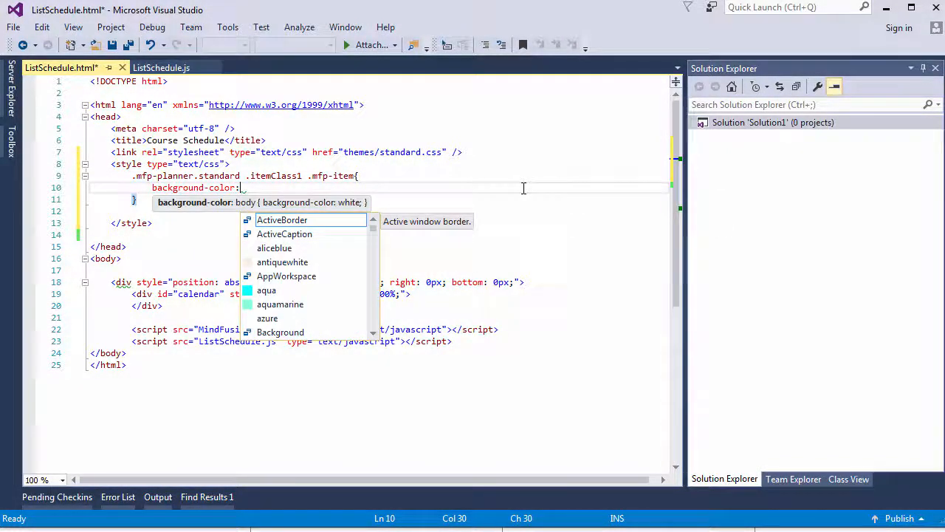
pyautogui.write('#')
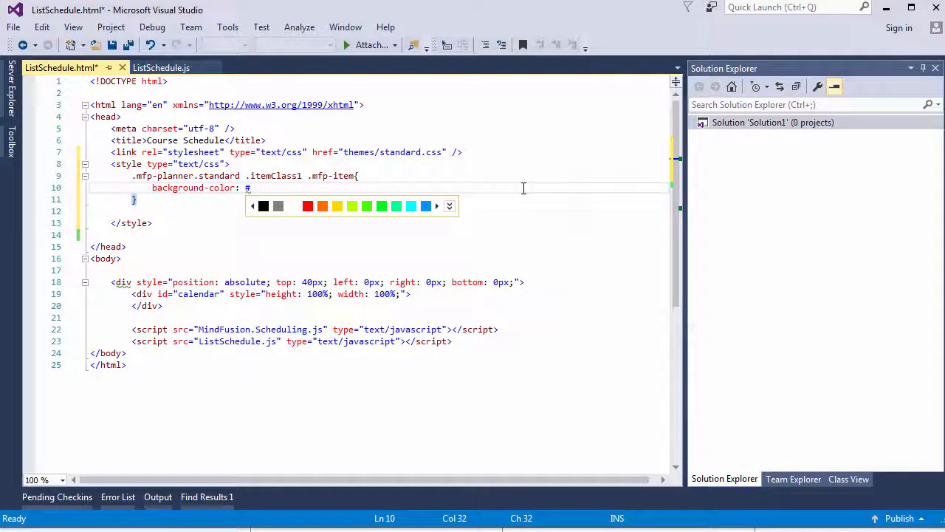
pyautogui.write('678')
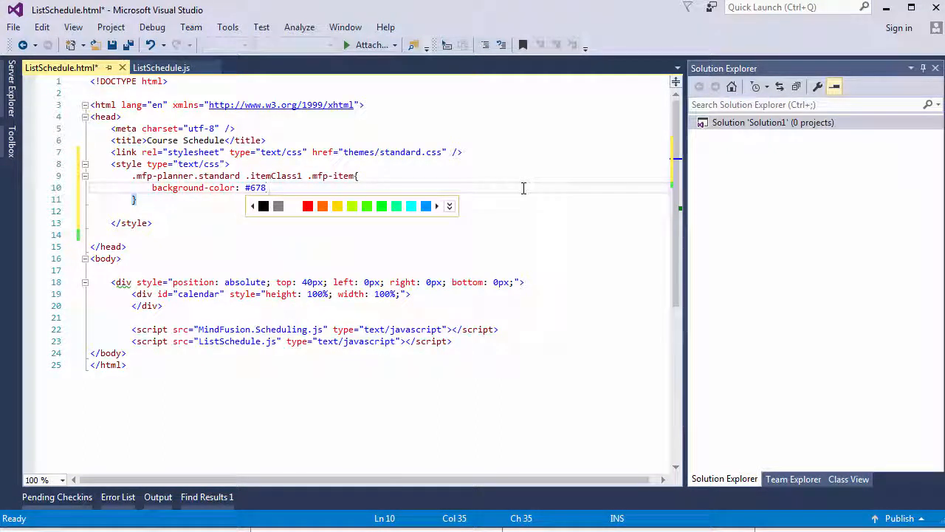
pyautogui.write('b99;')
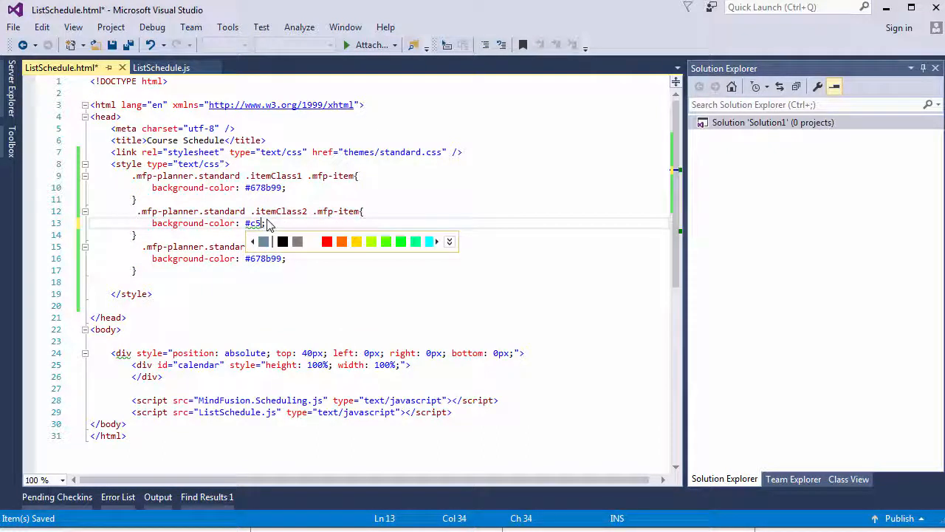
# Step: Add matching itemClass2 and itemClass3 .mfp-item rules with their own background colours, e.g. #666
pyautogui.write('b28a')
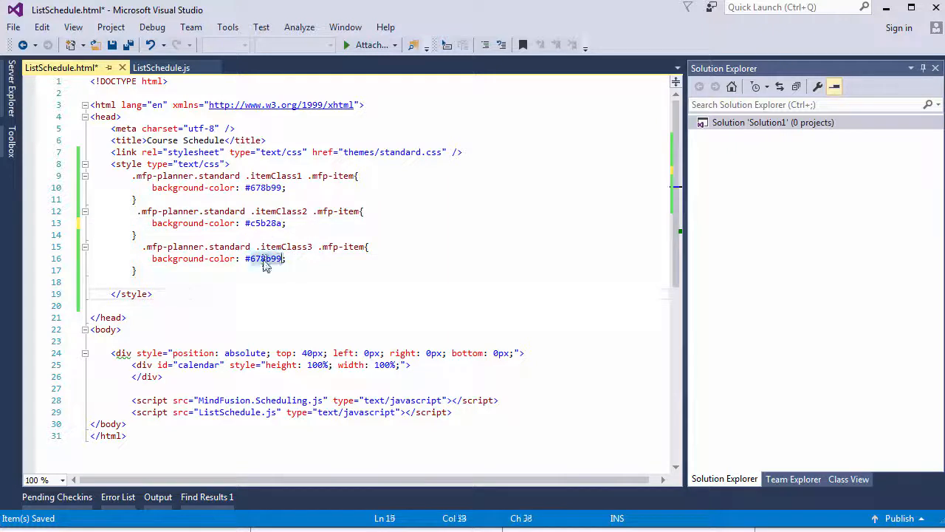
pyautogui.write('#666')
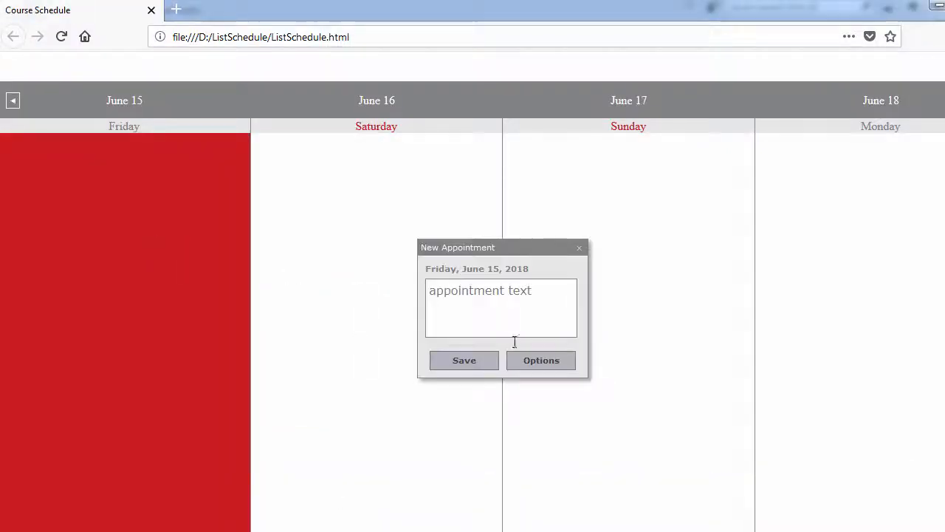
# Step: Dismiss the New Appointment popups and inspect the three colour-coded courses on 15–17 June
pyautogui.click(541, 360)
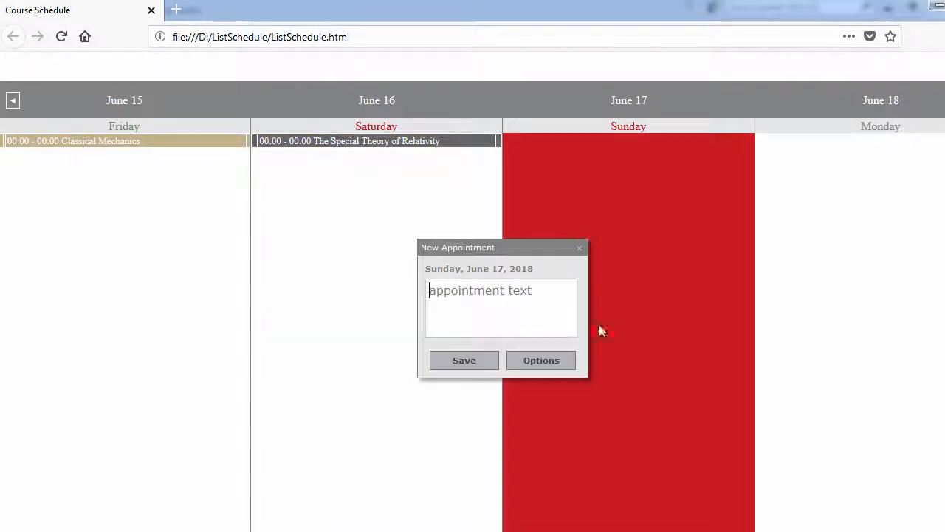
pyautogui.click(464, 361)
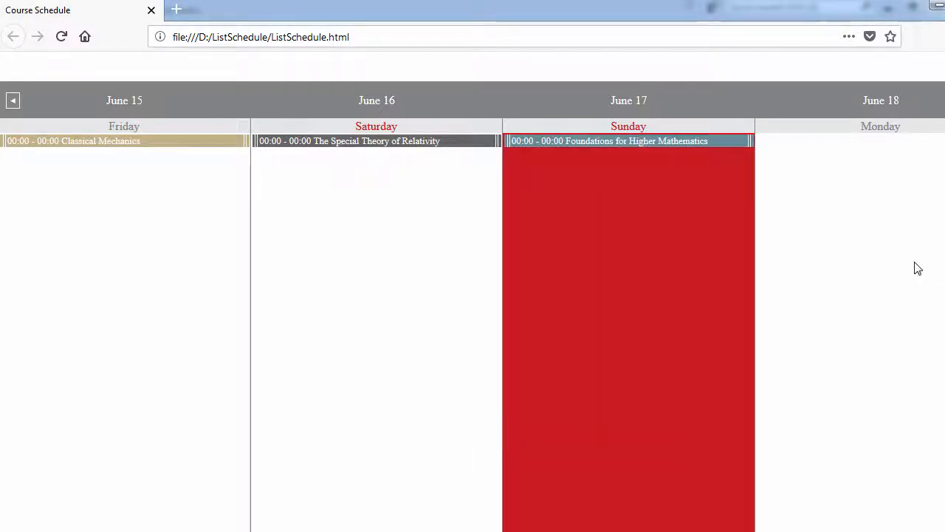
pyautogui.click(849, 296)
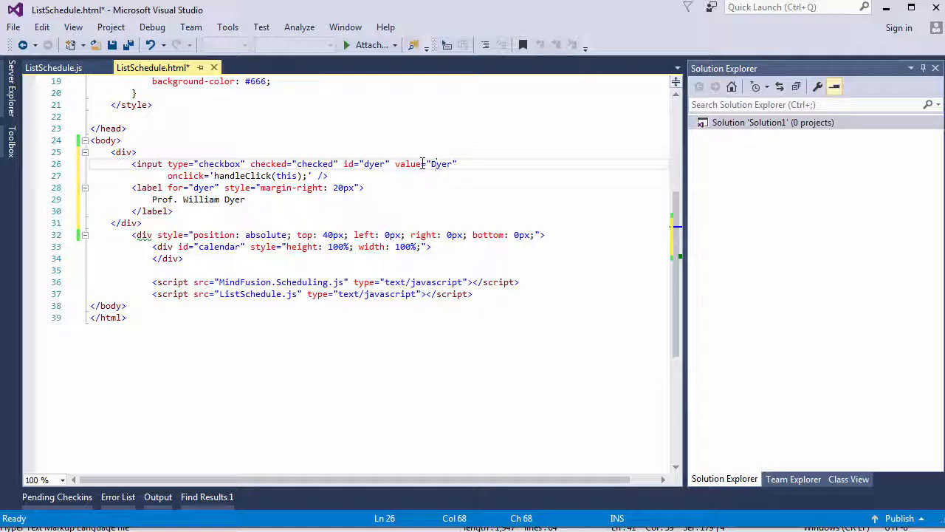
# Step: Save ListSchedule.html with the fletcher and dillamond checkboxes and return to ListSchedule.js
pyautogui.press('ctrl+s')
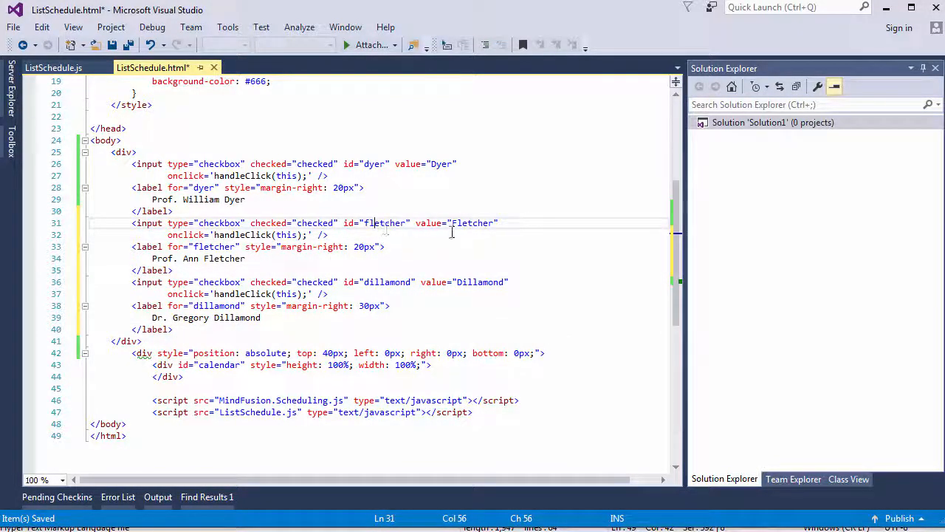
pyautogui.click(221, 258)
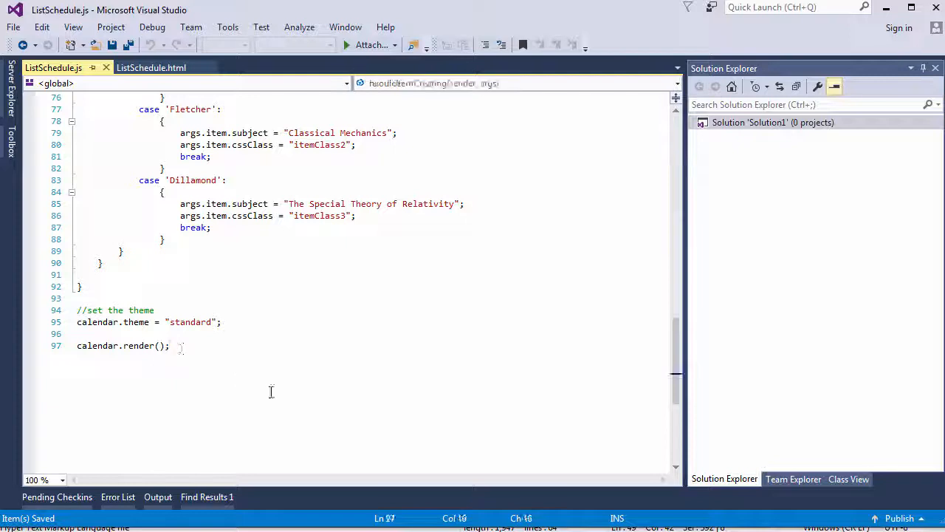
# Step: Write handleClick(cb) looping over calendar.schedule.items and taking each item
pyautogui.write('function han')
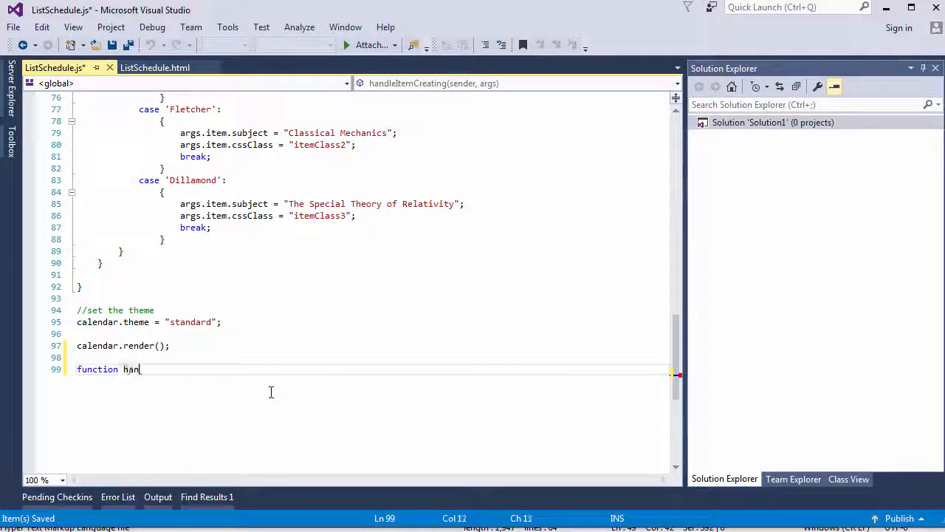
pyautogui.write('dleClick(c)')
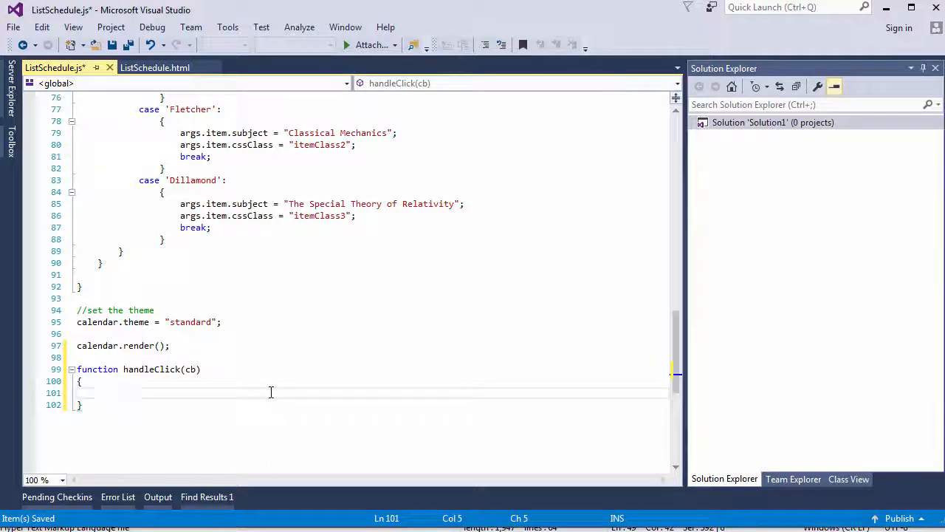
pyautogui.write('for(val')
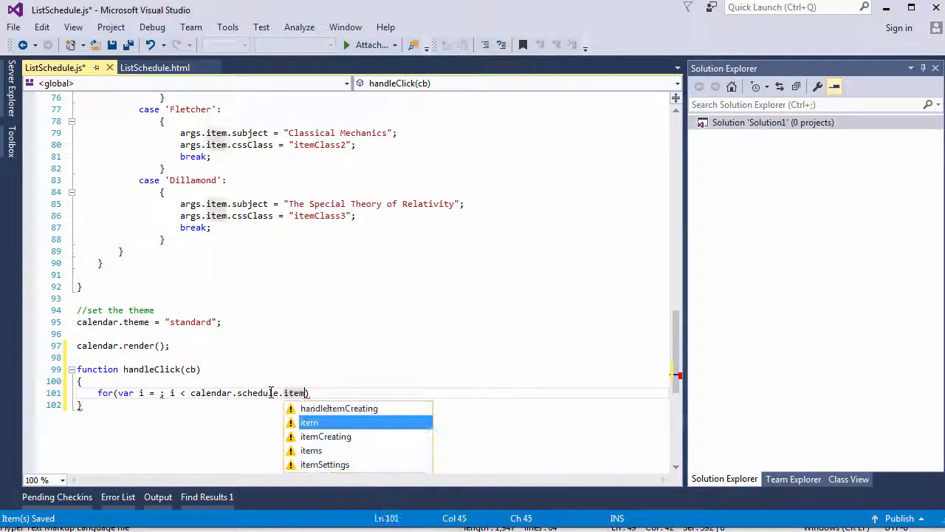
pyautogui.write('s.count(')
pyautogui.write('{')
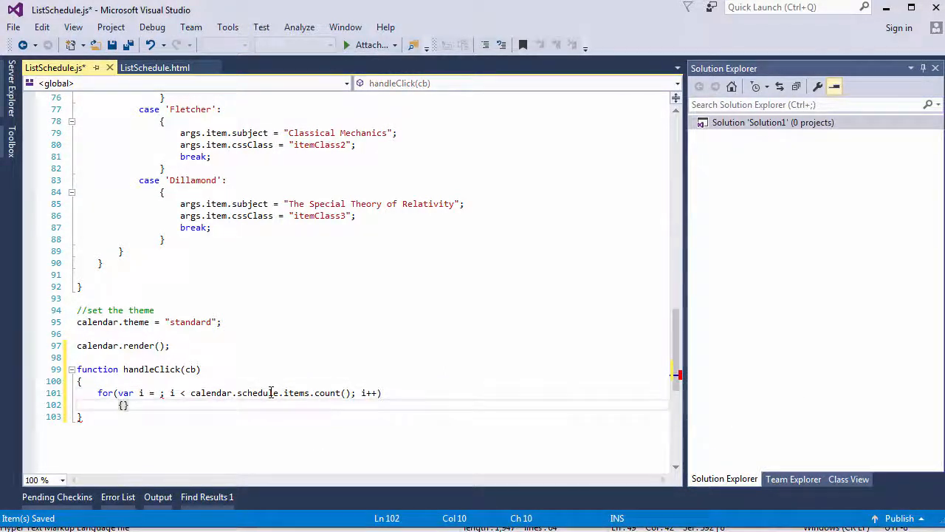
pyautogui.write('var item')
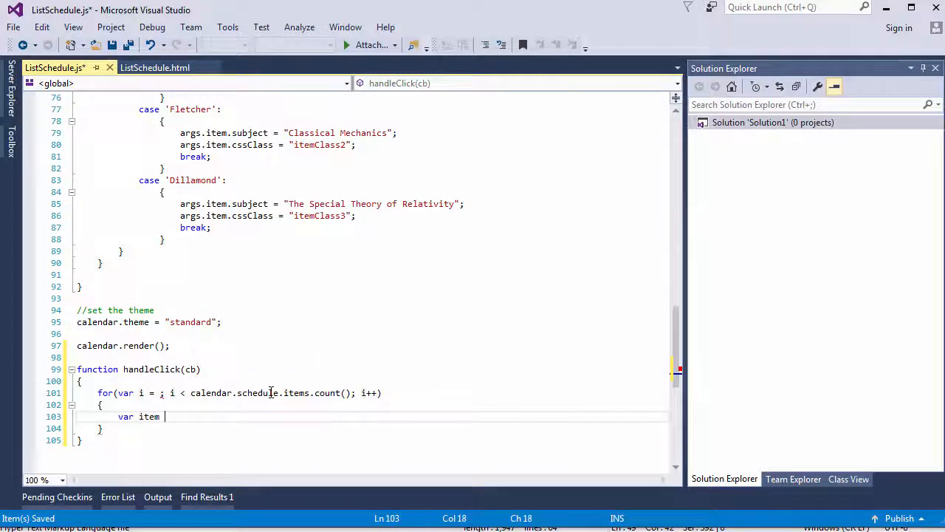
pyautogui.write('= calendar')
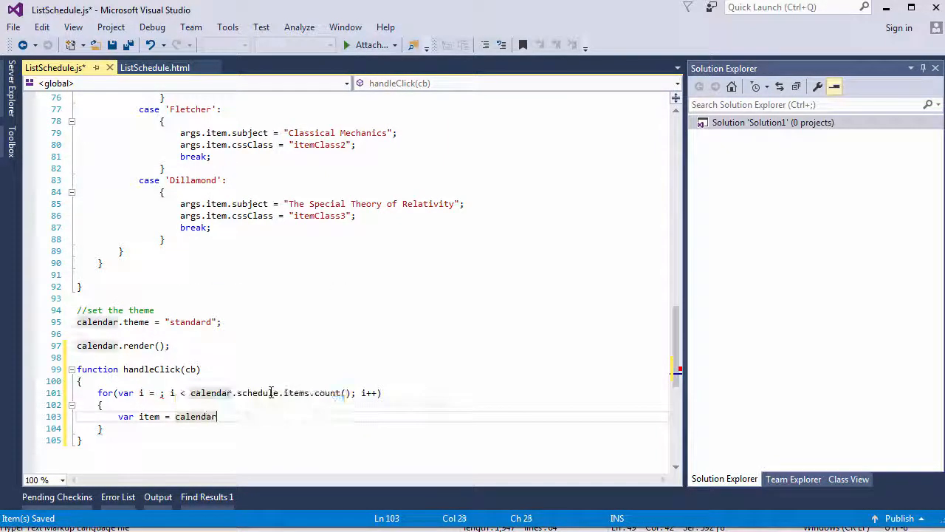
pyautogui.write('.schedule.items')
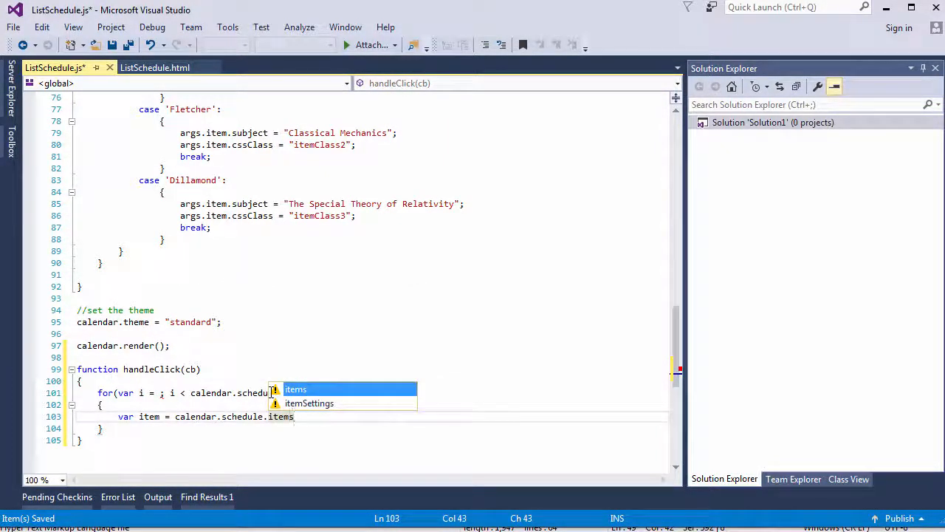
pyautogui.write('.items()[i];')
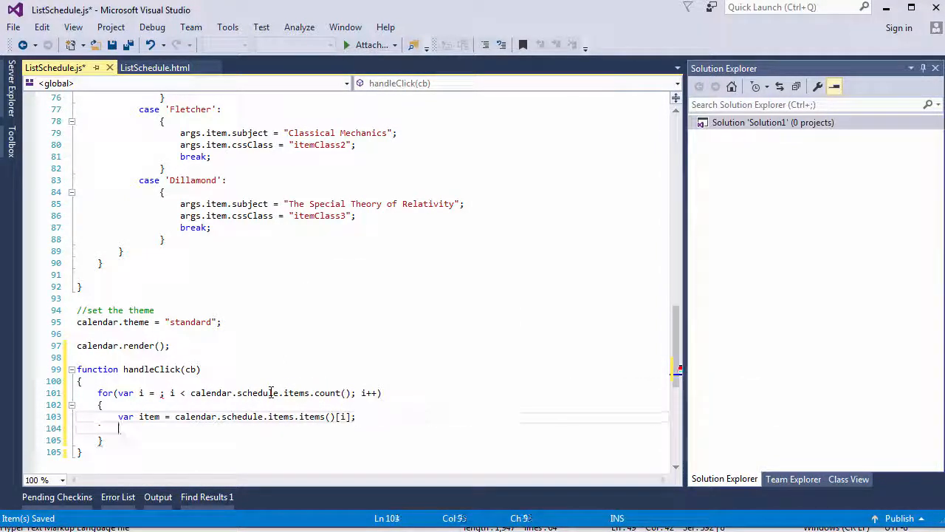
# Step: Set item.visible to cb.checked when the item's contact lastName equals cb.value
pyautogui.write('if(item.con')
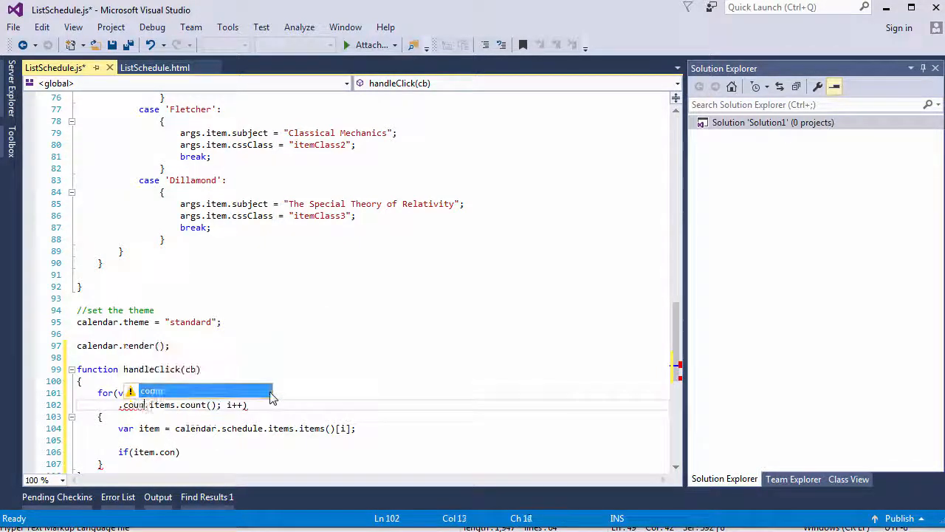
pyautogui.press('Tab')
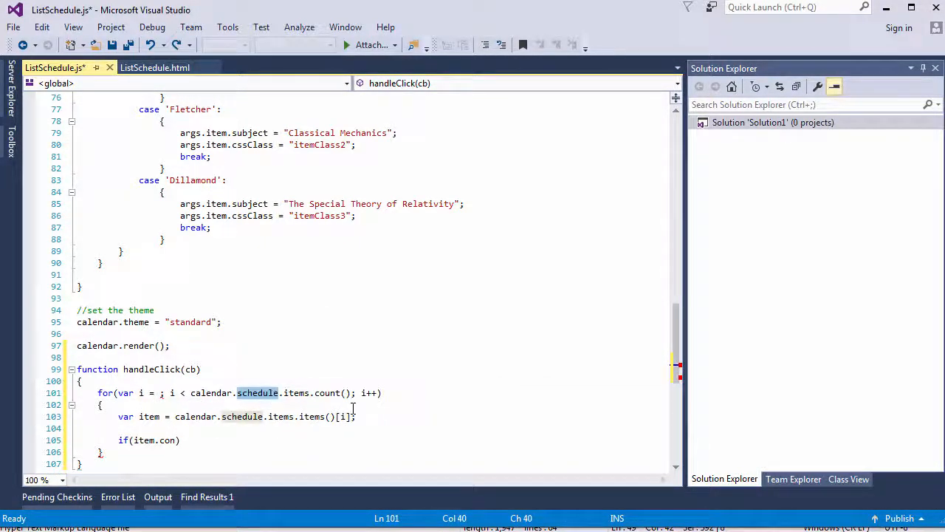
pyautogui.write('co')
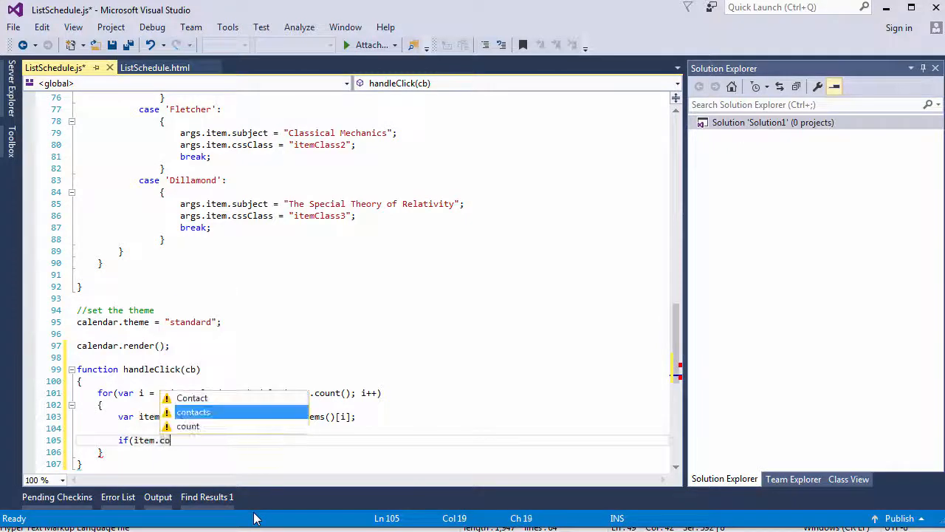
pyautogui.write('ntacts.count() > 0)')
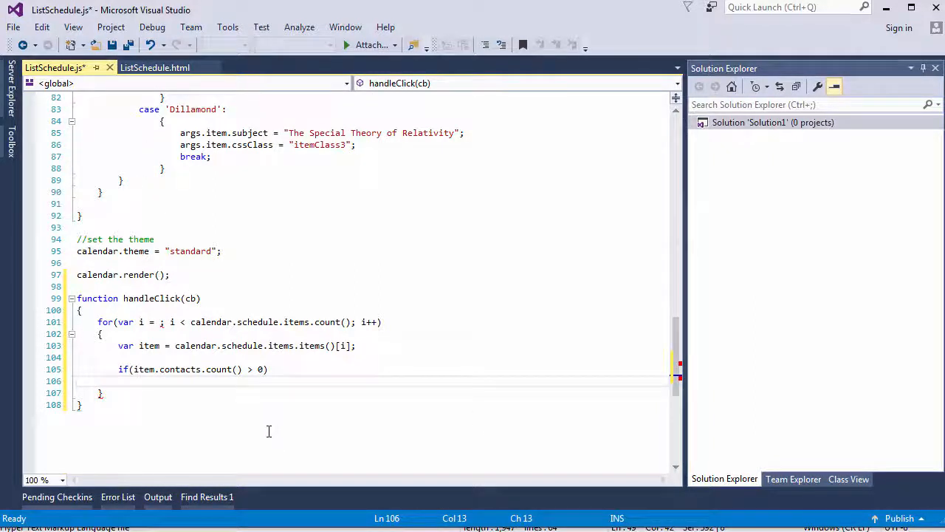
pyautogui.write('if(')
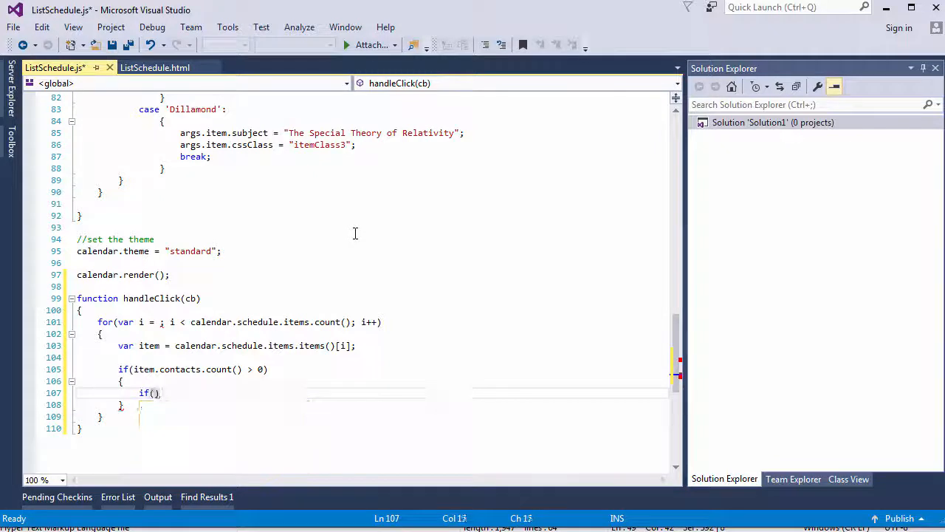
pyautogui.write('item.contacts.items(')
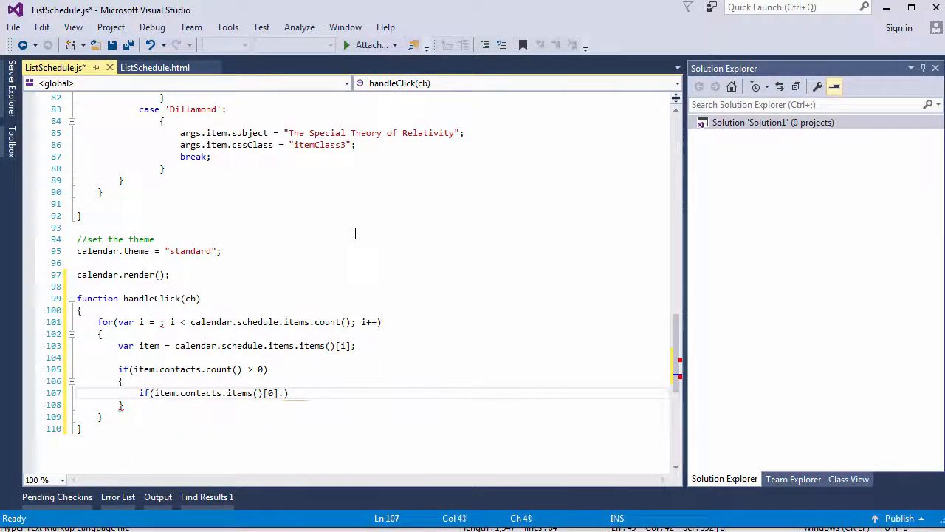
pyautogui.write('lastName ==')
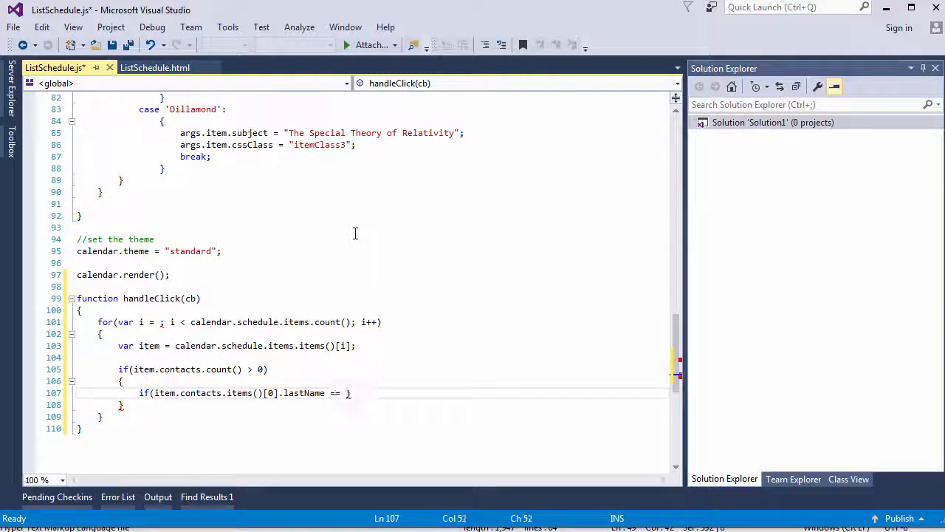
pyautogui.write('cb.value')
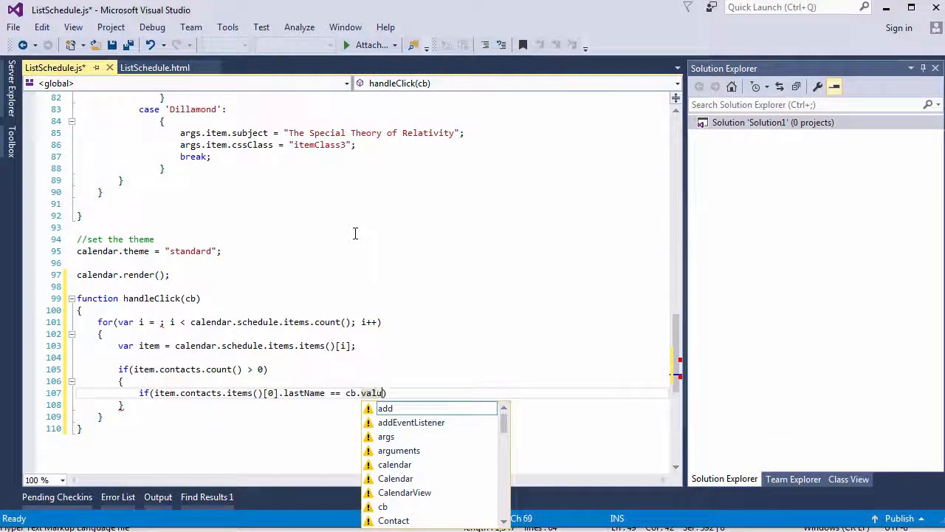
pyautogui.write('item.visible = cb.')
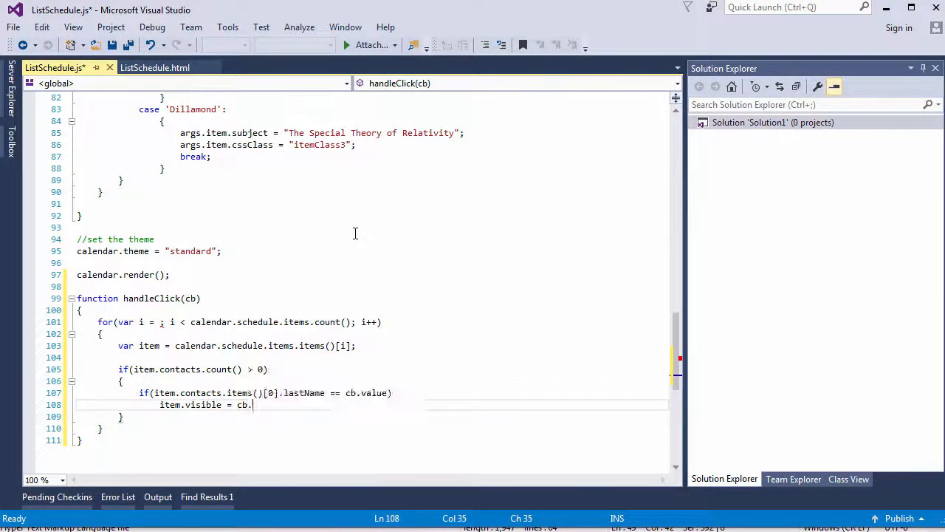
pyautogui.write('checked;')
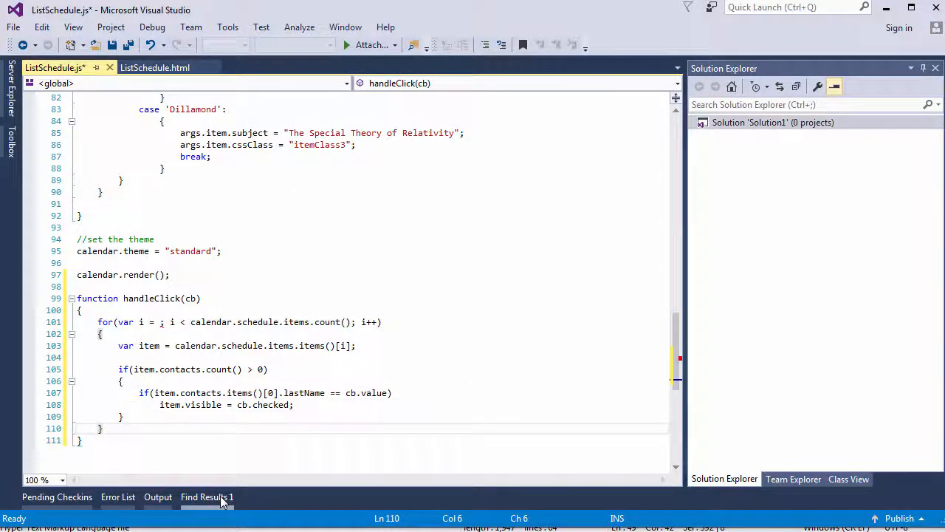
# Step: Call this.calendar.repaint(true) after the loop and start the counter at var i = 0
pyautogui.write('this.calendar')
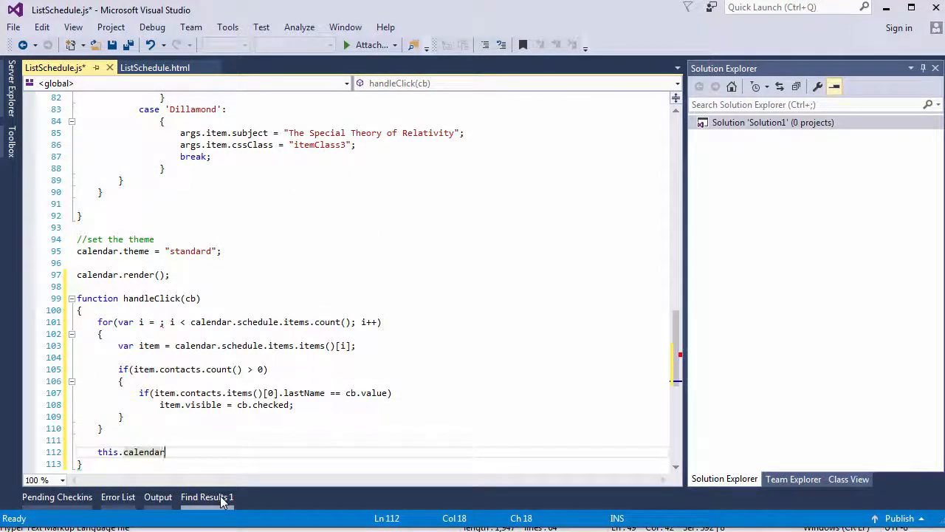
pyautogui.write('.repaint')
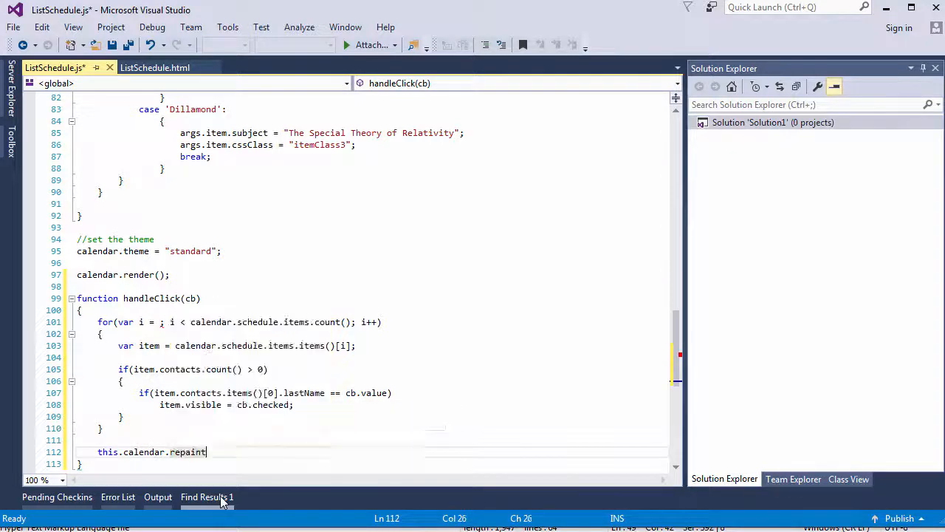
pyautogui.write('(true);')
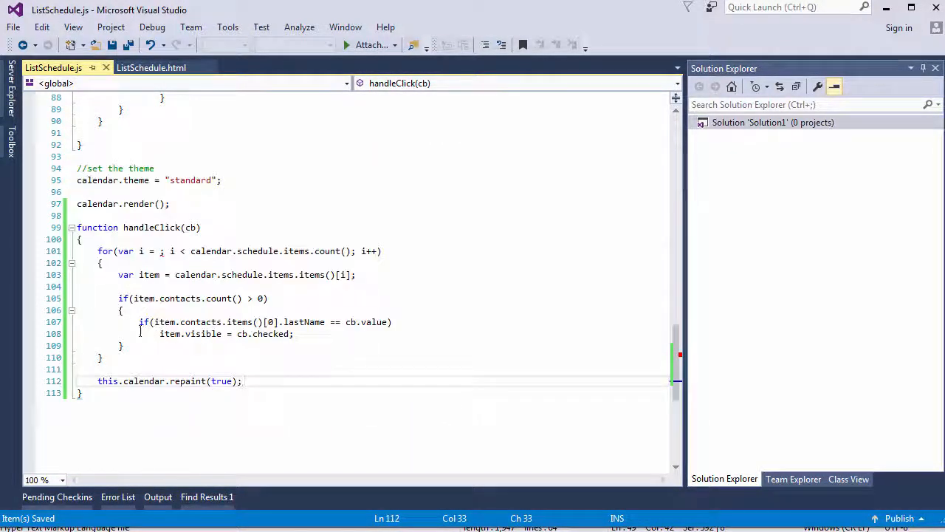
pyautogui.write('0')
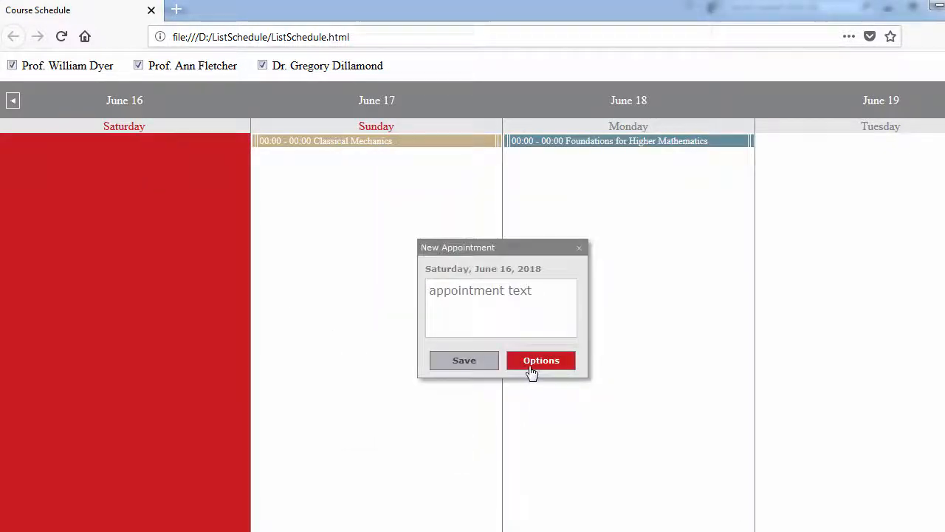
# Step: Create a Special Theory of Relativity appointment on June 16 through the Options form and save it
pyautogui.click(464, 361)
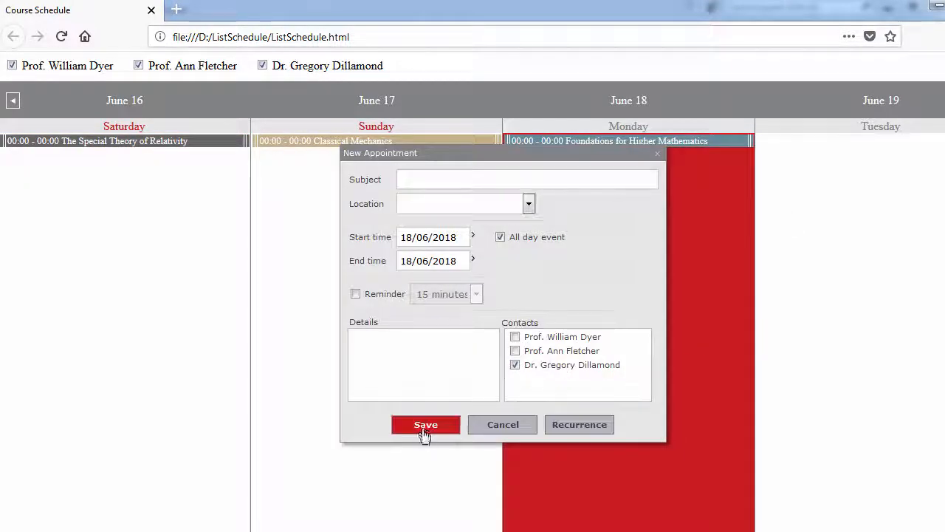
pyautogui.click(426, 424)
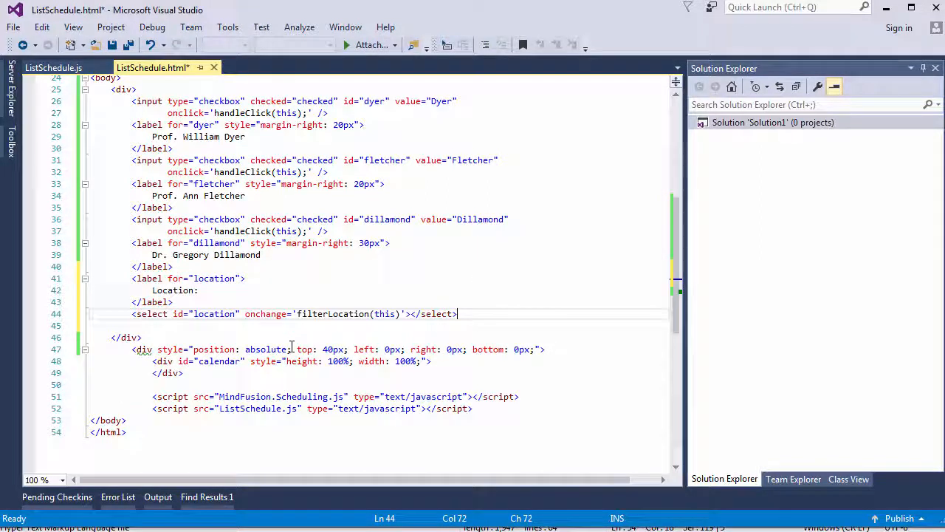
# Step: Save ListSchedule.html with the Location label and list, noting the filterLocation onchange handler
pyautogui.press('Ctrl+S')
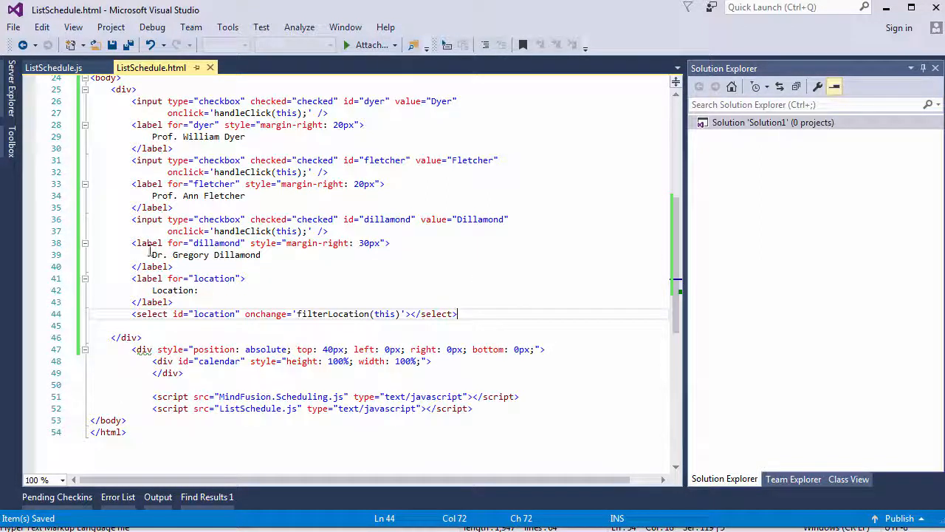
pyautogui.moveTo(148, 278)
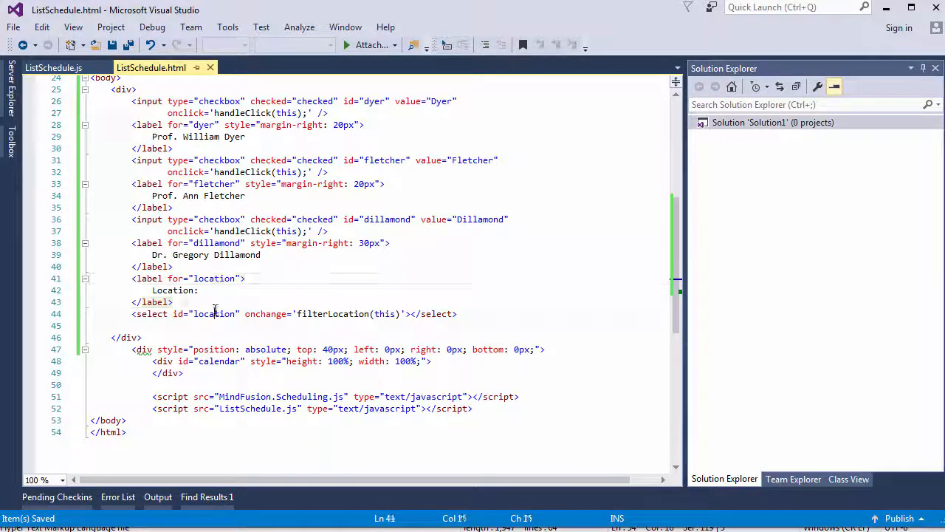
pyautogui.doubleClick(332, 313)
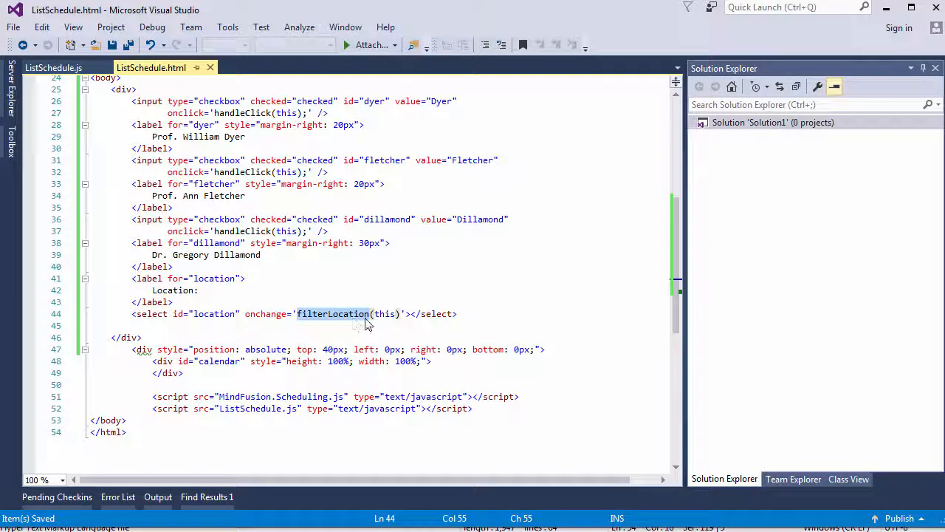
pyautogui.moveTo(348, 334)
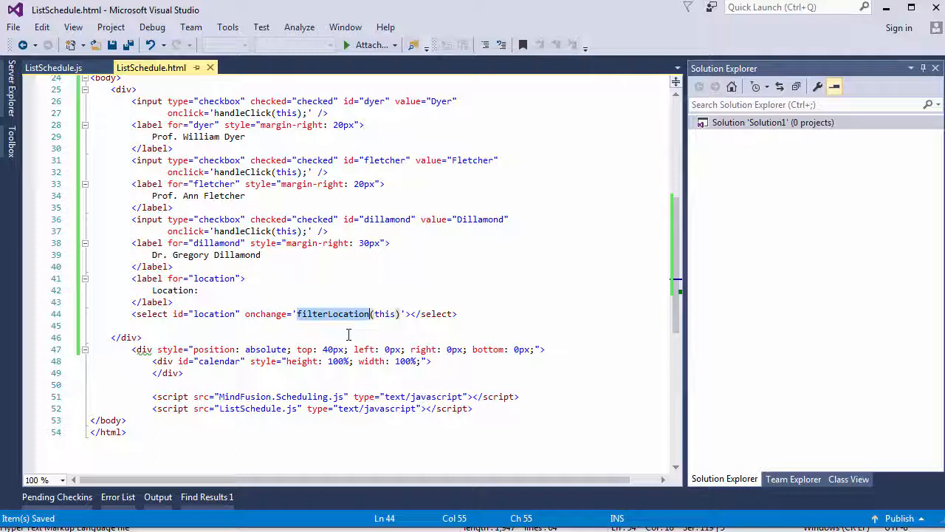
pyautogui.click(248, 159)
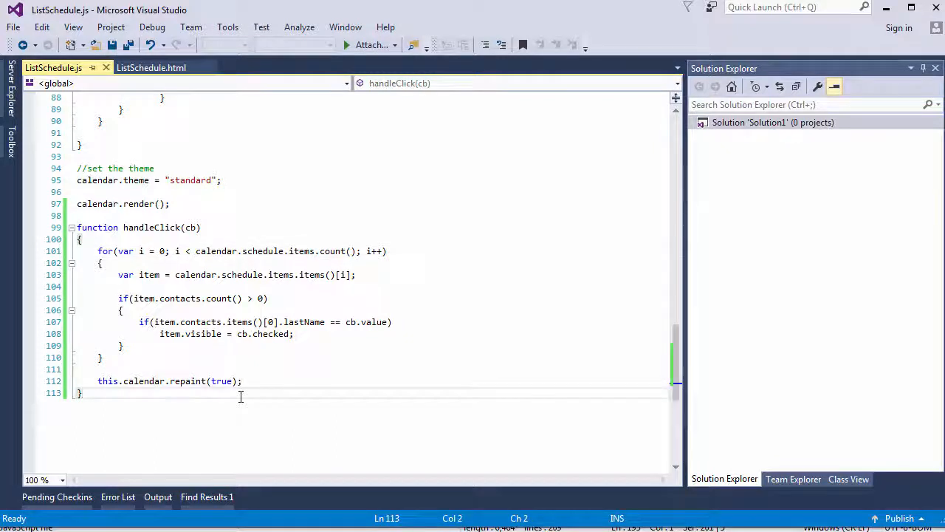
# Step: Build #location options: an All entry plus one option per calendar.schedule.locations item
pyautogui.press('enter')
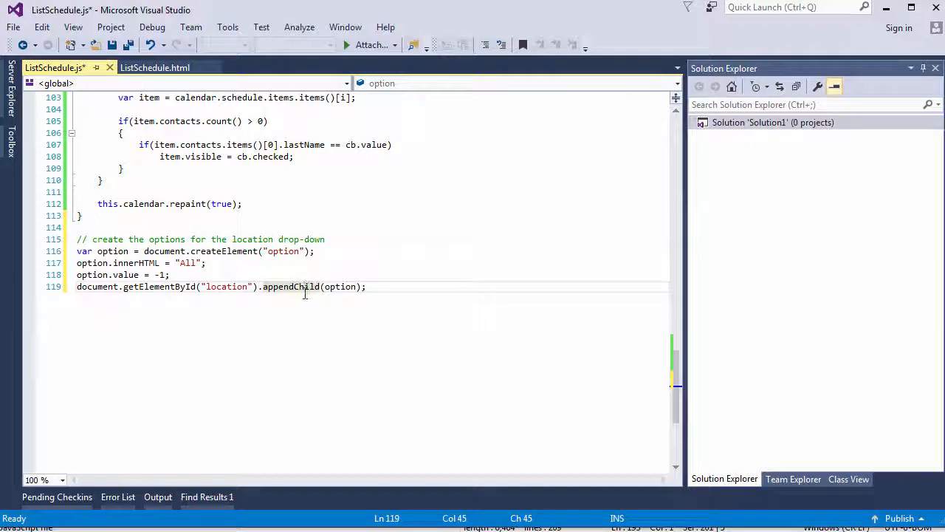
pyautogui.click(396, 287)
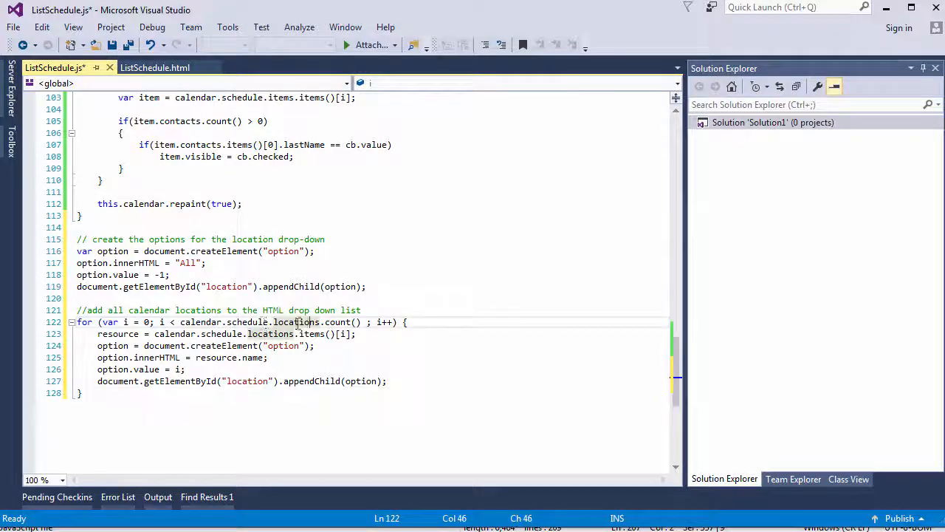
pyautogui.doubleClick(296, 322)
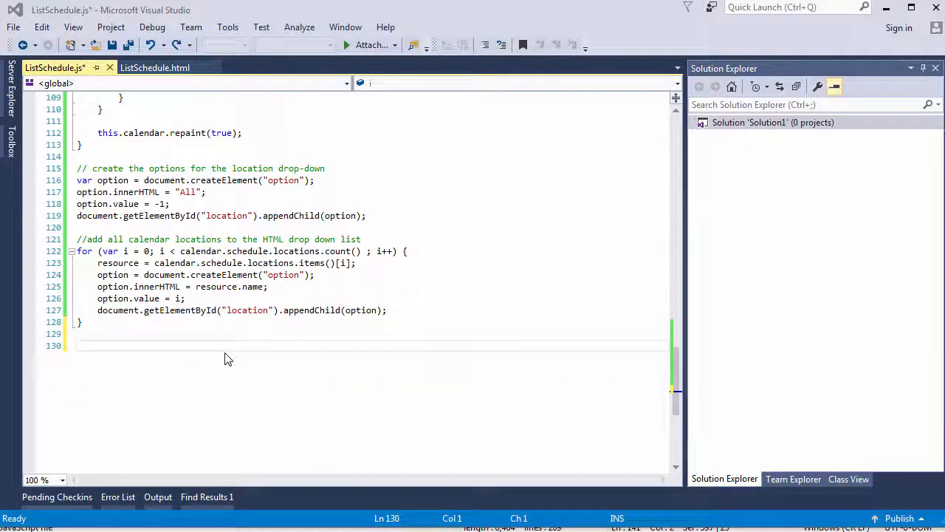
pyautogui.rightClick(228, 359)
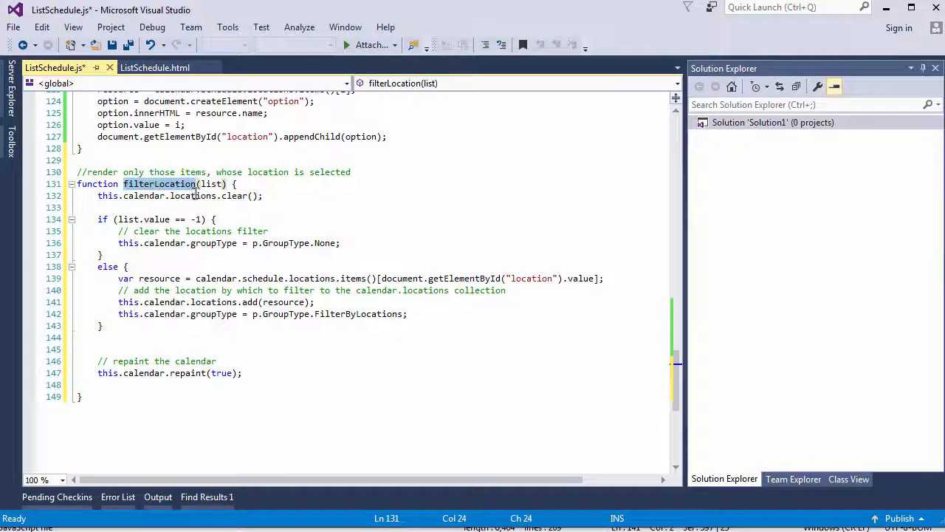
# Step: Paste filterLocation(list) setting groupType FilterByLocations for the chosen location and calling repaint(true)
pyautogui.click(95, 195)
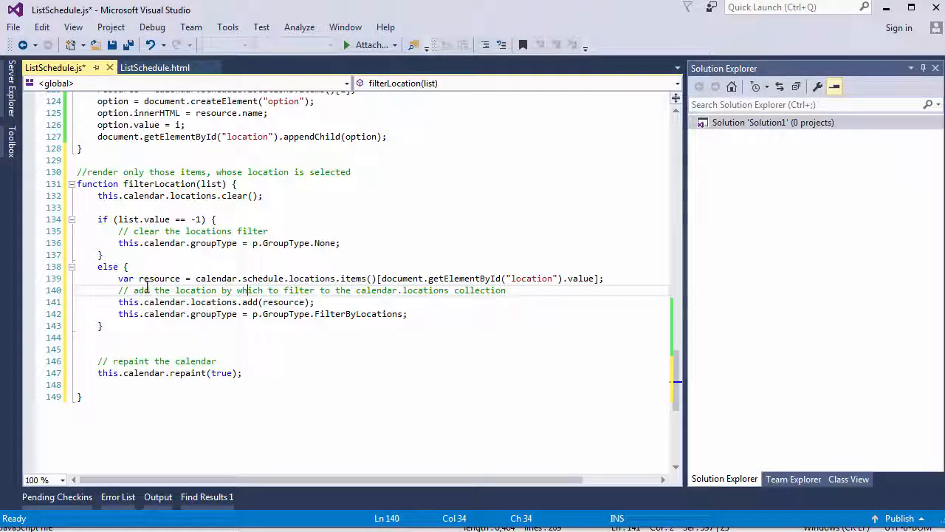
pyautogui.click(151, 290)
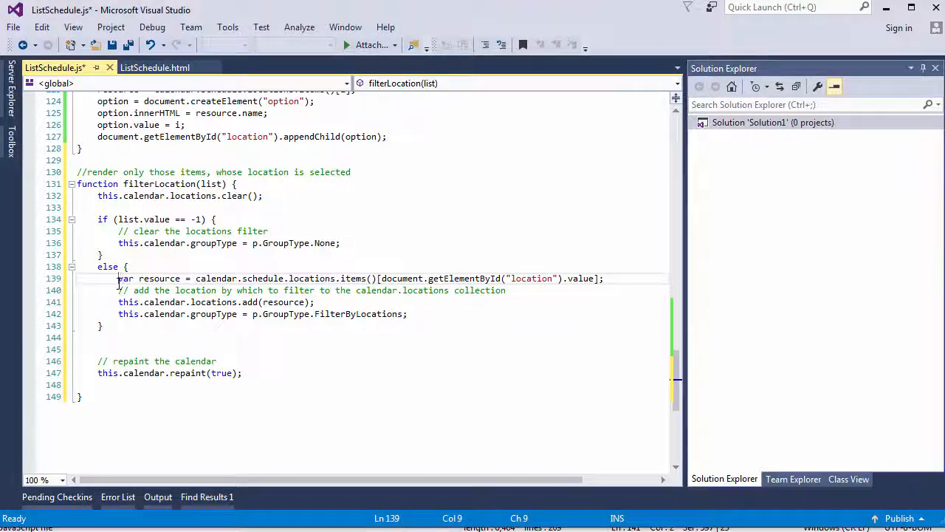
pyautogui.moveTo(118, 278); pyautogui.dragTo(118, 289)
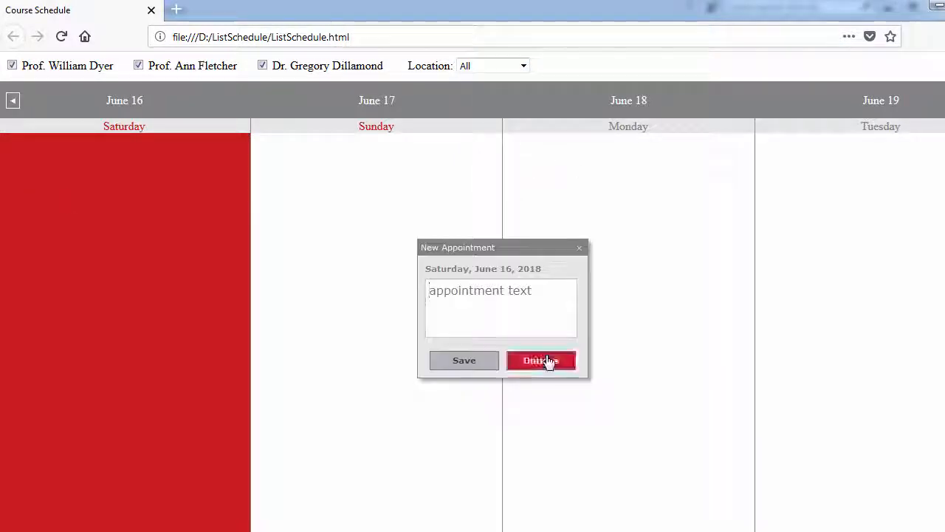
# Step: Add appointments with locations on June 18 and a Room 211 lecture with Dr. Gregory Dillamond on June 17
pyautogui.click(541, 361)
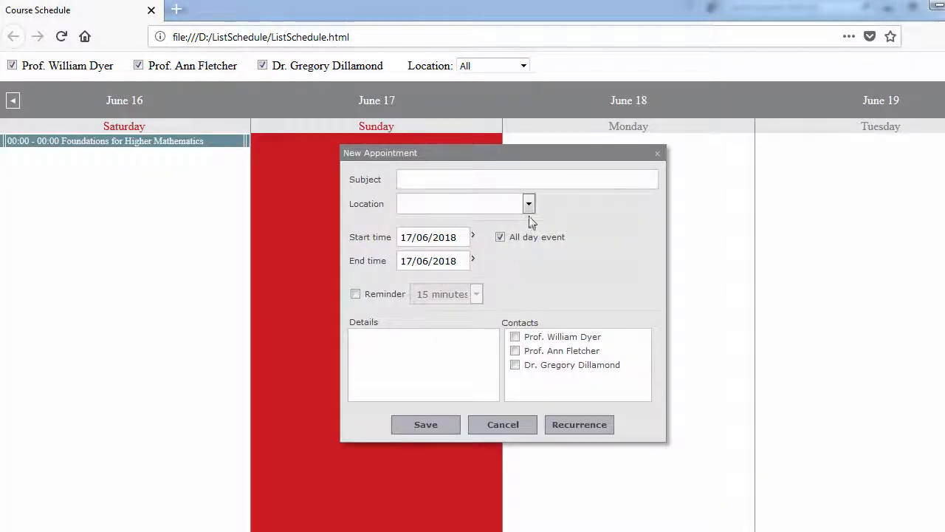
pyautogui.click(425, 423)
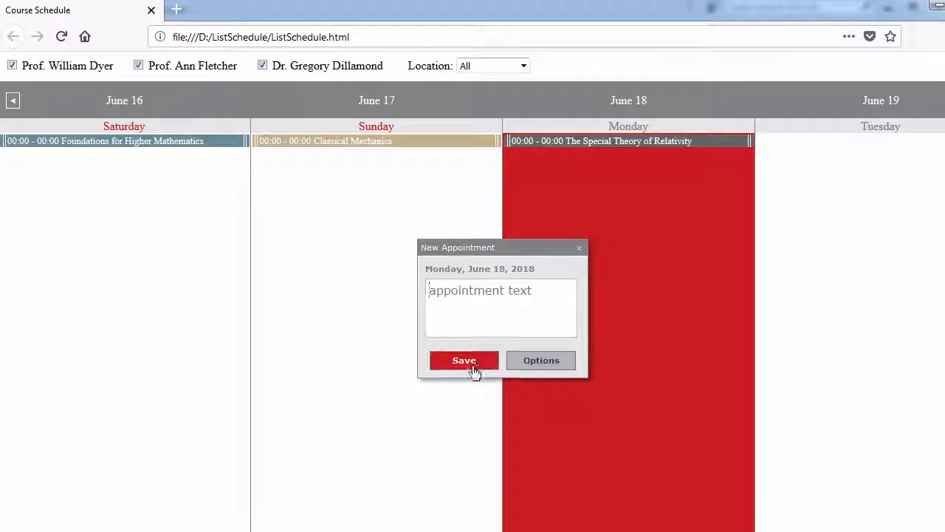
pyautogui.click(540, 361)
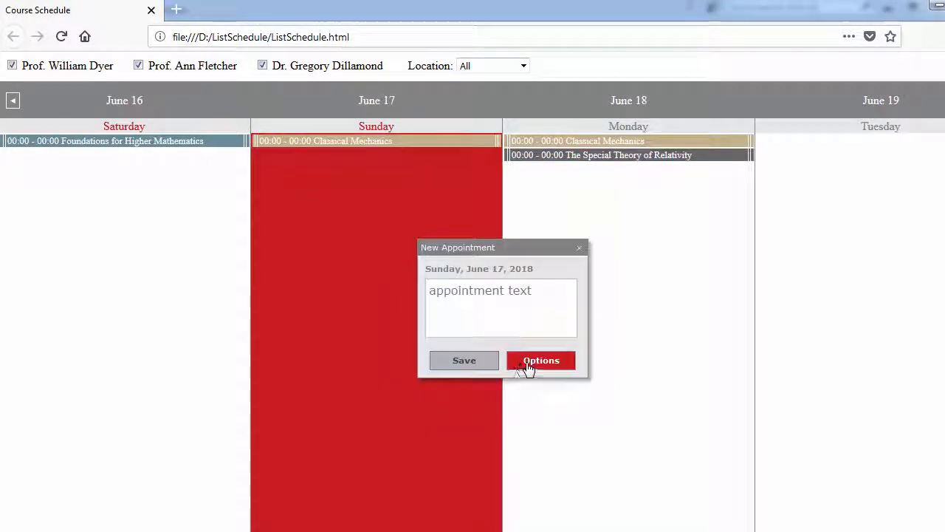
pyautogui.click(540, 360)
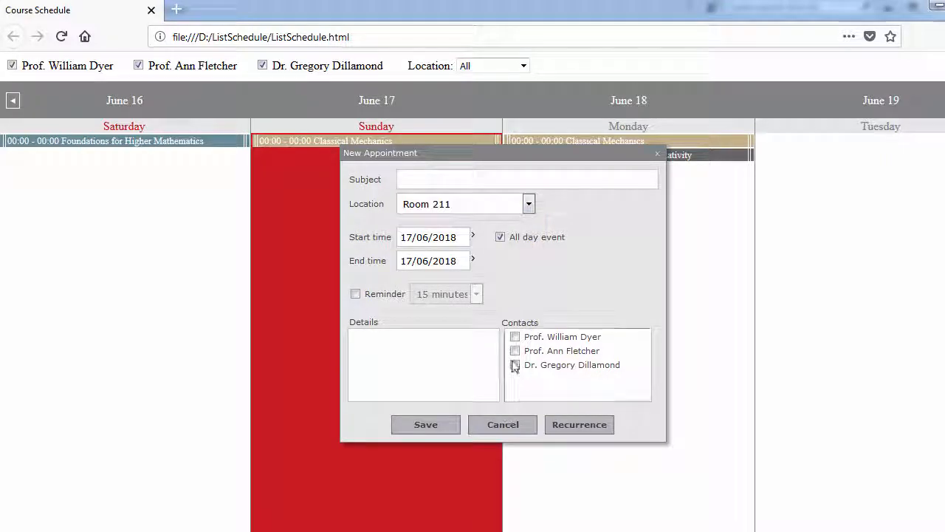
pyautogui.click(425, 424)
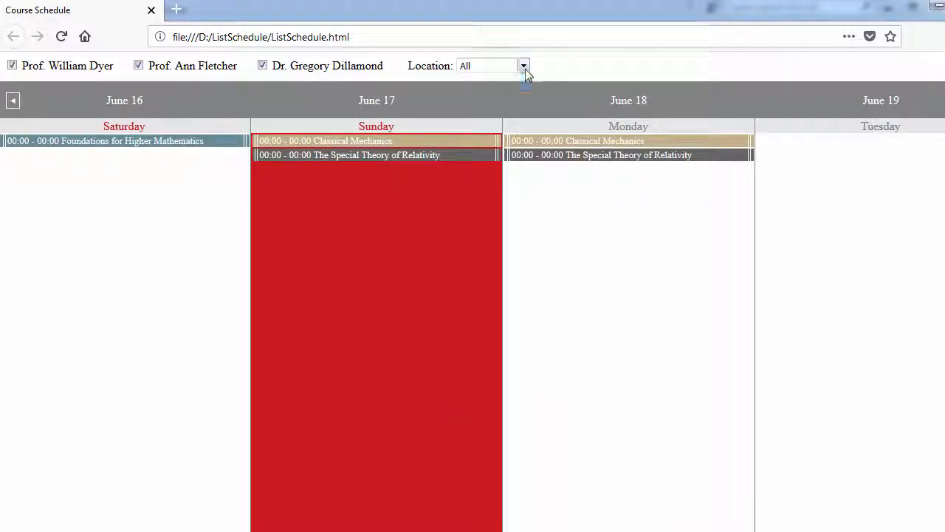
# Step: Filter the schedule by Room 211 then Auditorium 1, leaving only Classical Mechanics shown
pyautogui.click(490, 65)
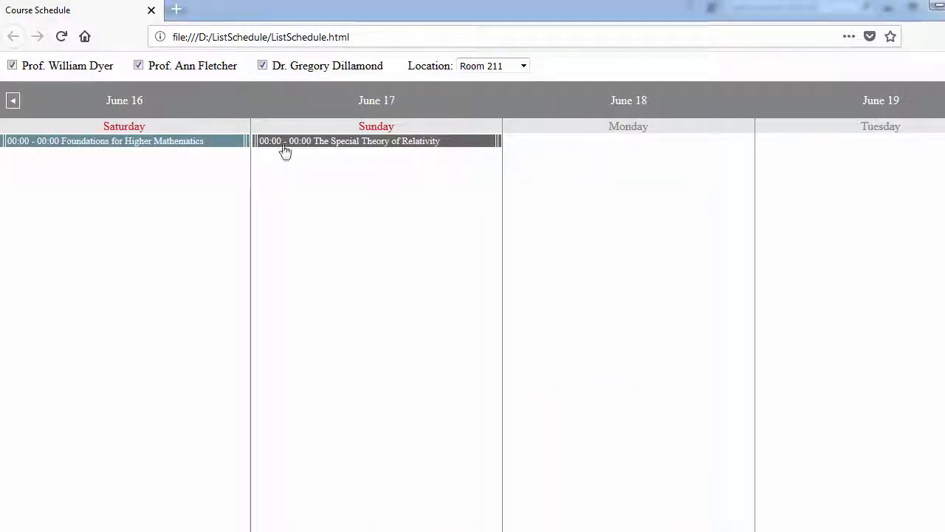
pyautogui.moveTo(313, 145)
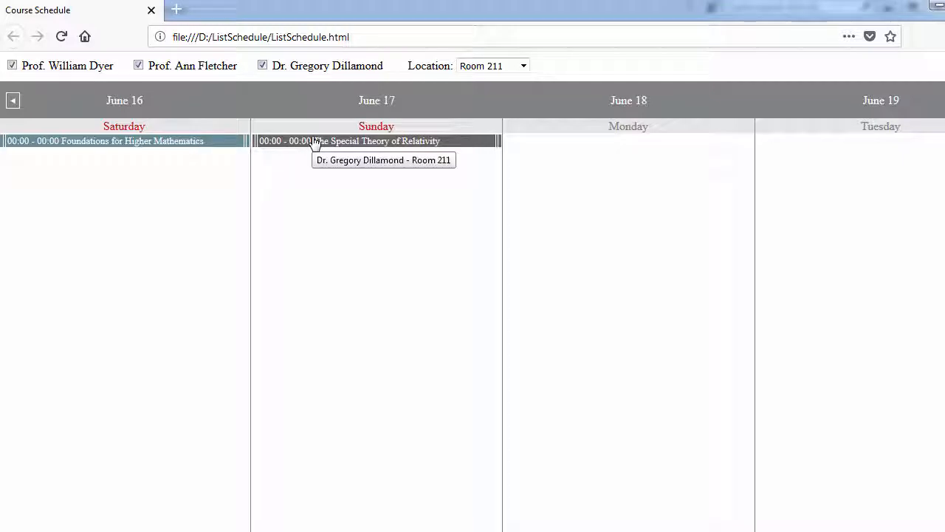
pyautogui.moveTo(262, 65)
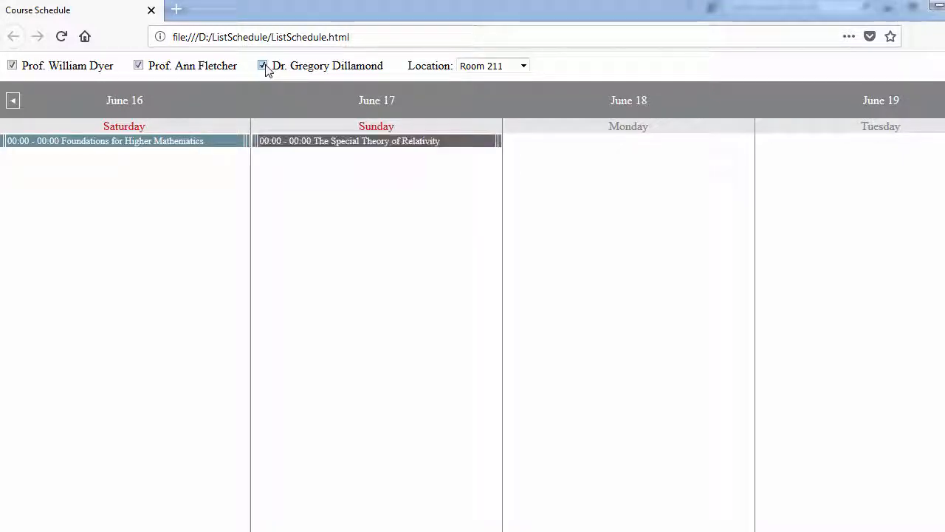
pyautogui.click(493, 65)
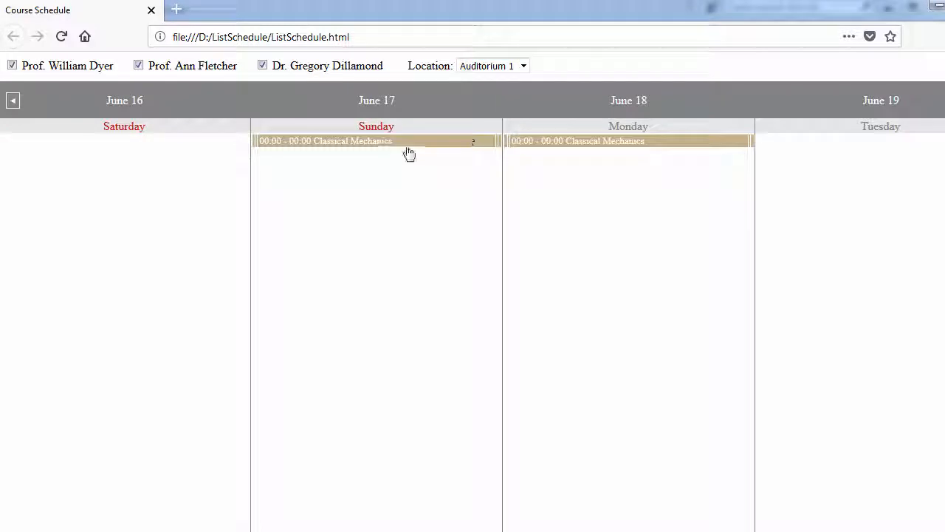